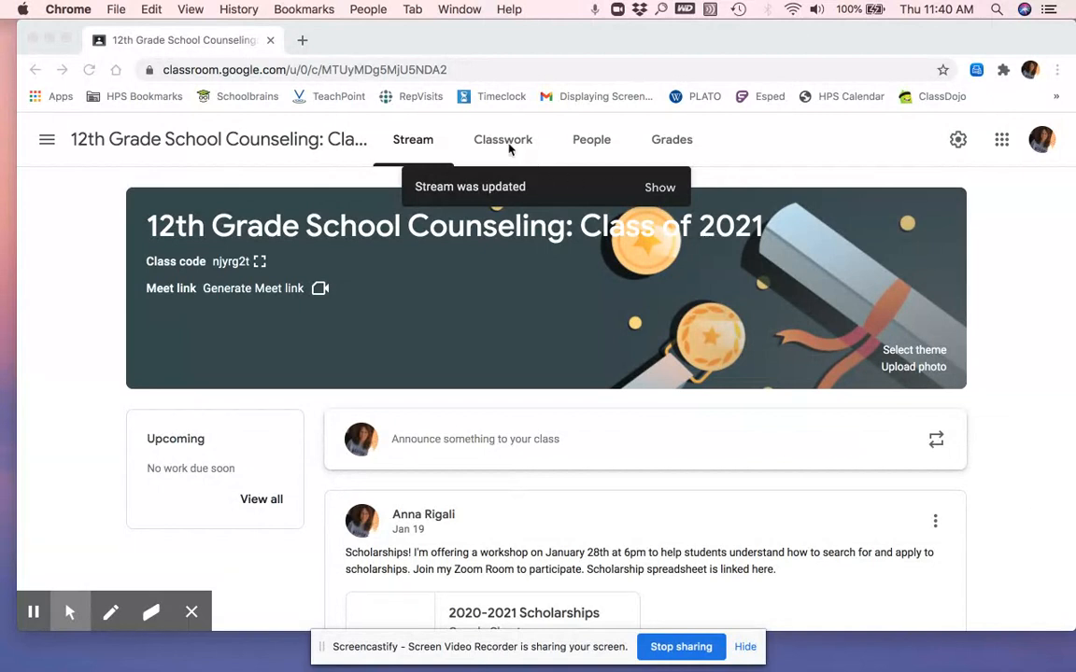
# Step: Go to the Classwork tab and scroll down to the Scholarships topic
pyautogui.click(502, 138)
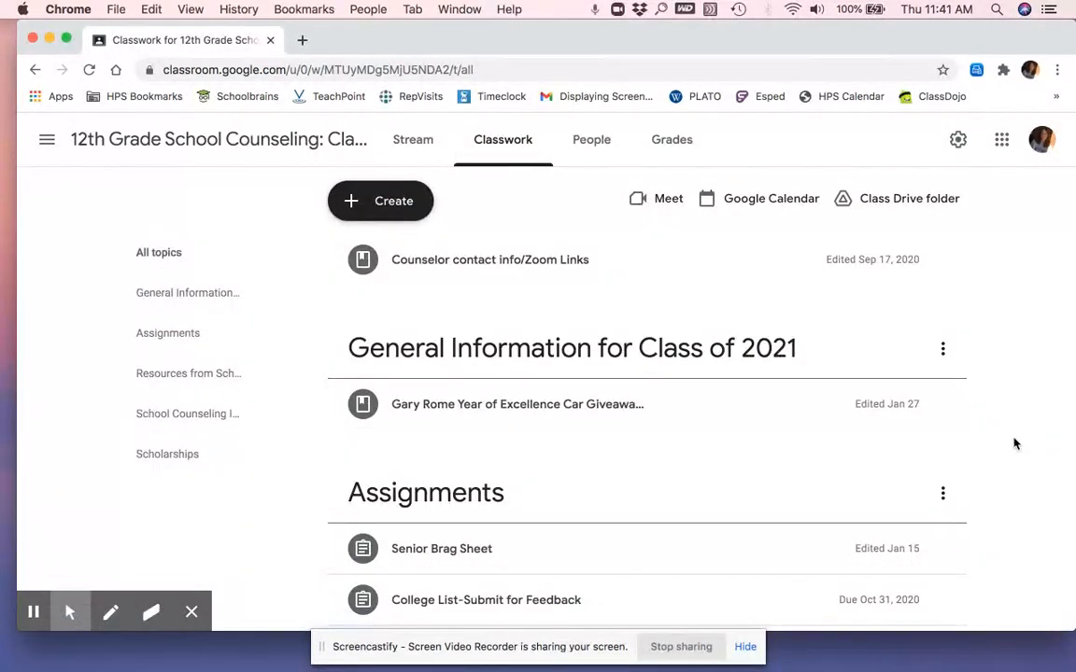
pyautogui.scroll(-3)
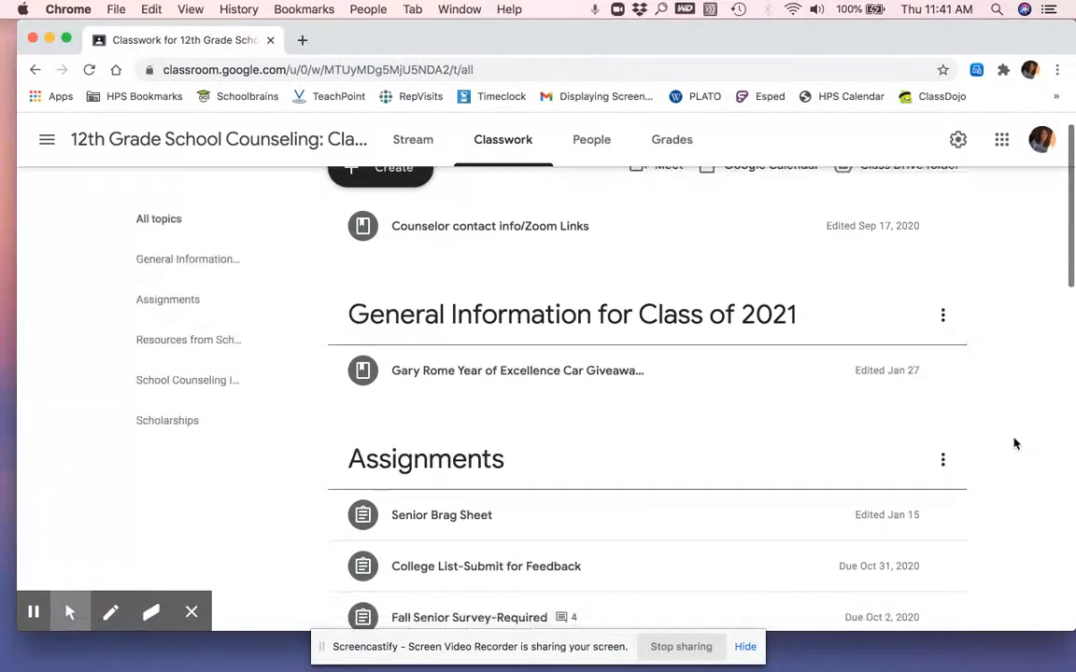
pyautogui.scroll(-3)
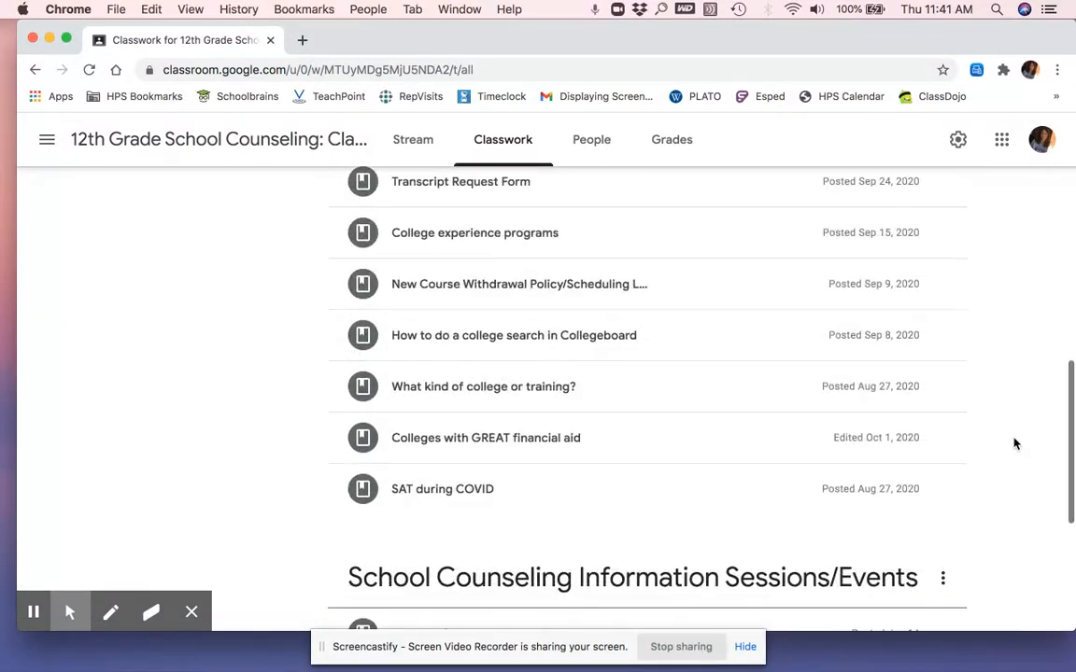
pyautogui.scroll(-3)
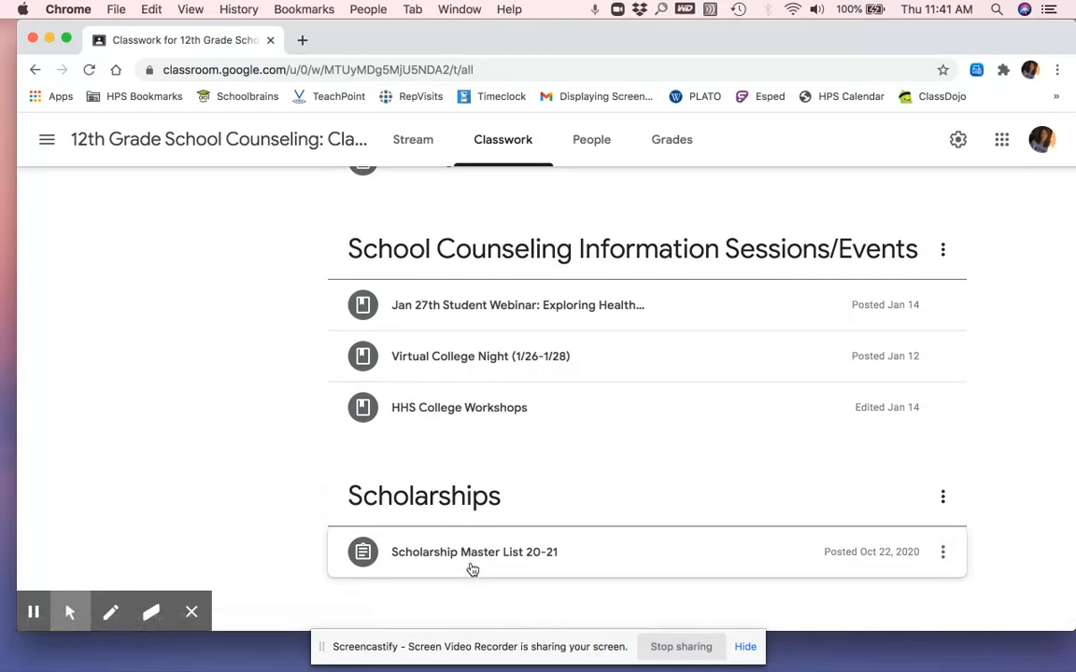
# Step: Expand Scholarship Master List 20-21 and open its 2020-2021 Scholarships Sheets attachment
pyautogui.click(474, 553)
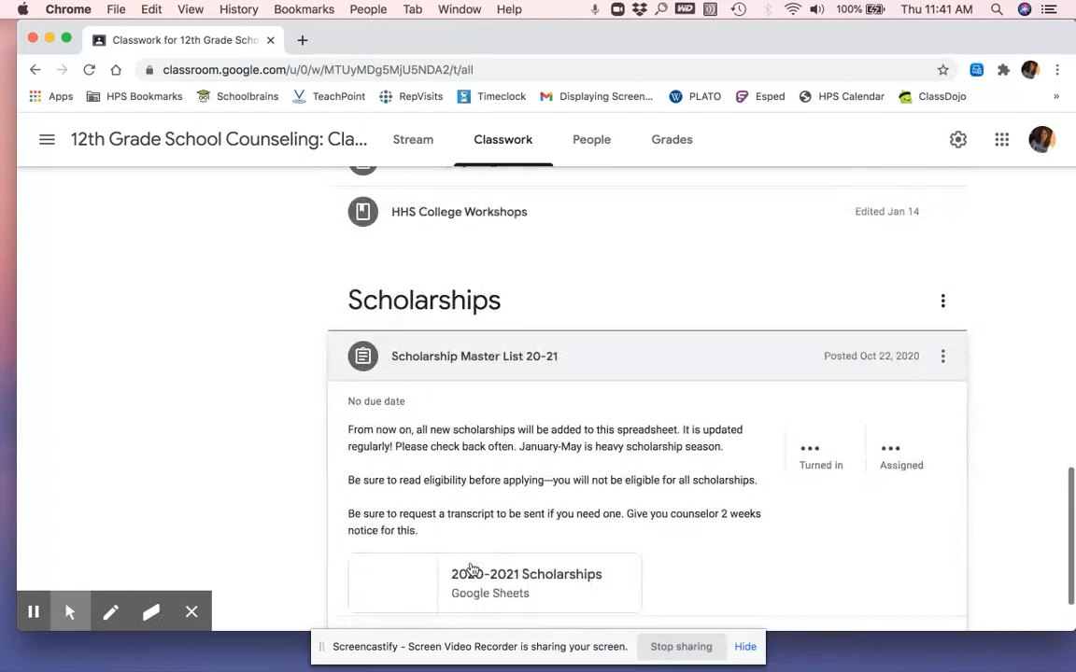
pyautogui.scroll(-3)
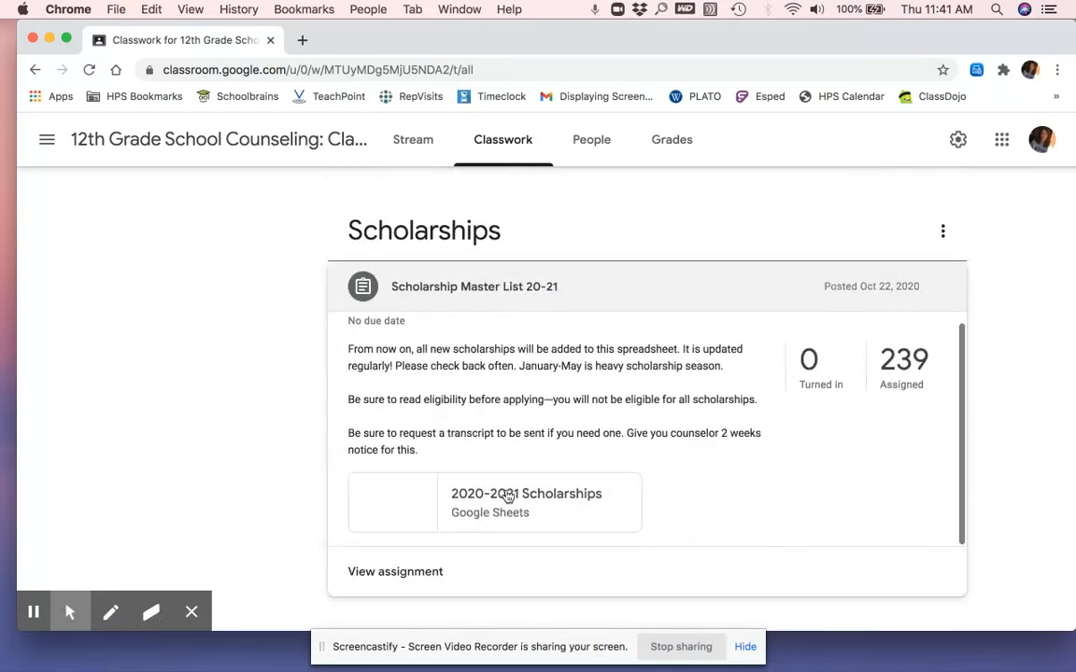
pyautogui.click(508, 497)
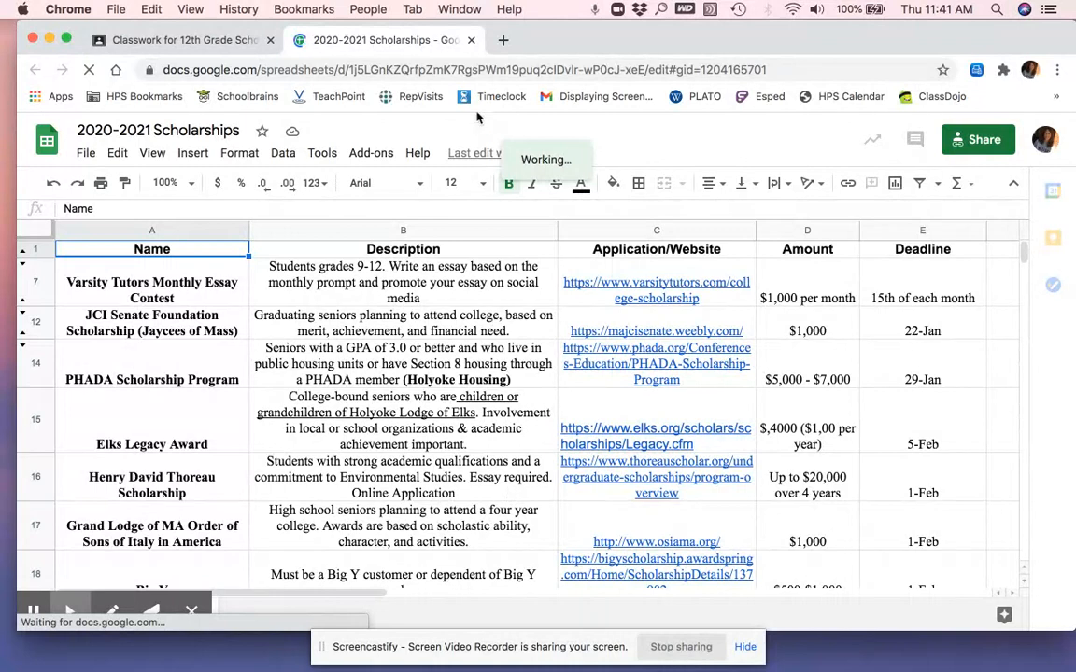
# Step: In a new tab, search Google for 'holyoke high college counseling'
pyautogui.click(502, 39)
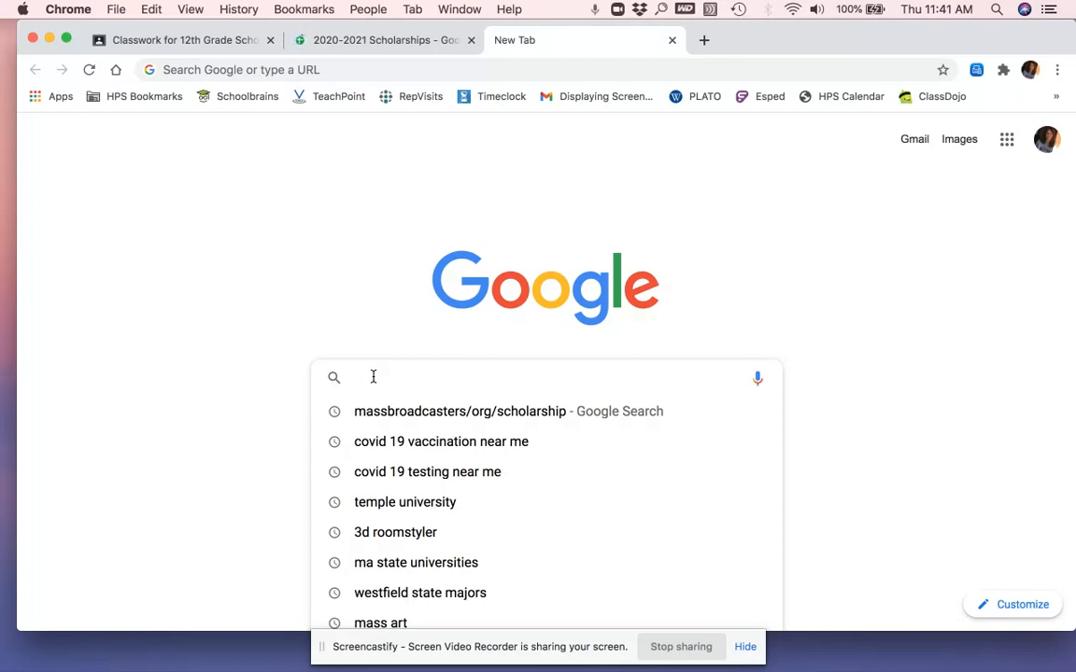
pyautogui.write('holyoke high schoollege')
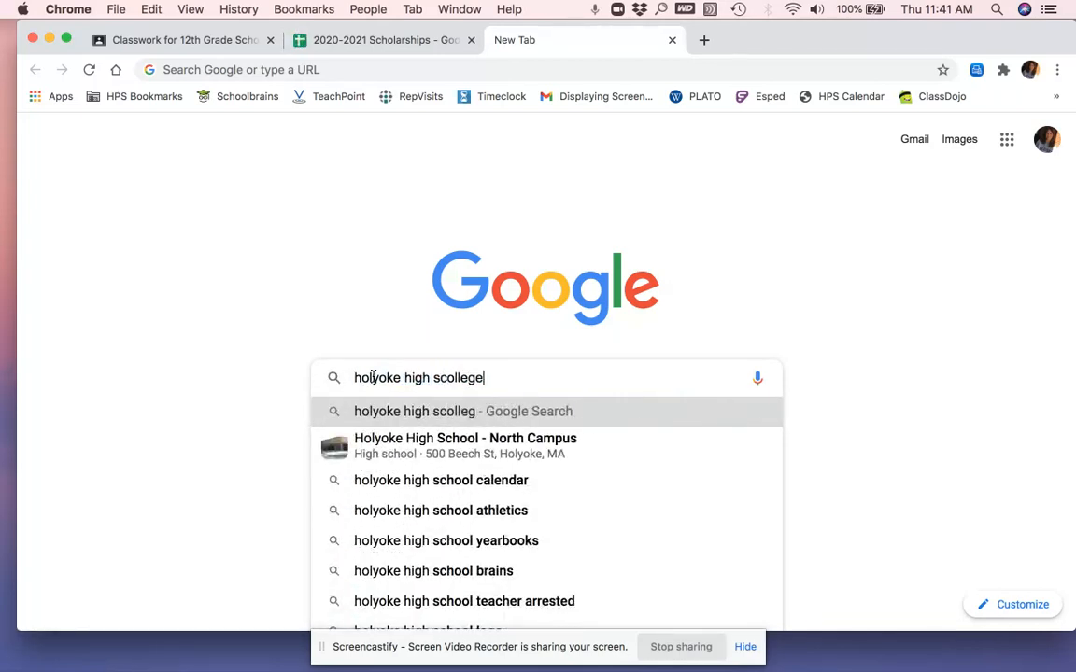
pyautogui.press('Backspace')
pyautogui.write(' counseling')
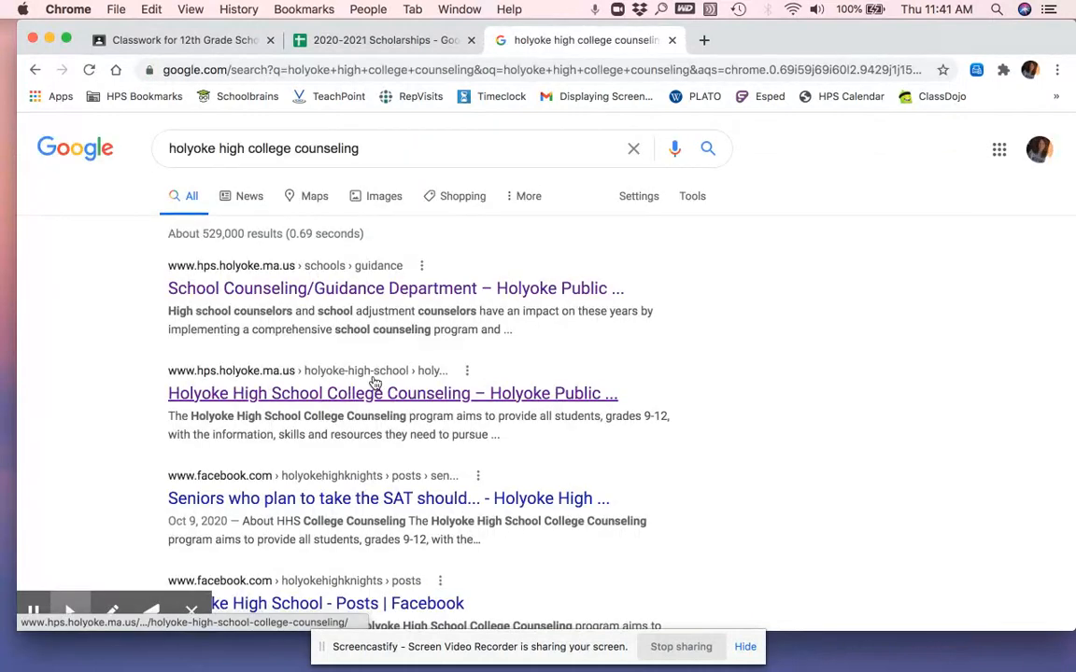
pyautogui.moveTo(261, 299)
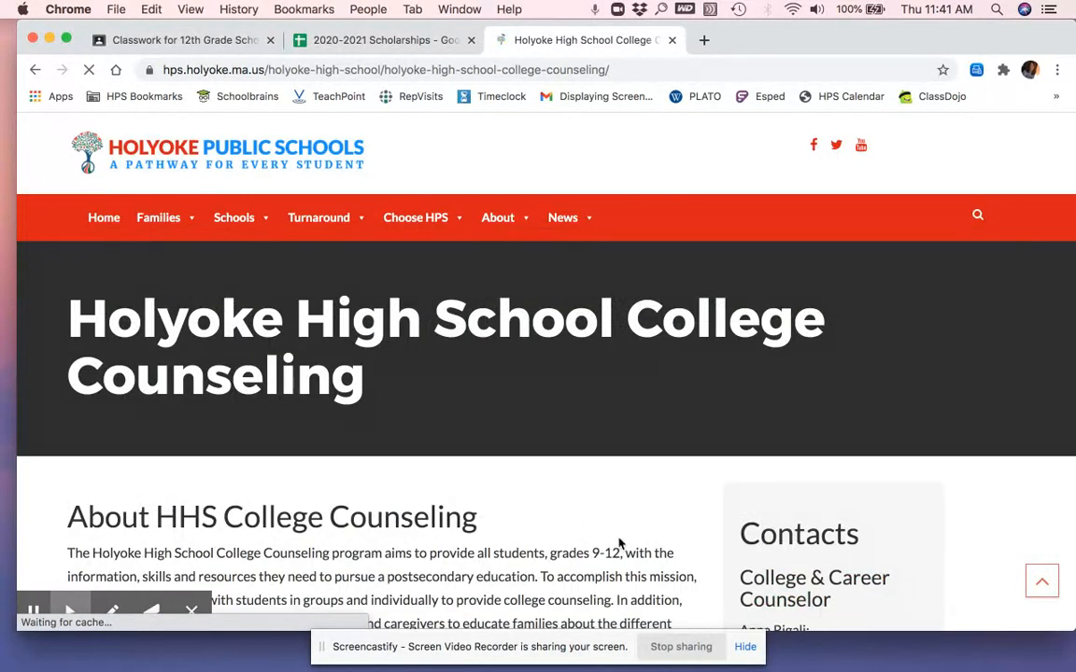
# Step: Scroll down the College Counseling page to its resource links
pyautogui.scroll(-3)
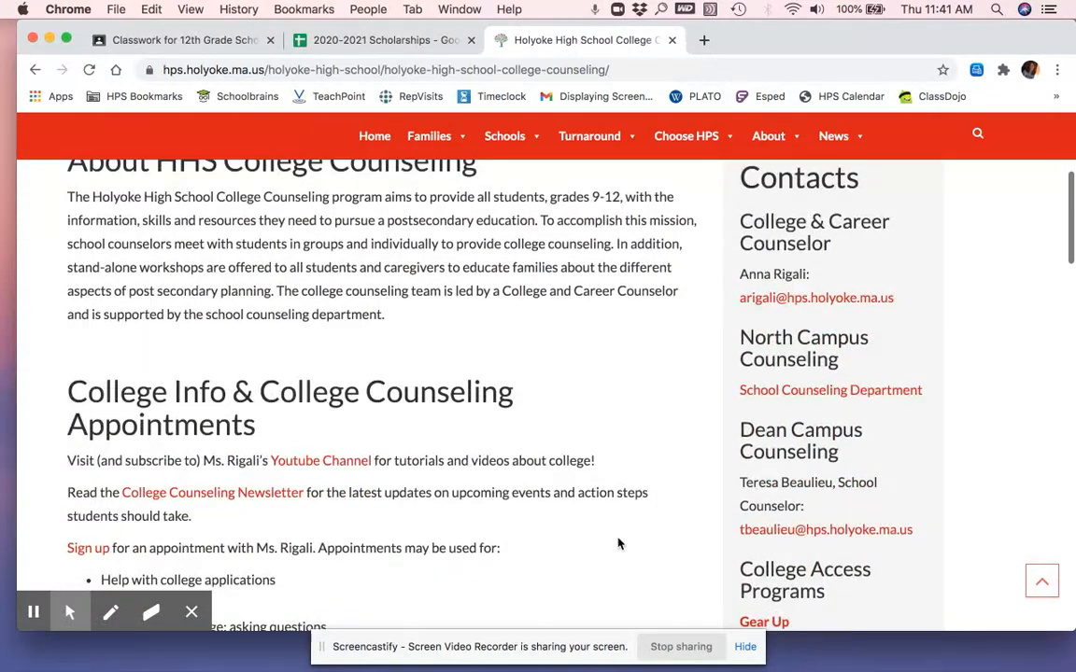
pyautogui.scroll(-3)
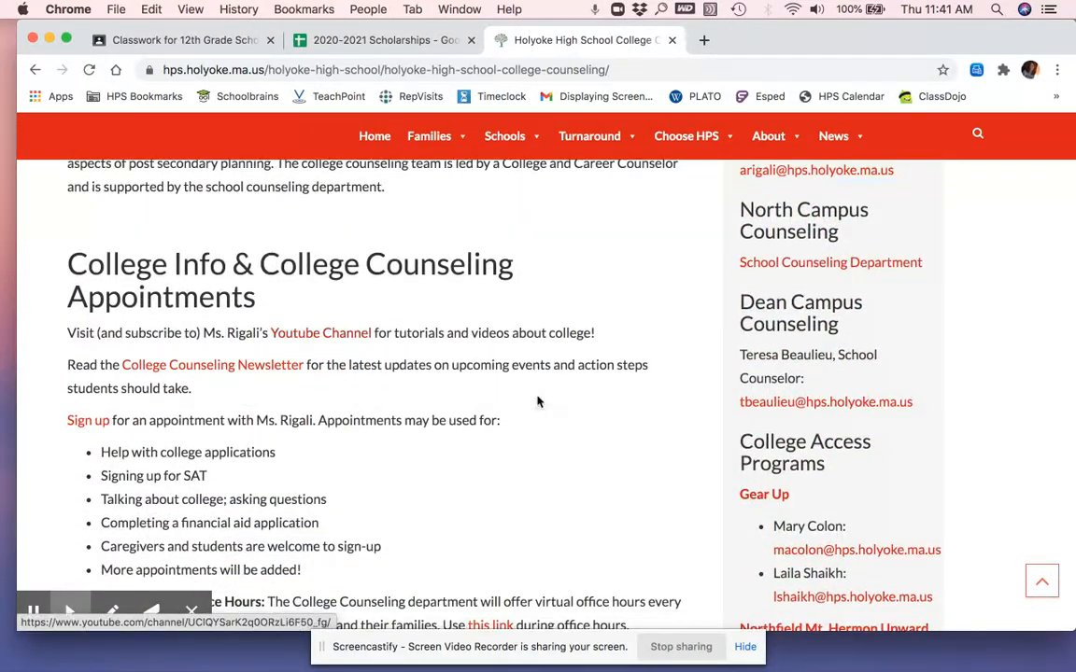
pyautogui.scroll(-3)
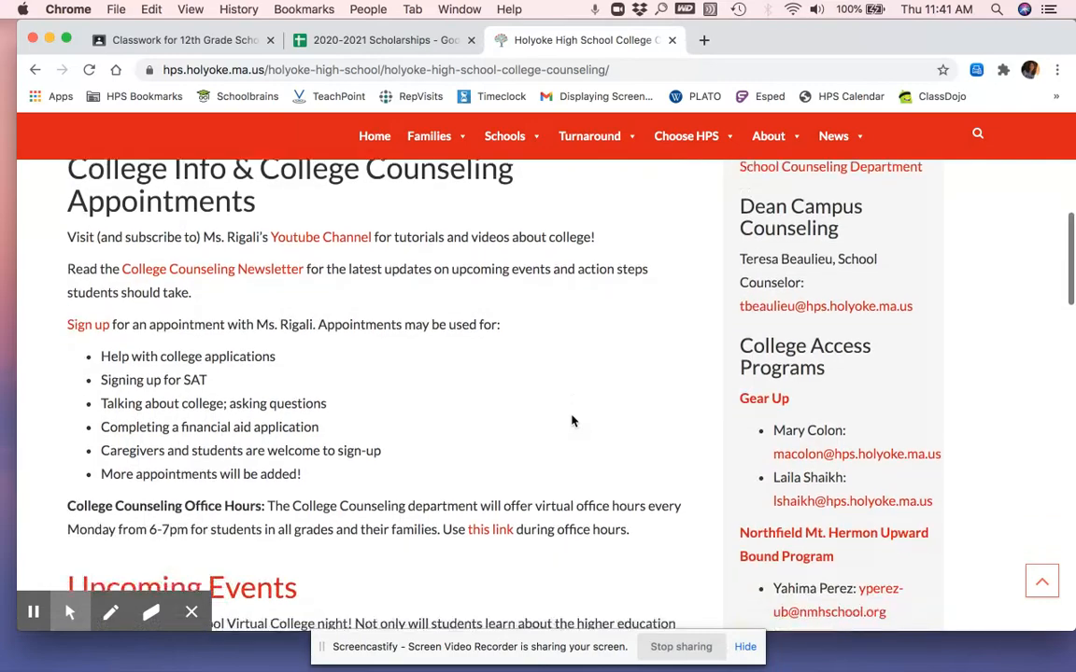
pyautogui.scroll(-3)
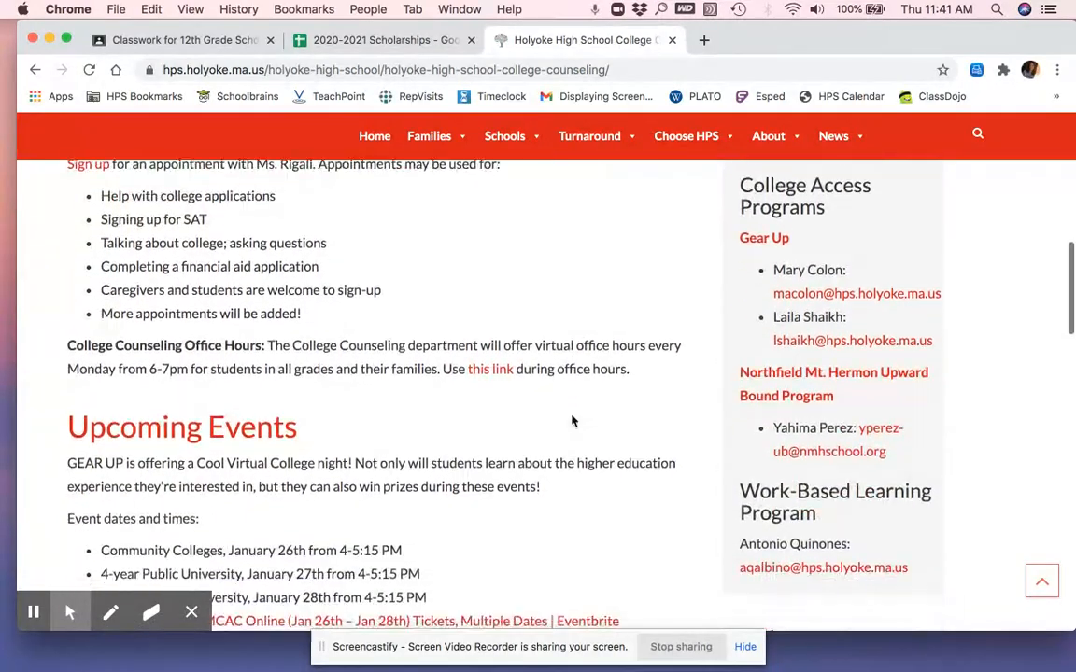
pyautogui.scroll(-3)
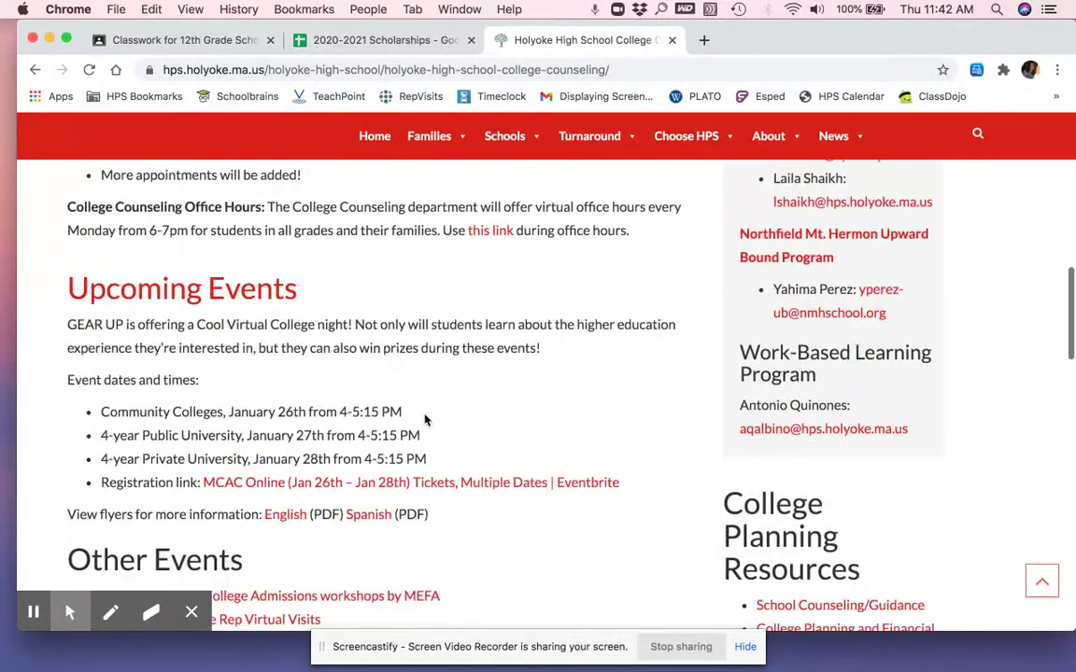
pyautogui.scroll(-3)
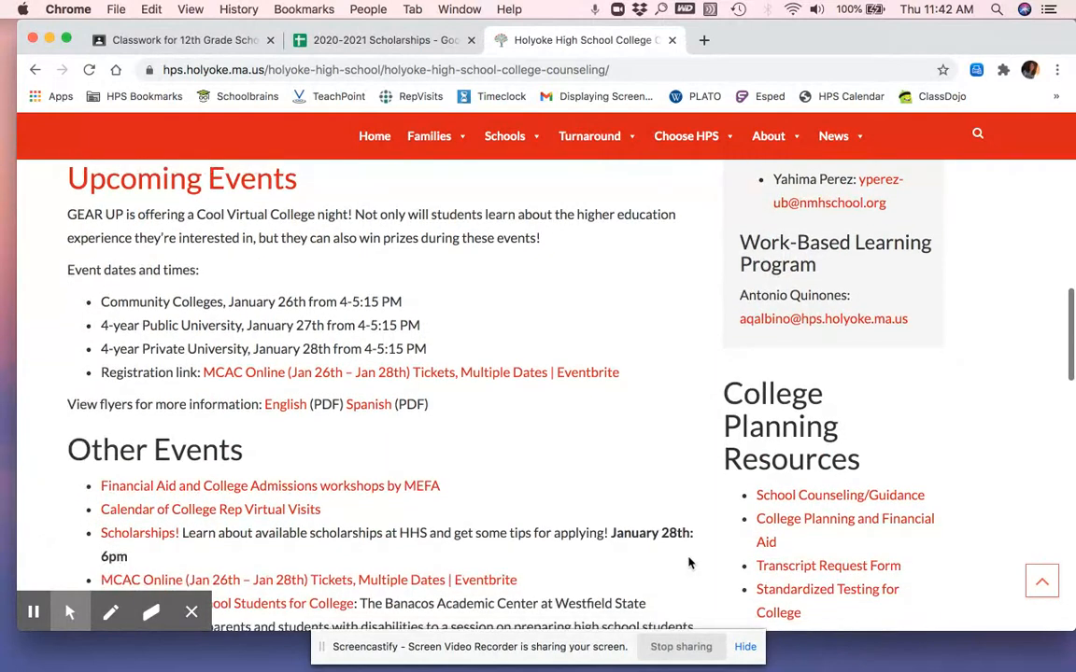
pyautogui.scroll(-3)
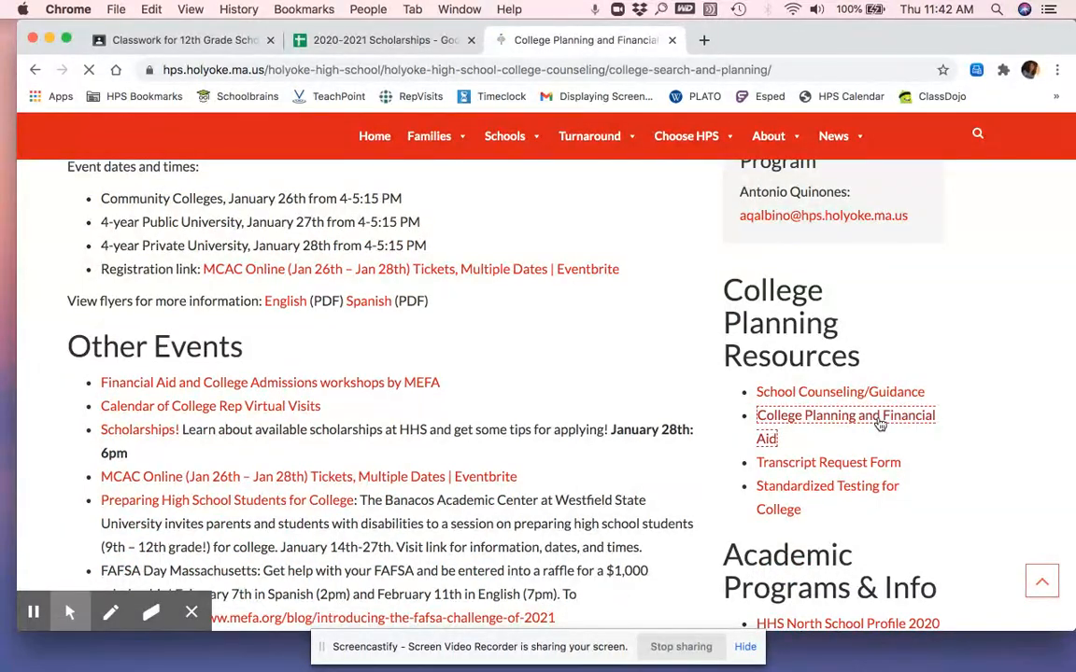
# Step: Open the College Planning and Financial Aid page and scroll to the scholarships spreadsheet link
pyautogui.click(844, 415)
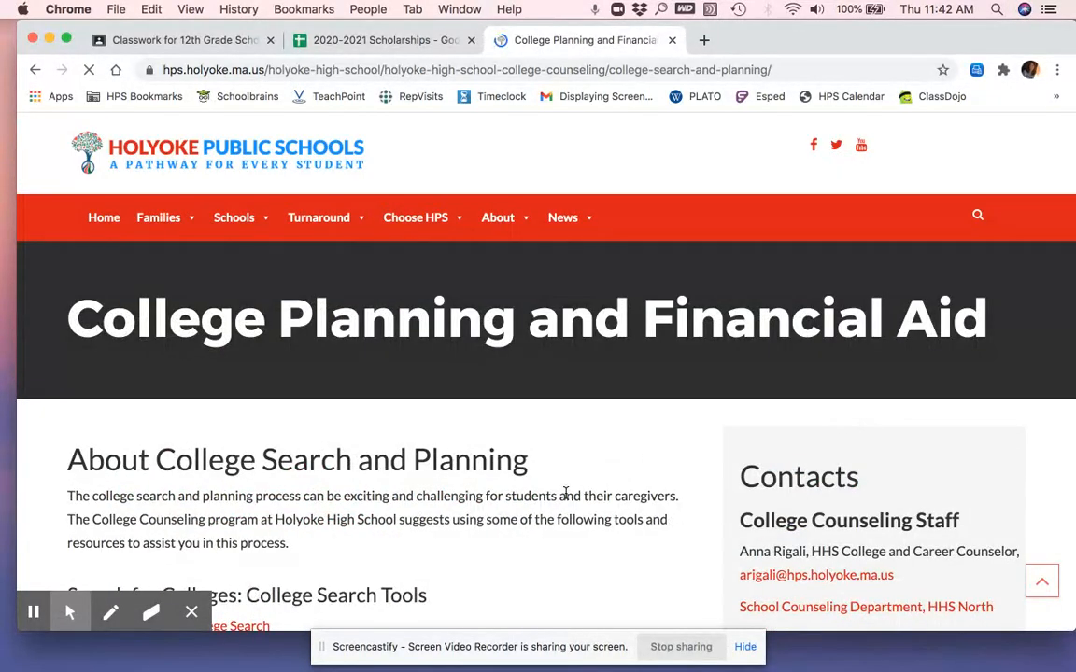
pyautogui.scroll(-3)
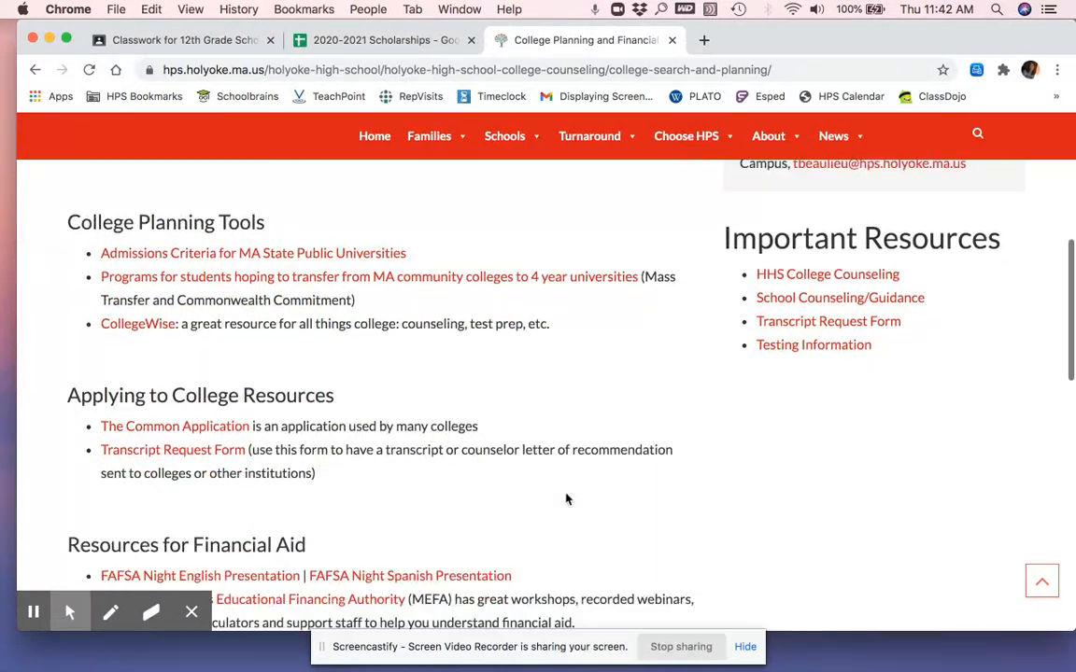
pyautogui.scroll(-3)
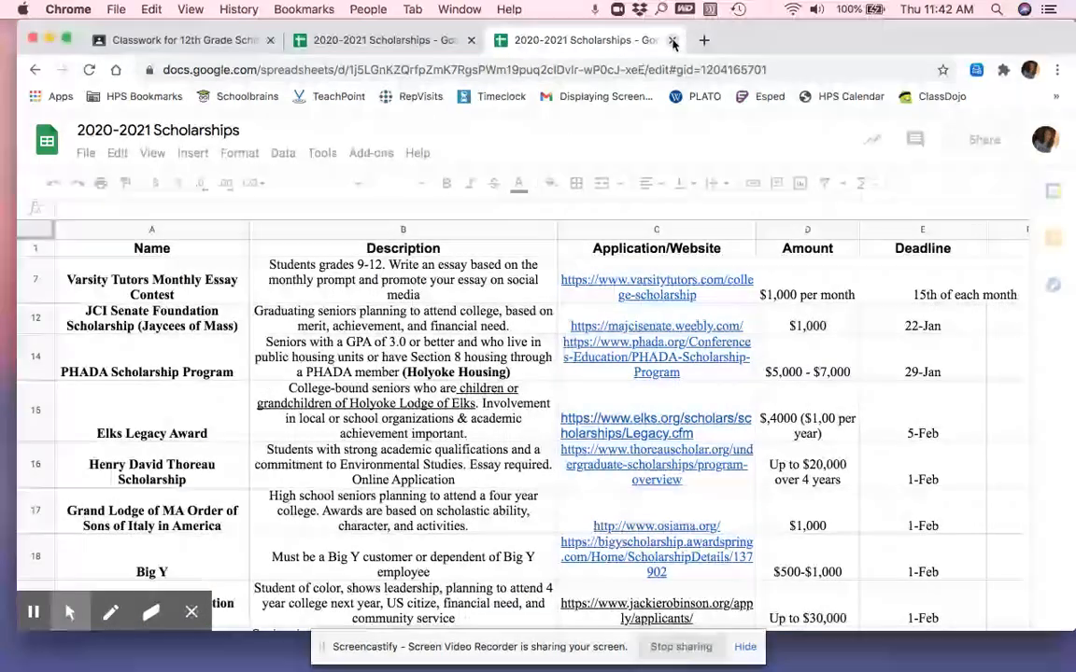
pyautogui.click(673, 41)
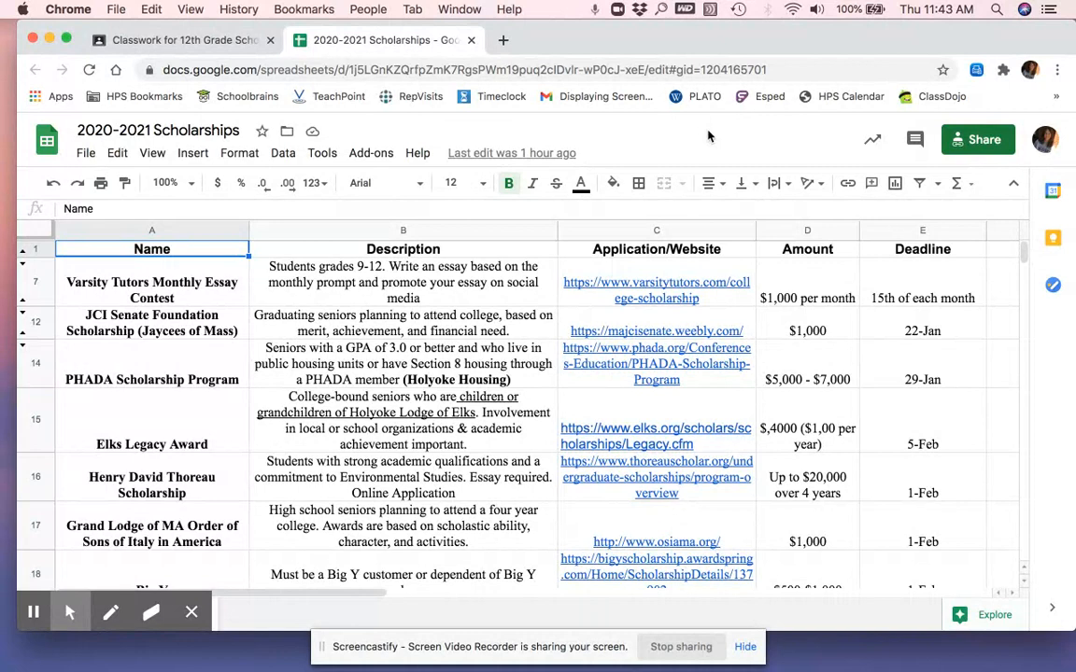
pyautogui.moveTo(297, 287)
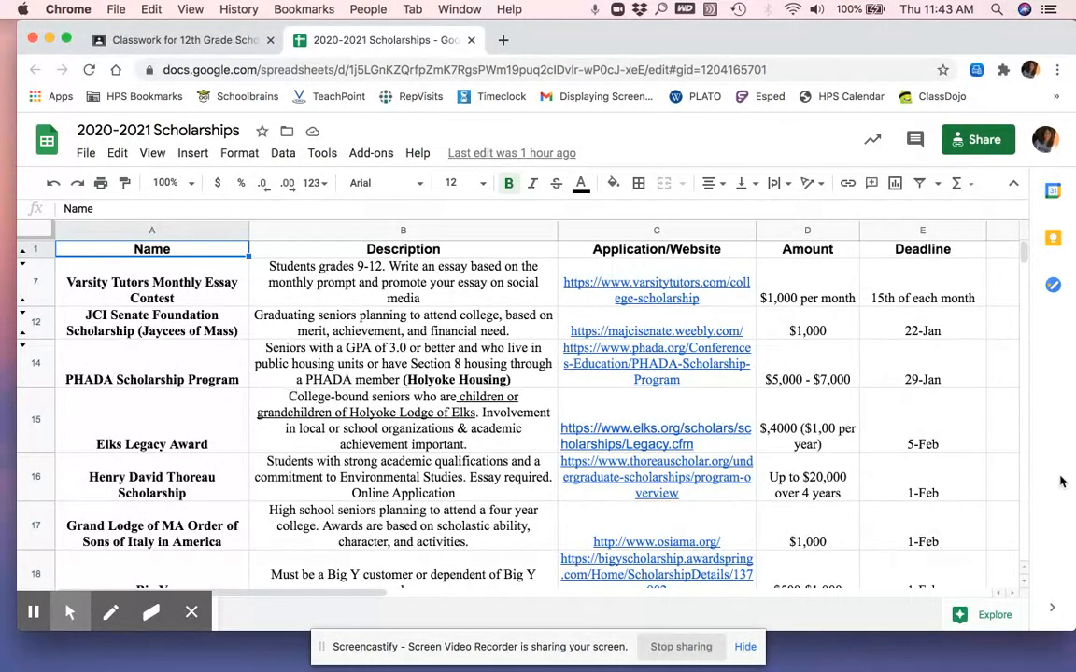
pyautogui.moveTo(945, 437)
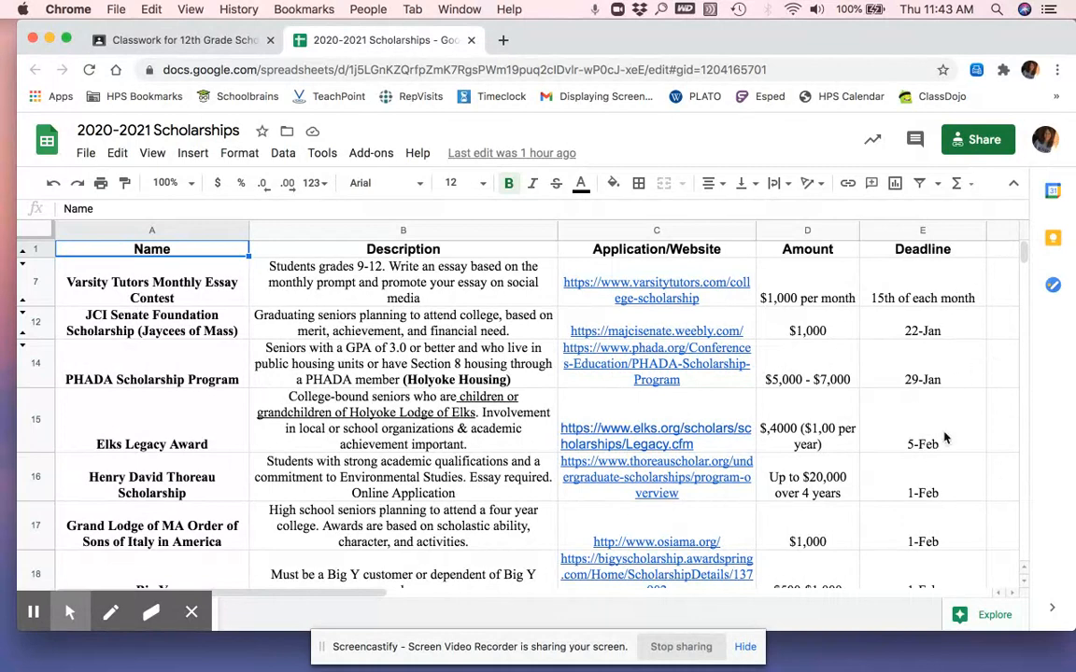
pyautogui.moveTo(945, 489)
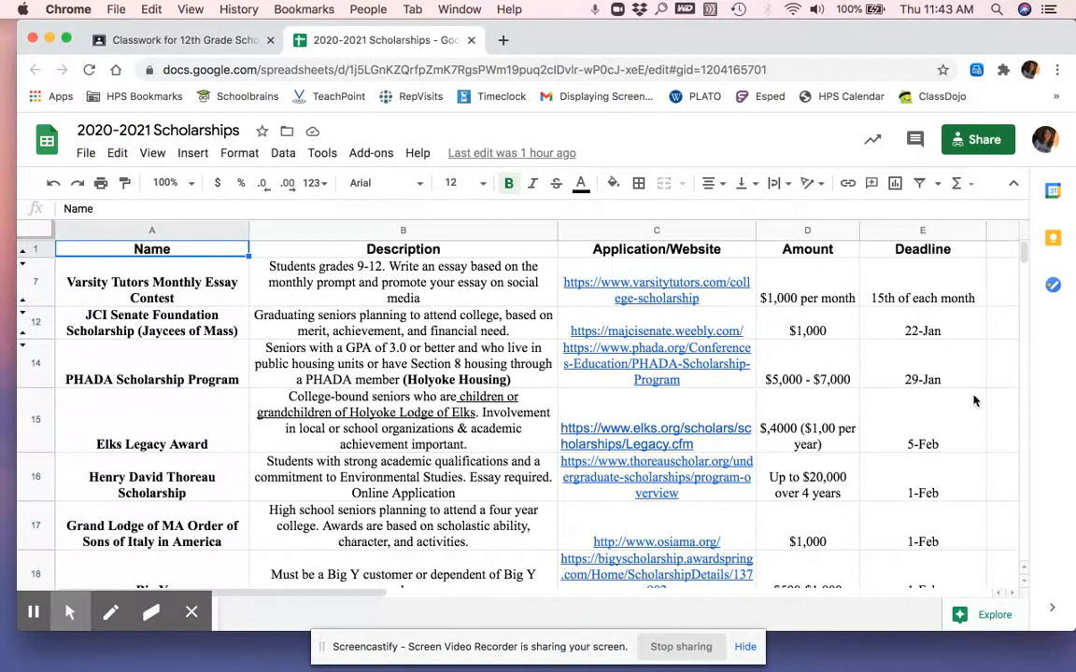
pyautogui.scroll(-3)
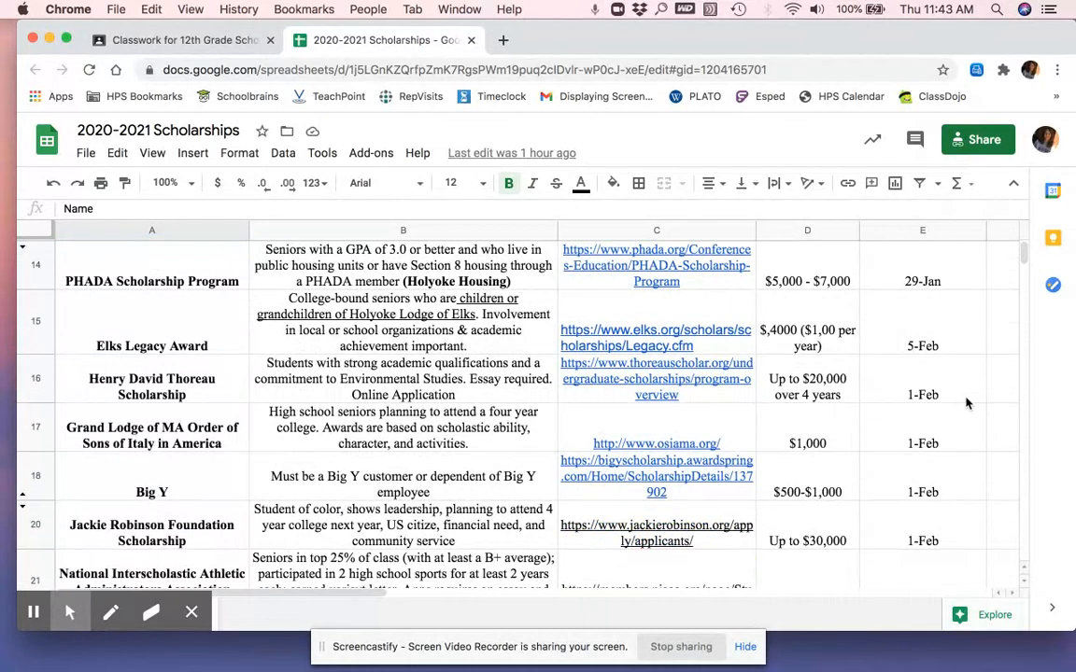
pyautogui.scroll(-3)
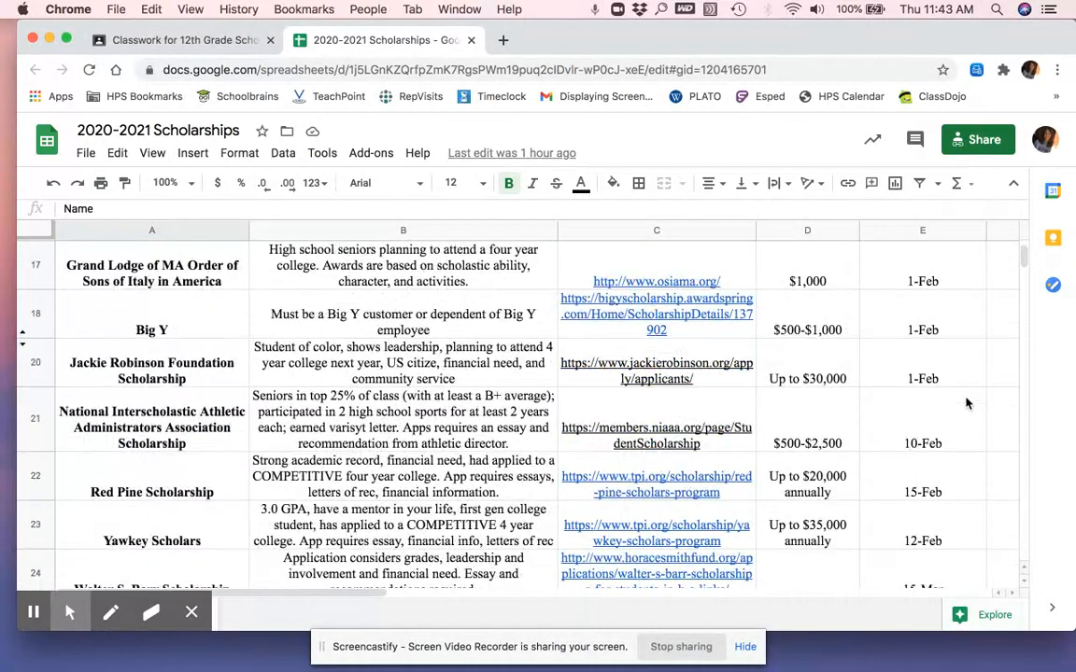
pyautogui.scroll(-3)
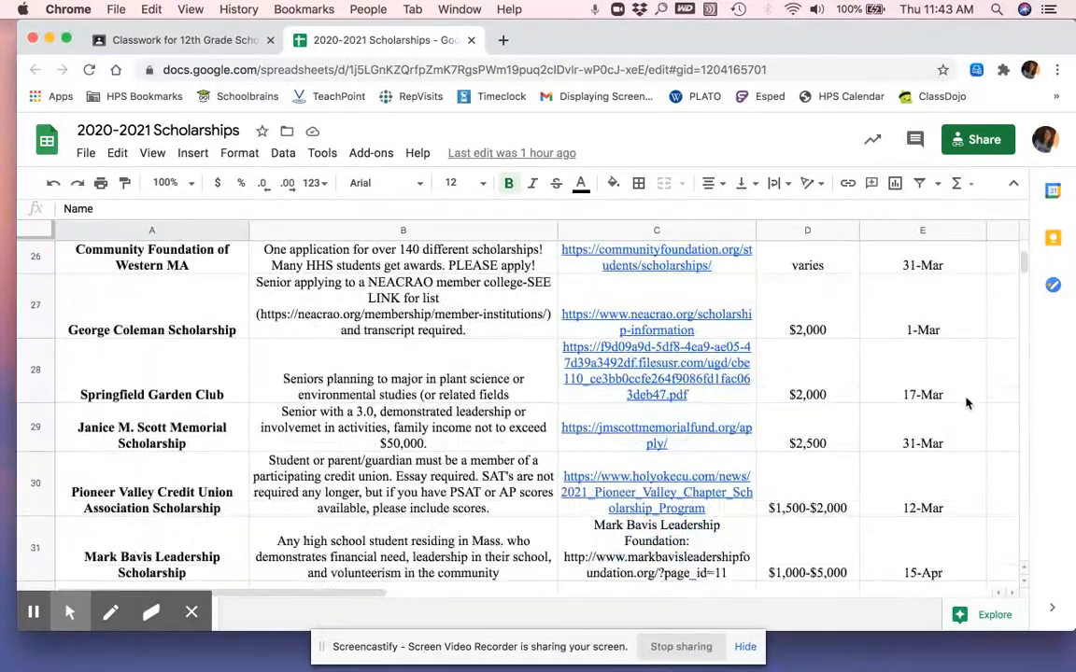
pyautogui.scroll(-3)
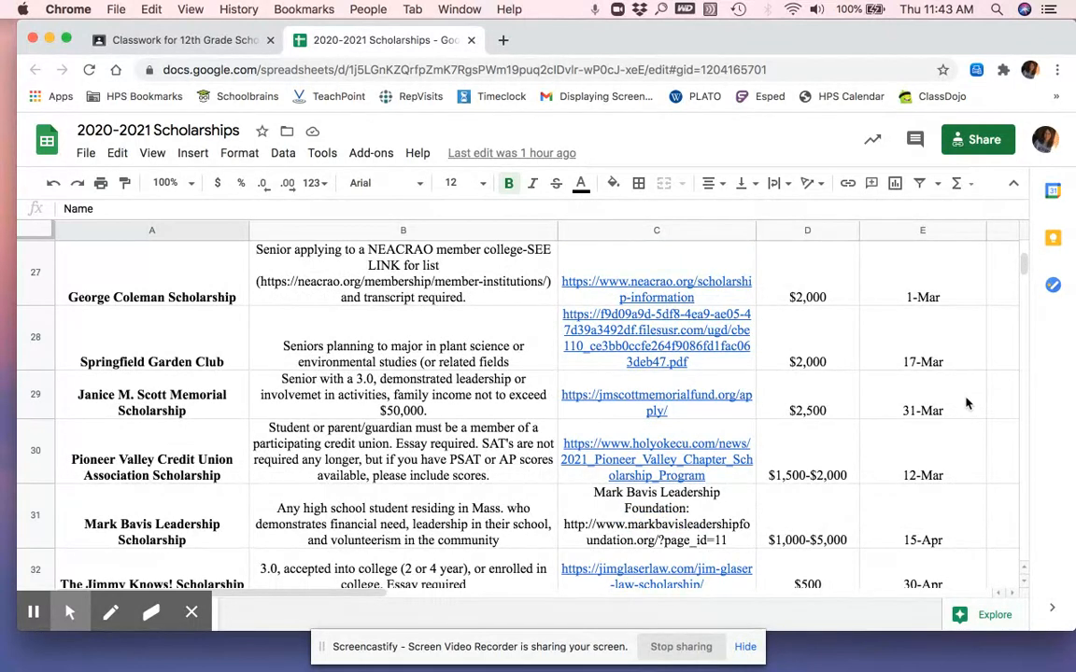
pyautogui.moveTo(196, 413)
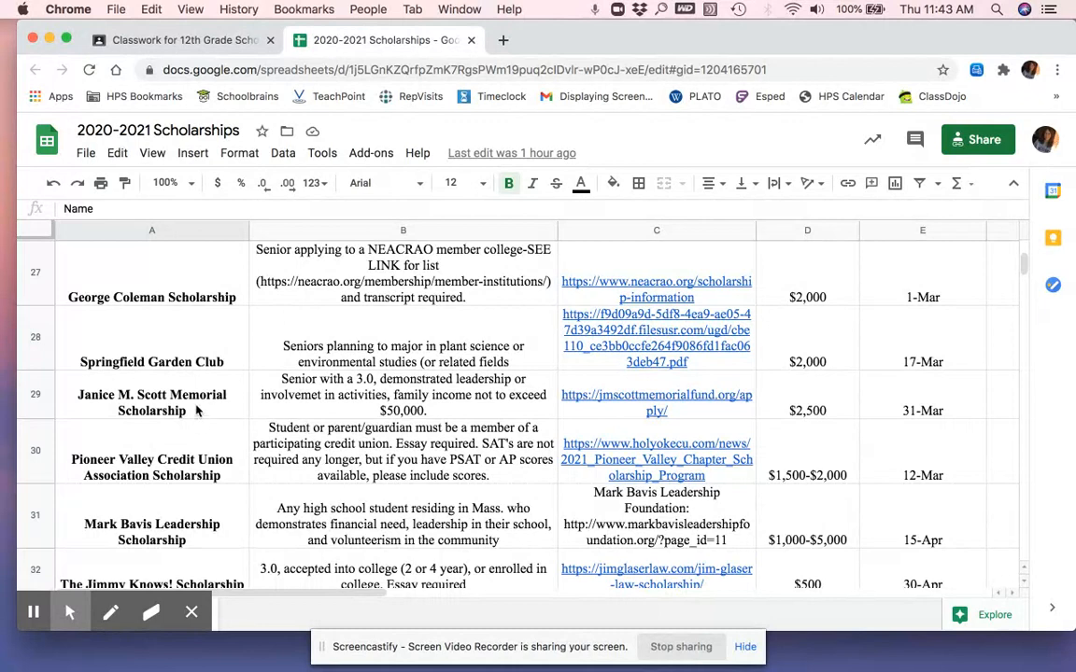
pyautogui.click(403, 394)
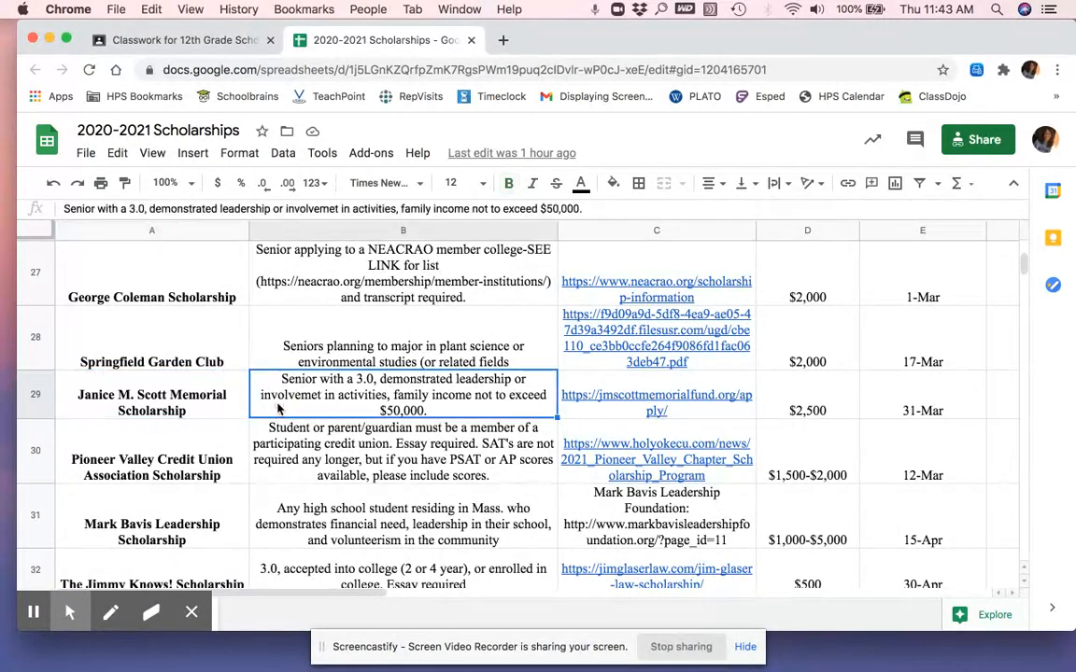
pyautogui.moveTo(231, 446)
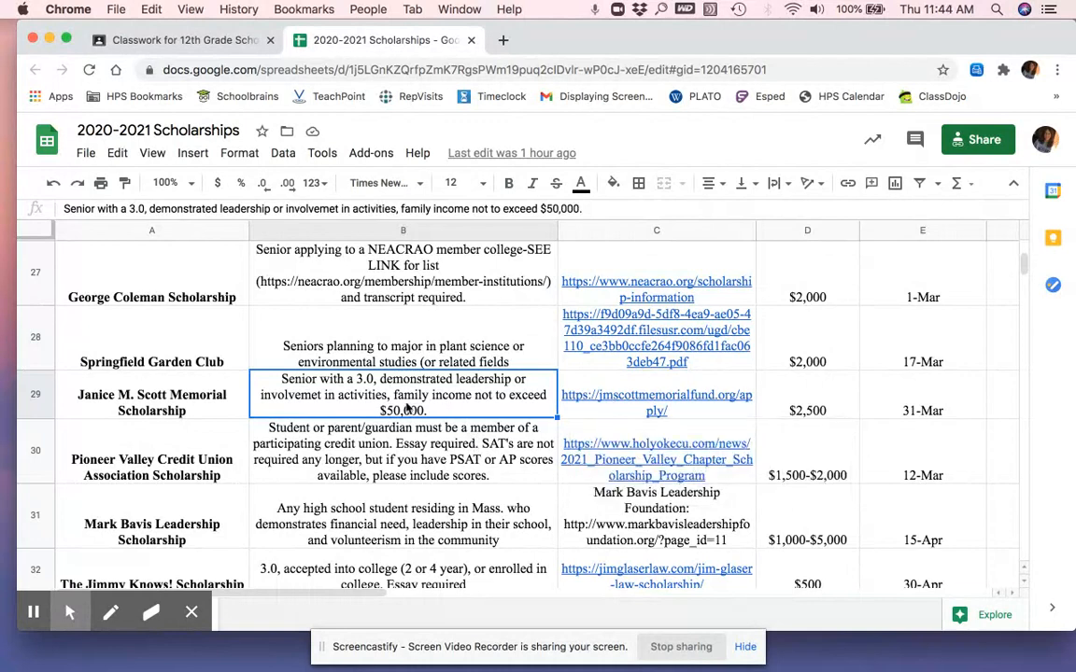
pyautogui.moveTo(449, 403)
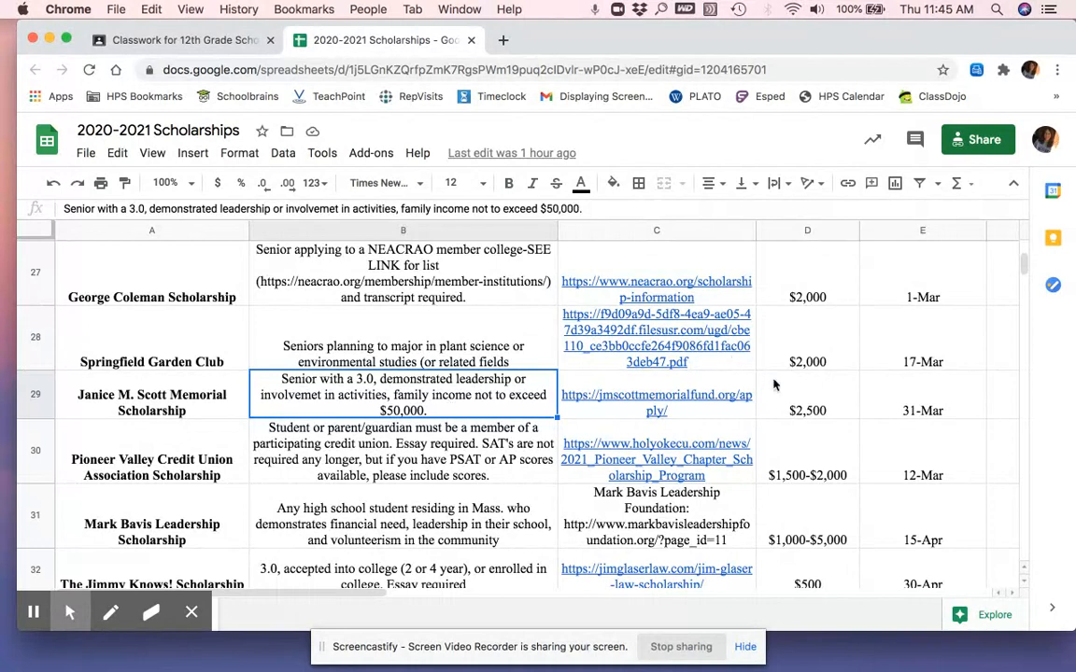
pyautogui.click(807, 396)
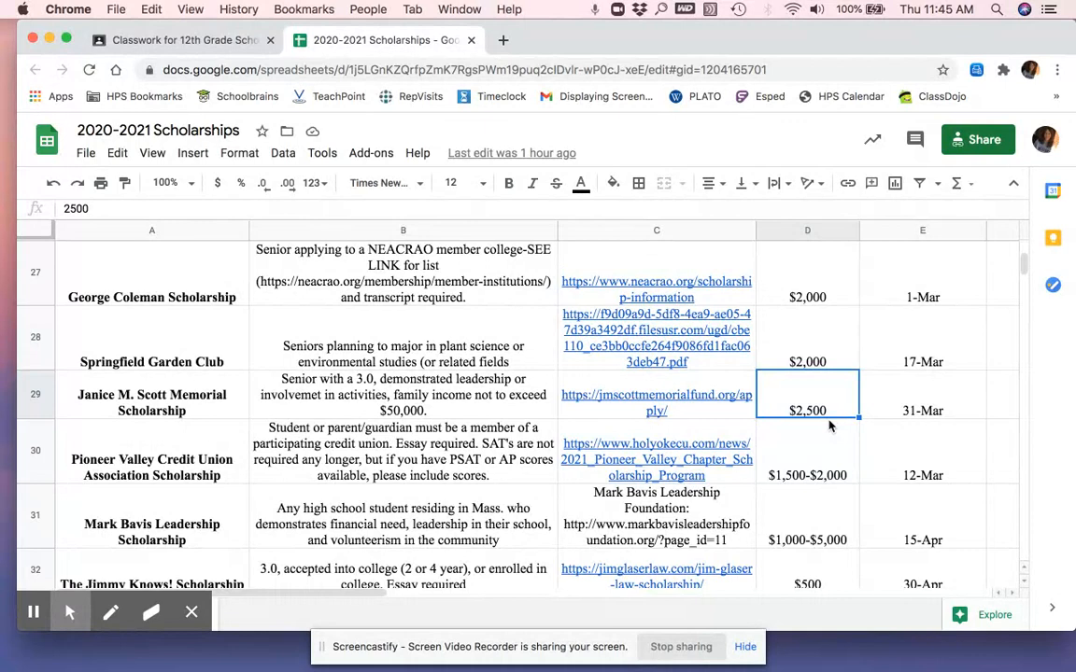
pyautogui.scroll(-3)
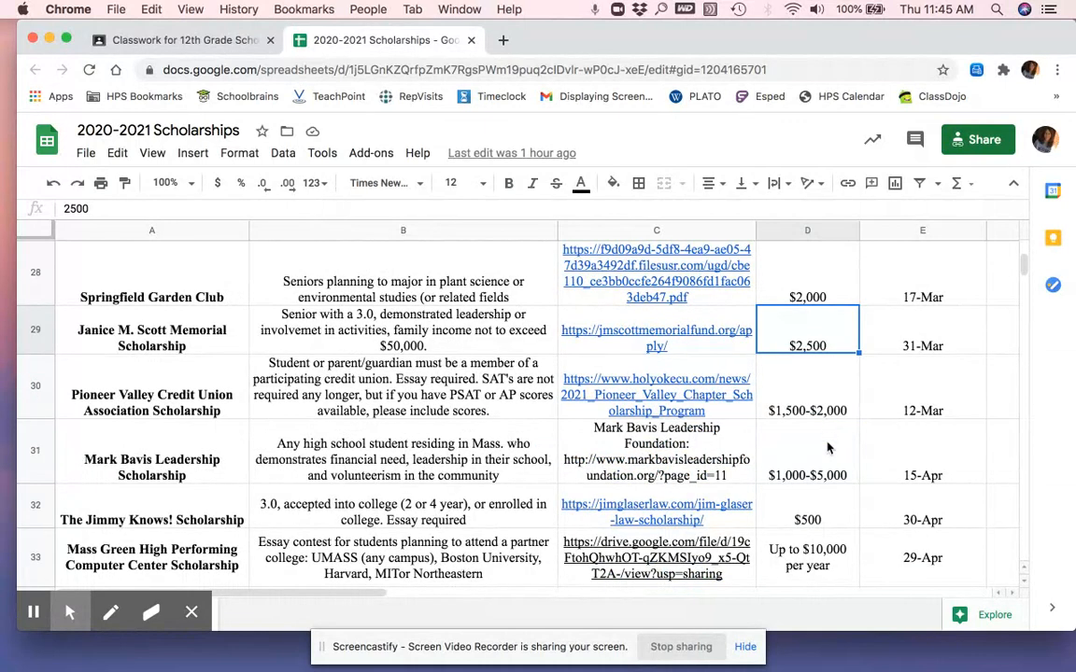
pyautogui.click(807, 556)
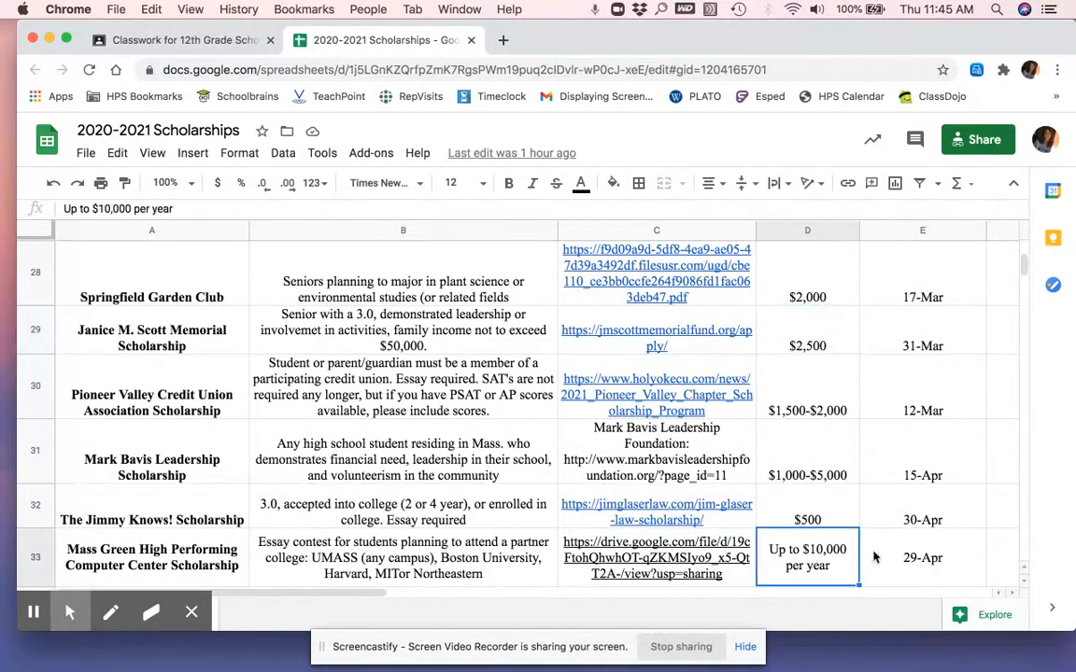
pyautogui.moveTo(830, 555)
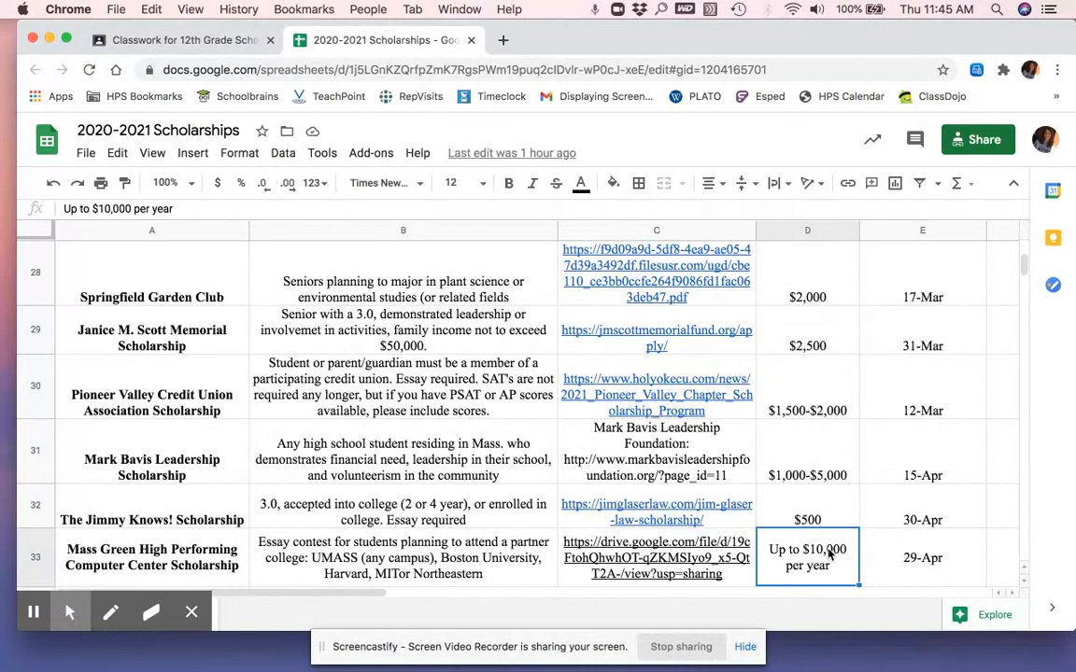
pyautogui.moveTo(905, 346)
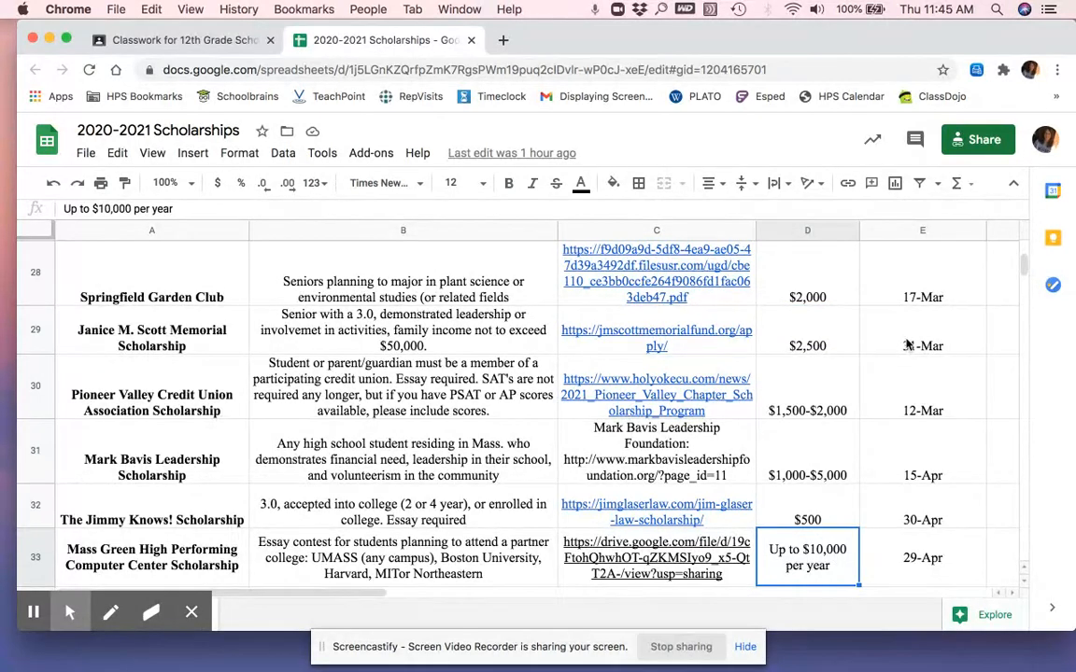
pyautogui.click(923, 346)
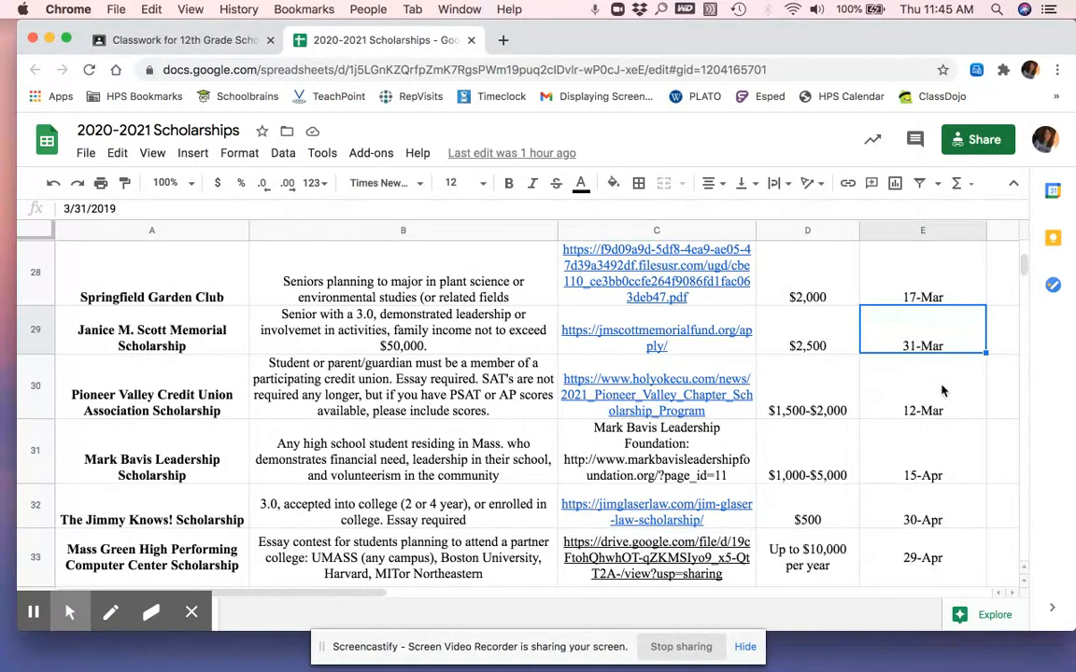
pyautogui.moveTo(710, 338)
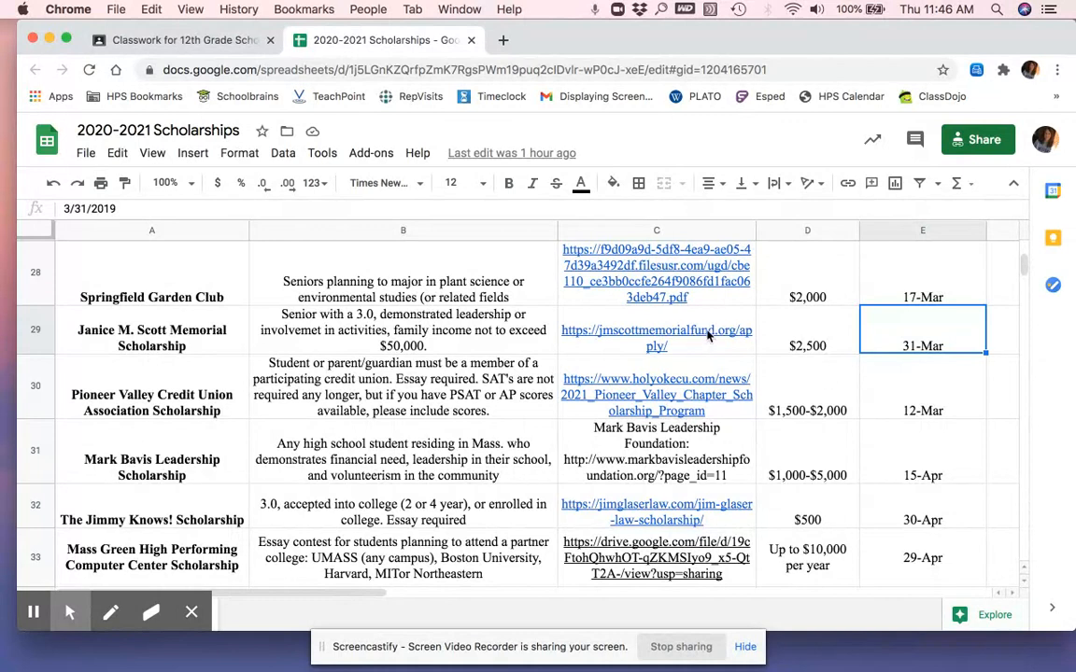
# Step: Open jmscottmemorialfund.org from cell C29 and follow the Apply page's criteria sheet link
pyautogui.click(657, 338)
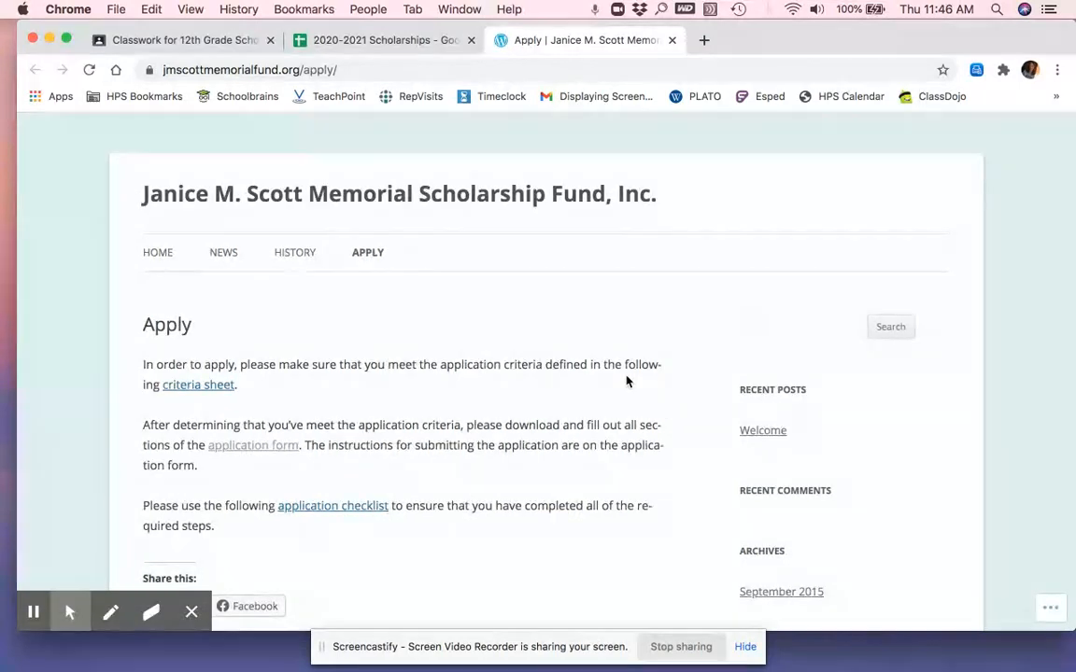
pyautogui.scroll(-3)
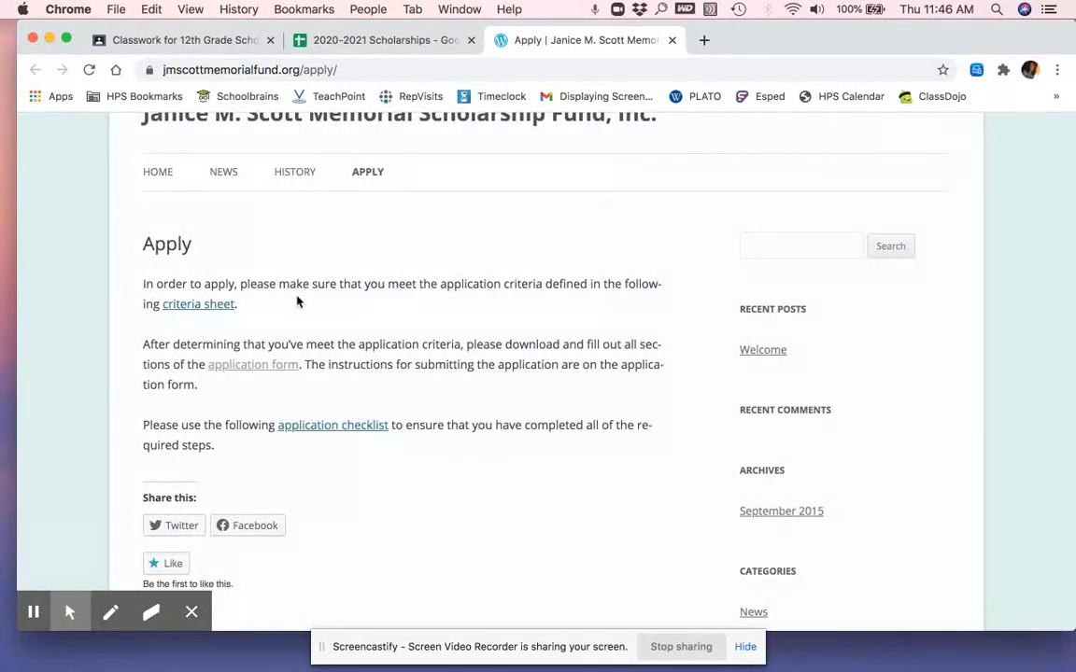
pyautogui.click(198, 303)
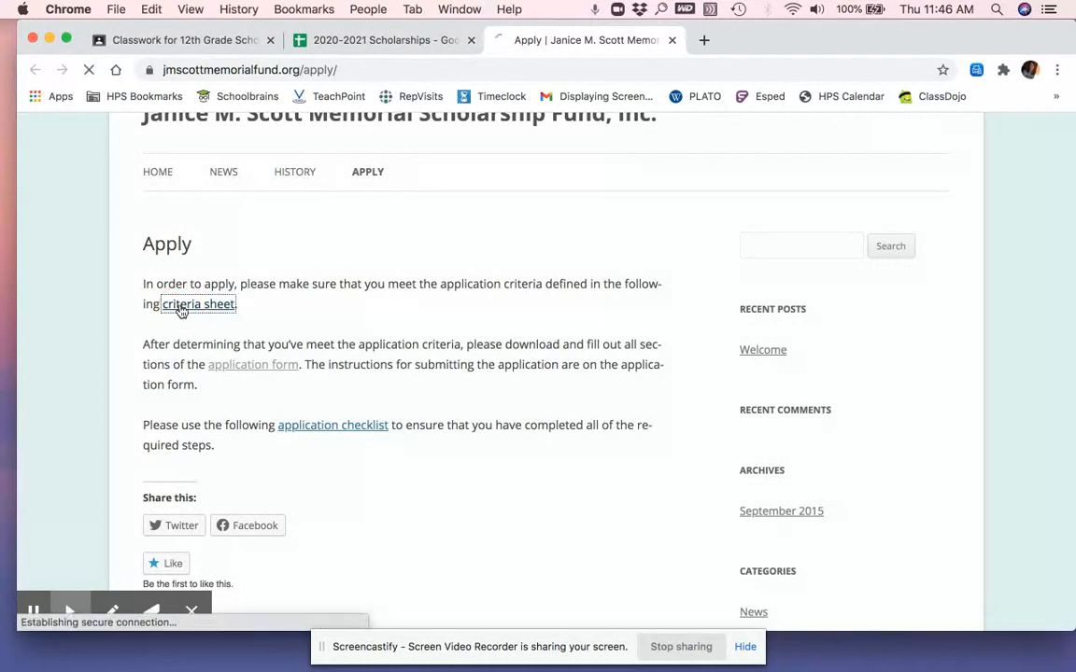
# Step: Scroll page 1 of jmsmsfcriteria-2018.pdf down to the application packet mailing address
pyautogui.click(198, 302)
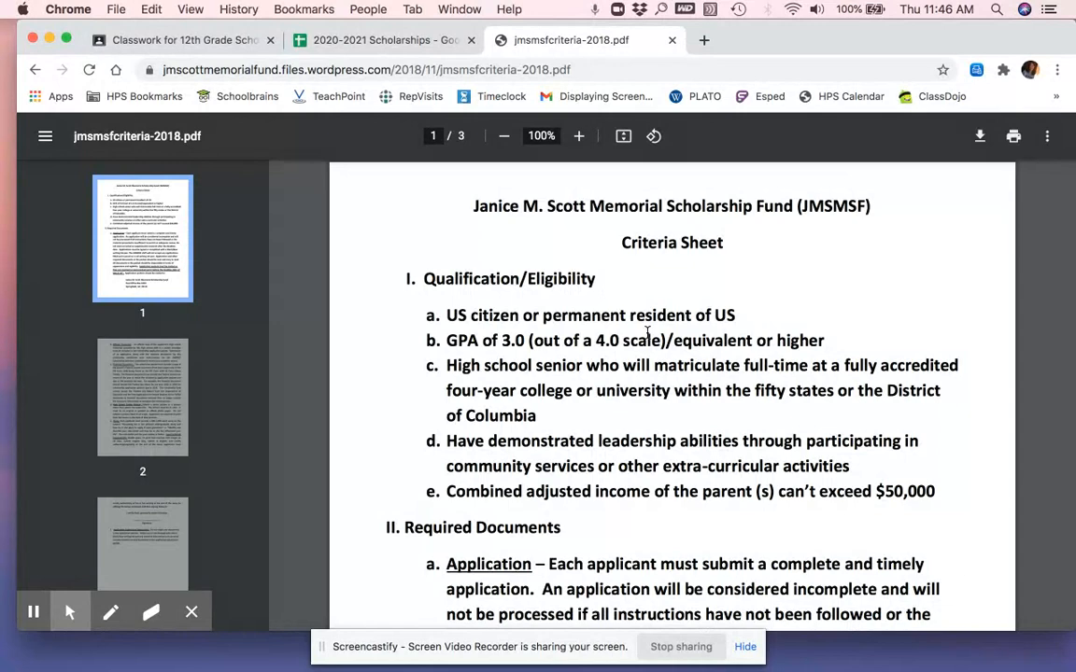
pyautogui.moveTo(765, 329)
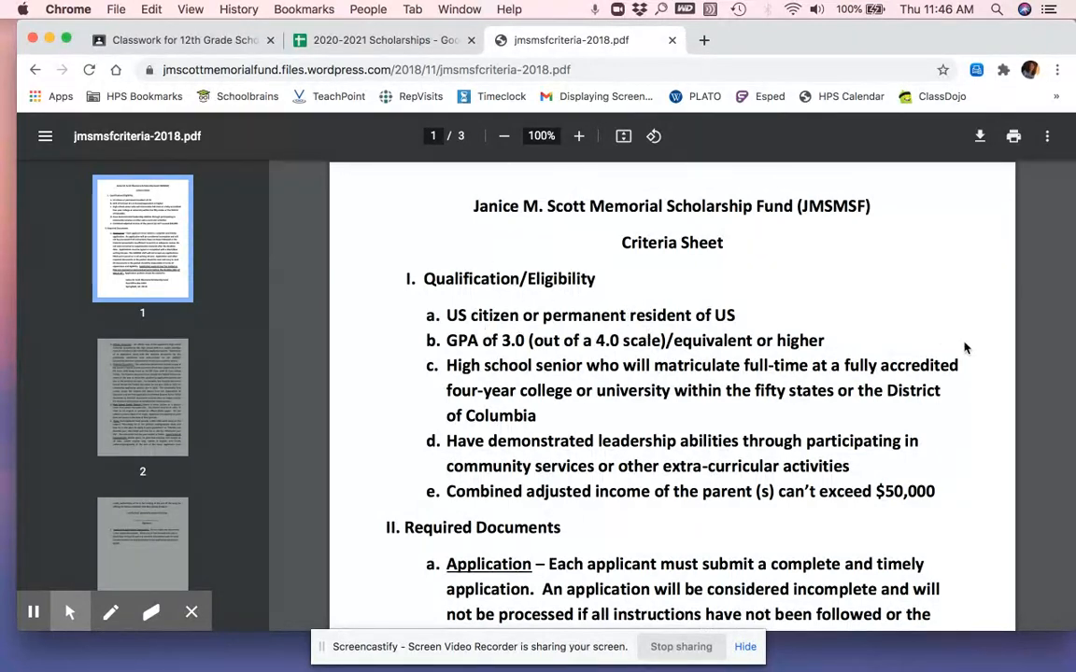
pyautogui.scroll(-3)
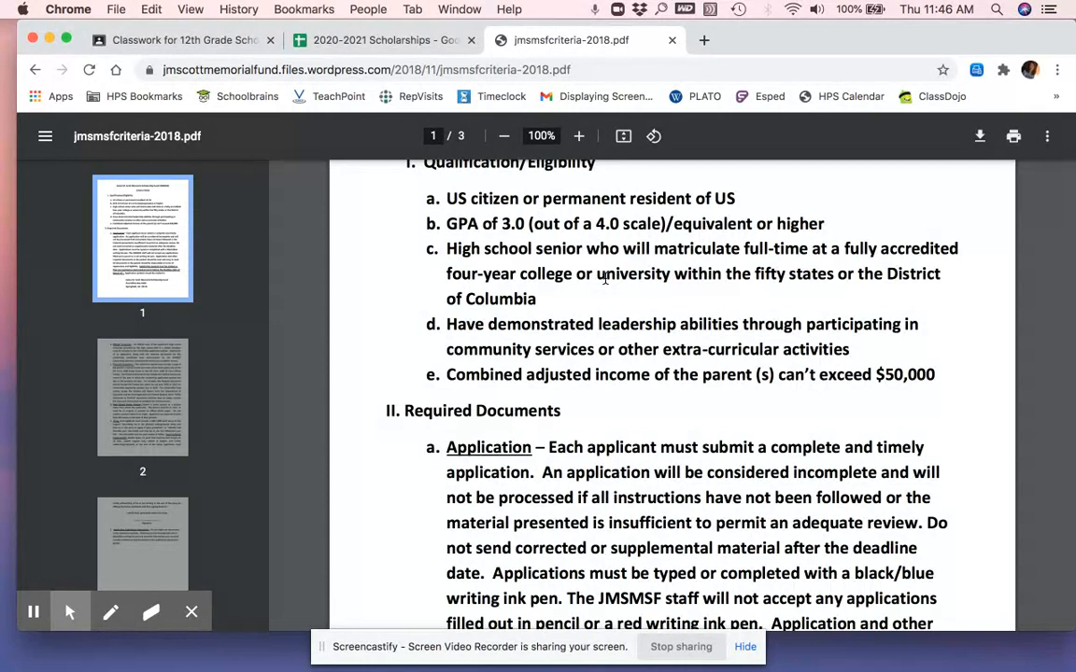
pyautogui.scroll(-3)
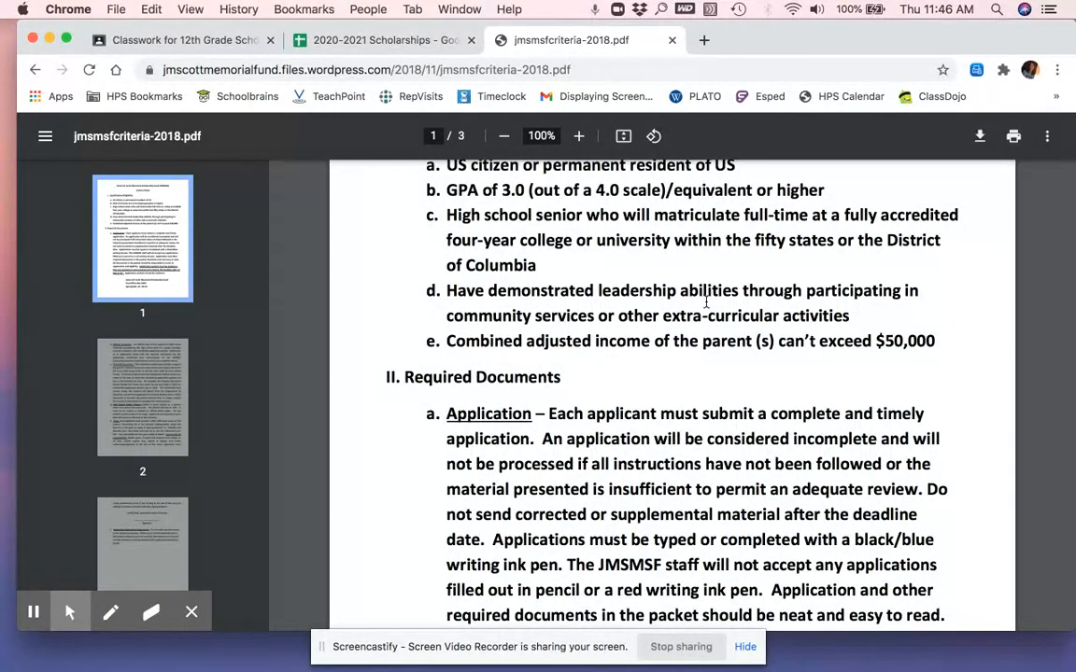
pyautogui.scroll(-3)
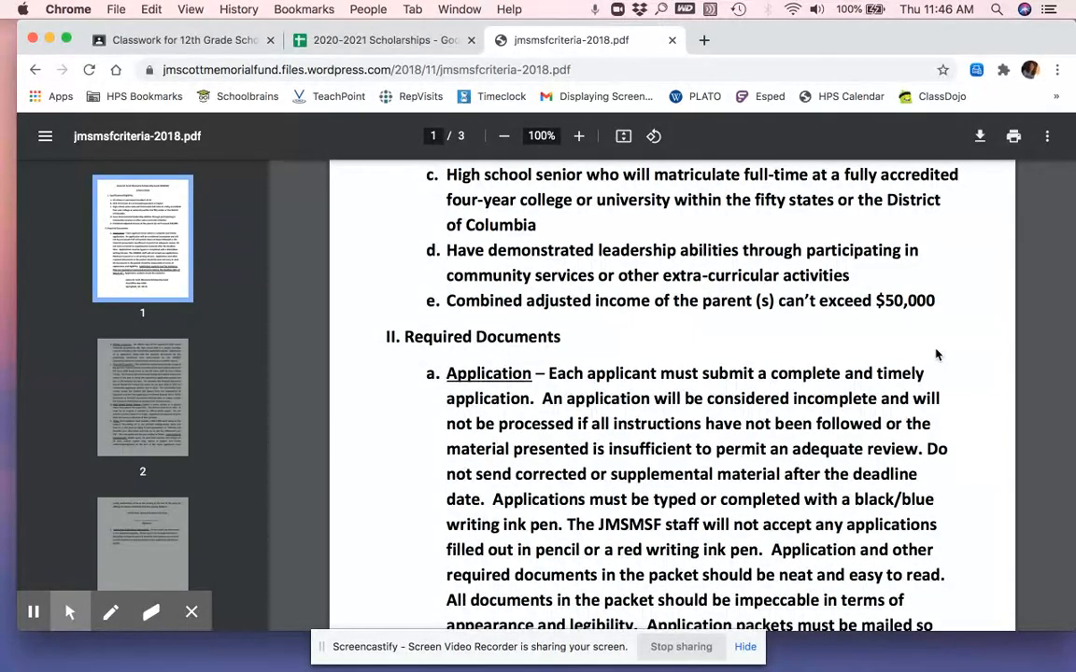
pyautogui.scroll(-3)
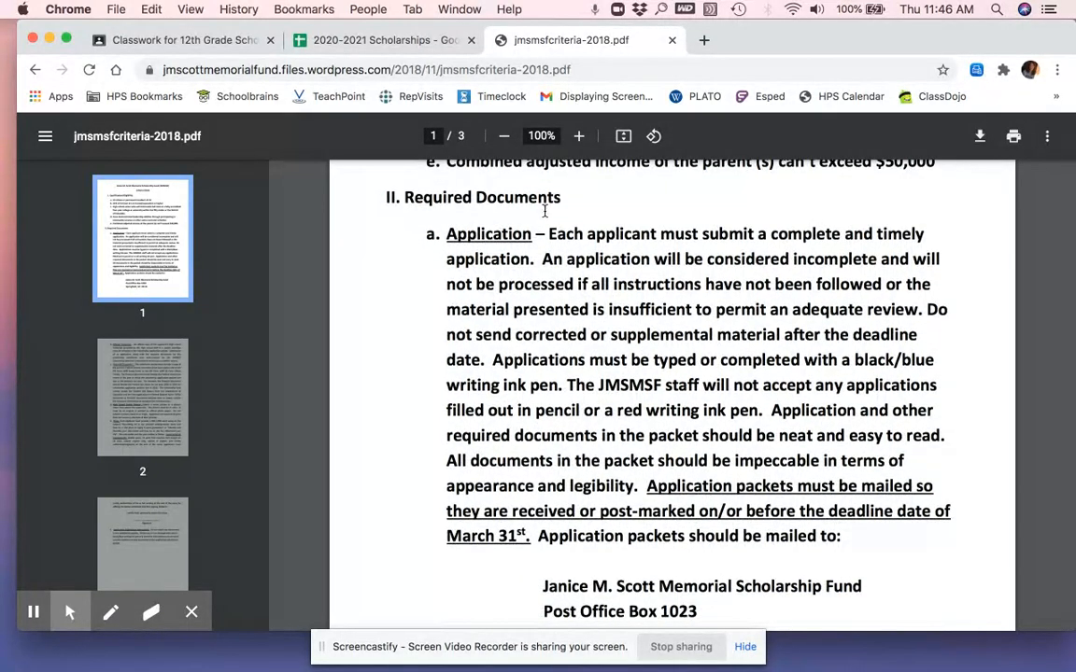
pyautogui.moveTo(793, 284)
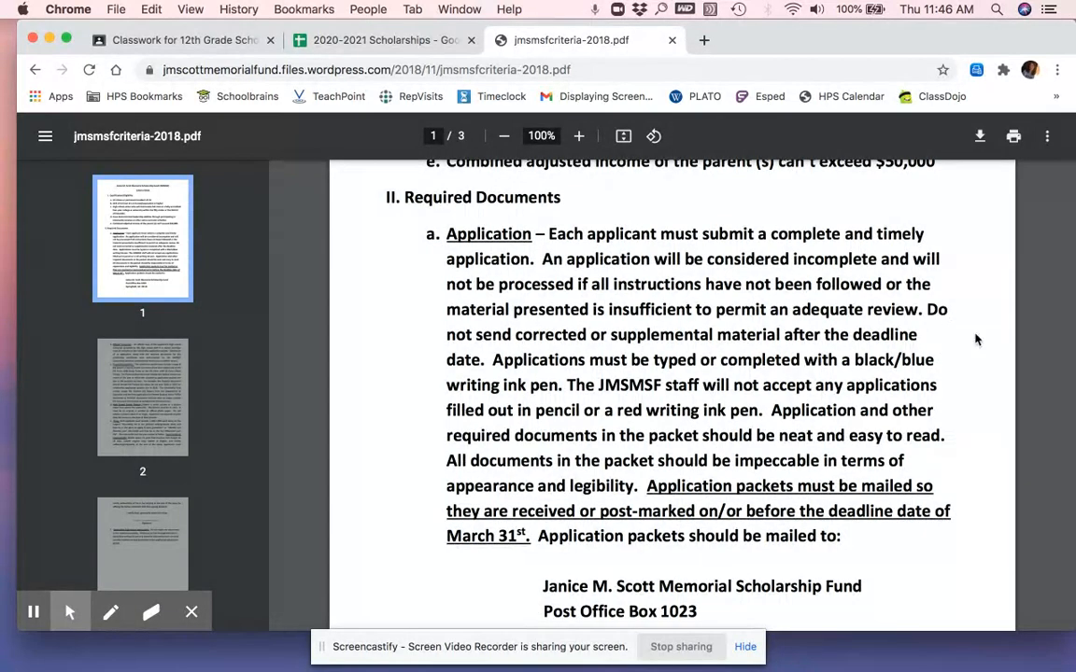
pyautogui.scroll(-3)
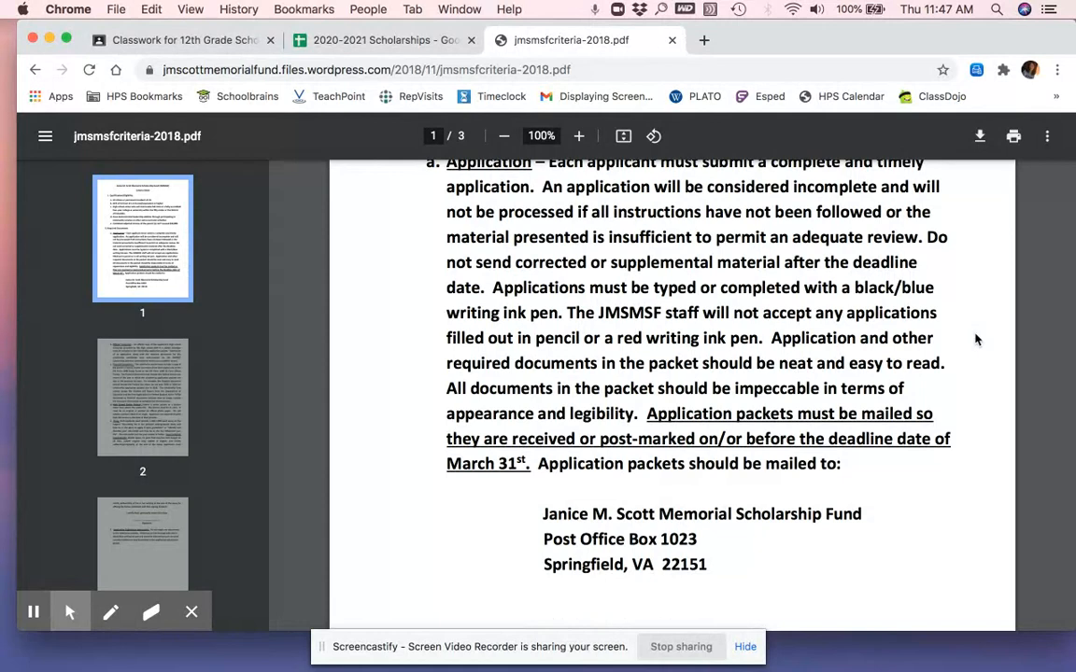
pyautogui.scroll(-3)
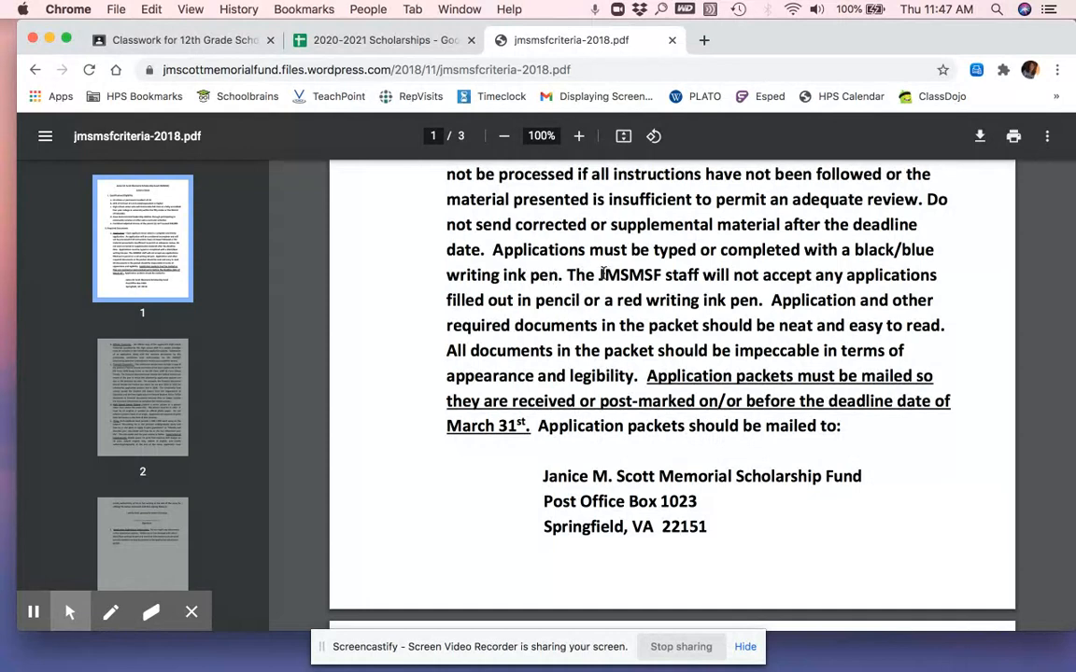
pyautogui.moveTo(538, 269)
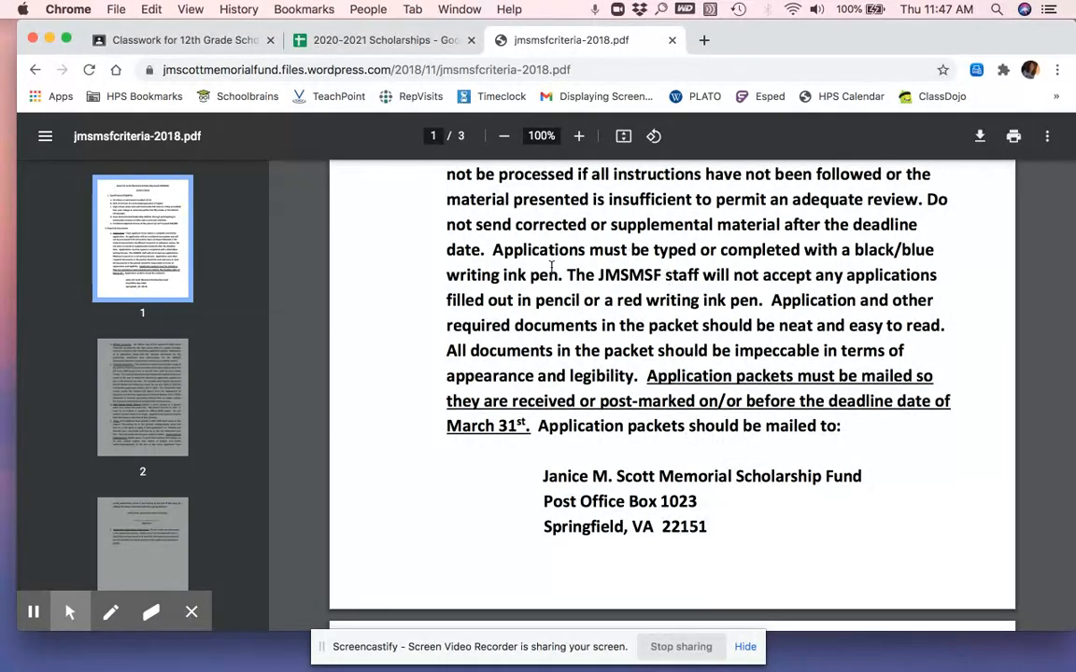
pyautogui.moveTo(684, 300)
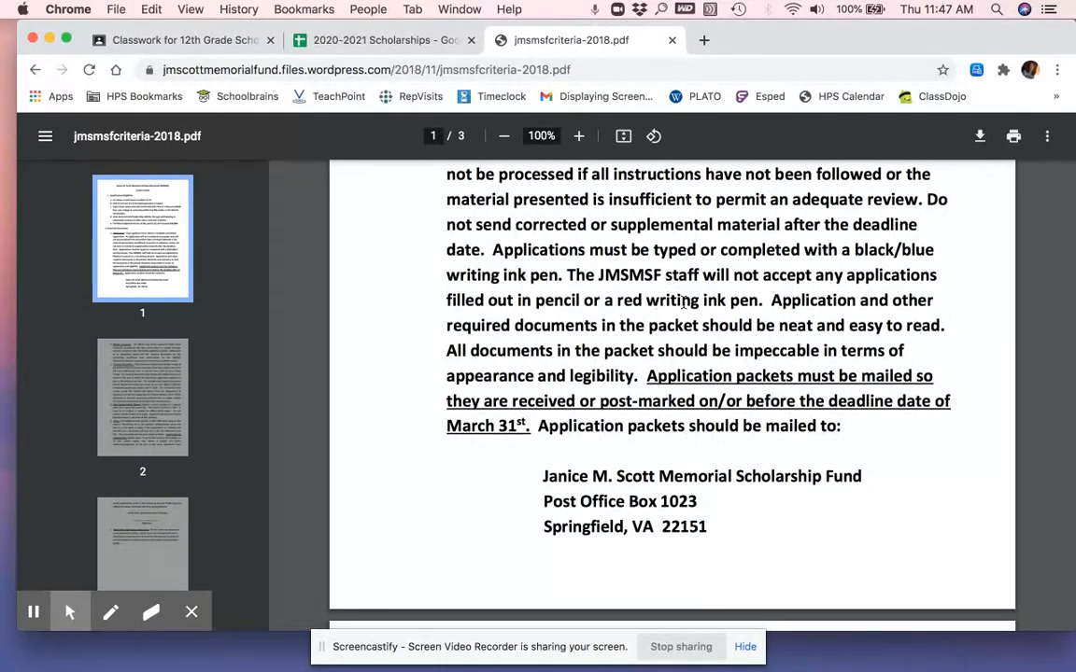
pyautogui.moveTo(818, 297)
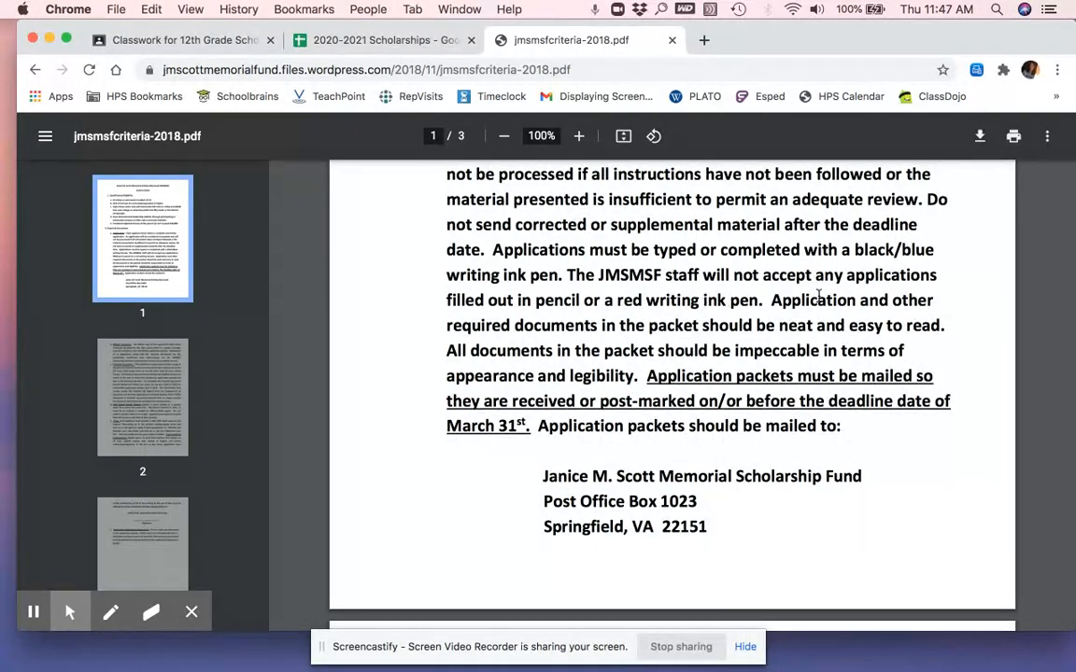
pyautogui.scroll(-3)
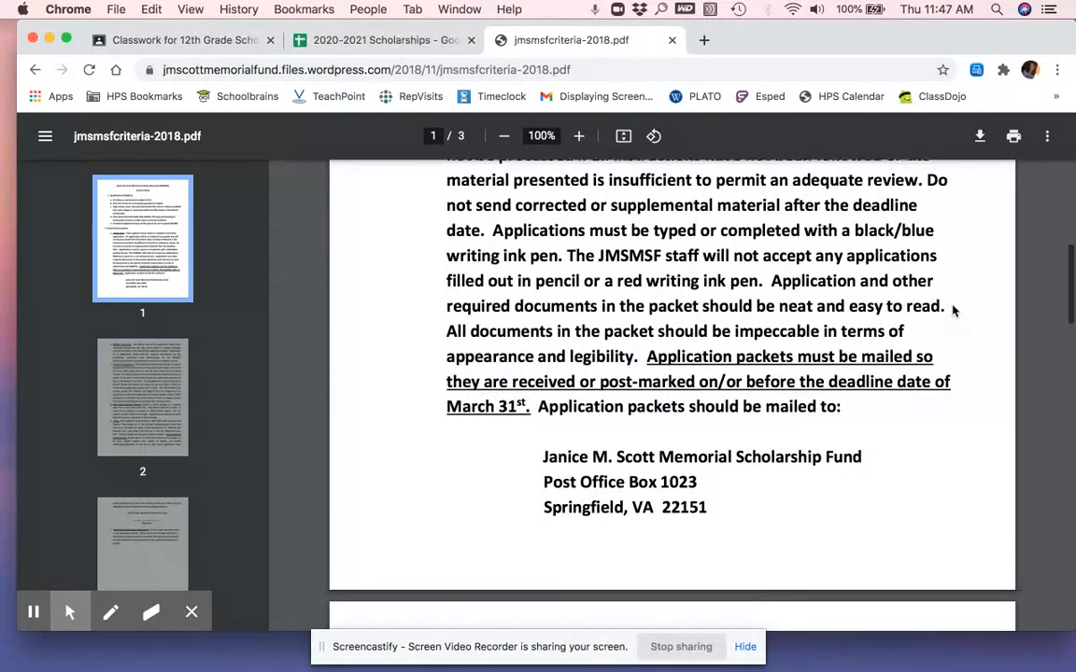
pyautogui.scroll(-3)
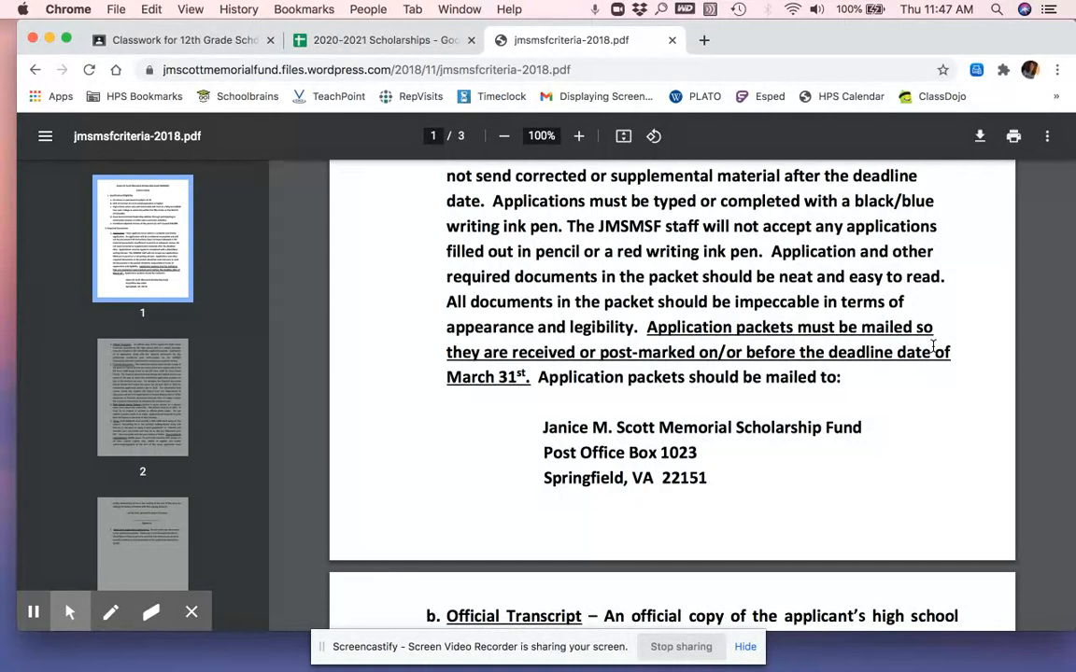
pyautogui.scroll(-3)
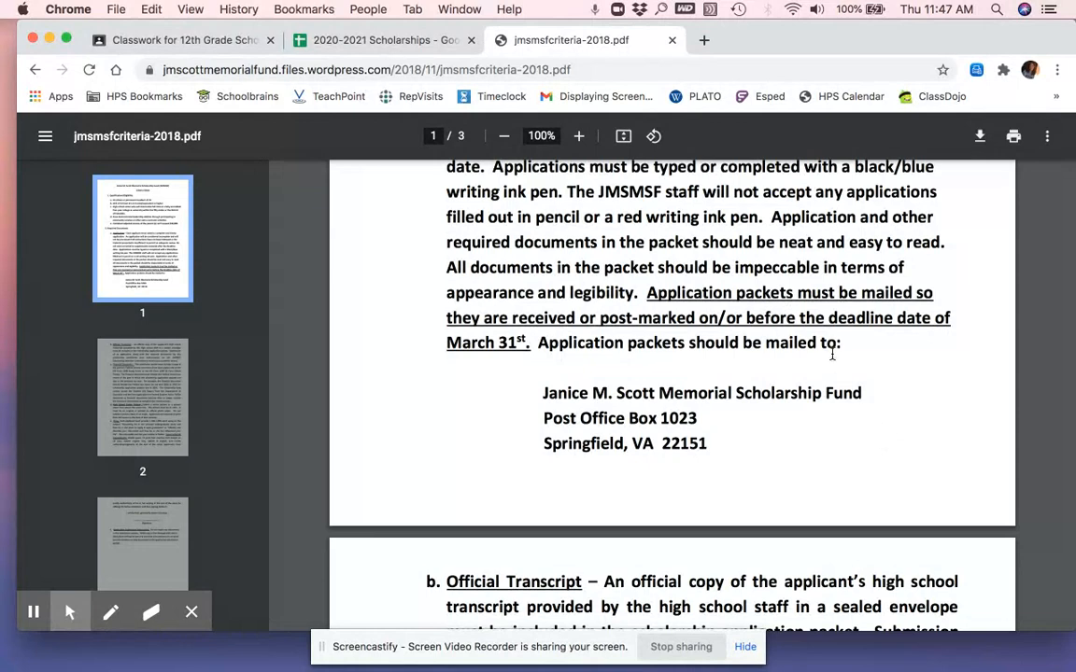
pyautogui.moveTo(819, 266)
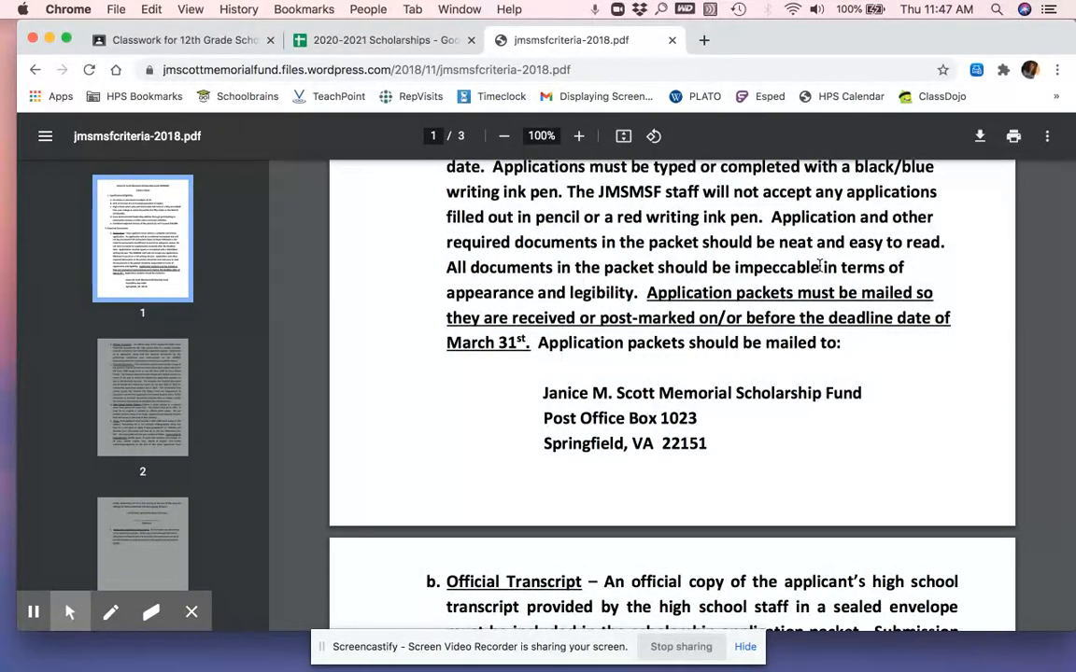
pyautogui.moveTo(968, 333)
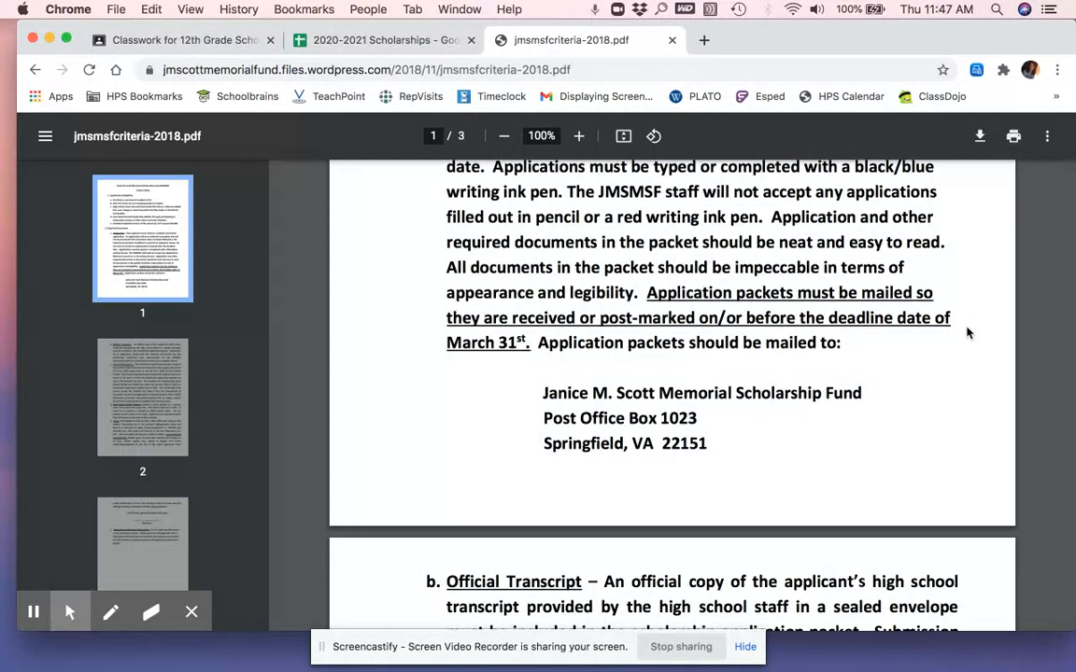
pyautogui.scroll(-3)
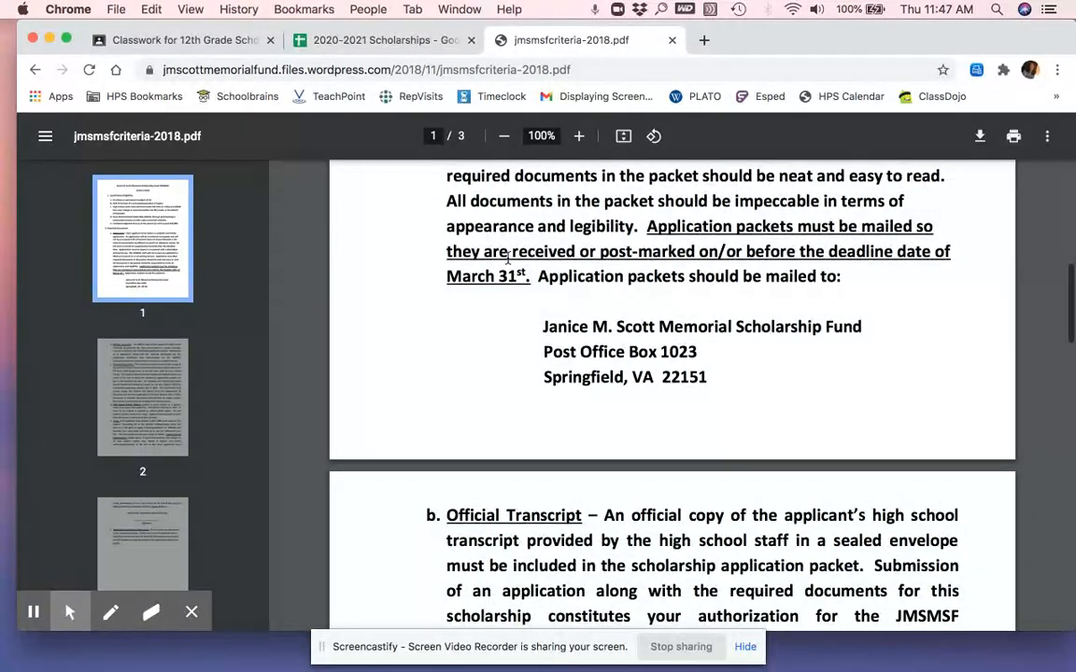
pyautogui.moveTo(515, 291)
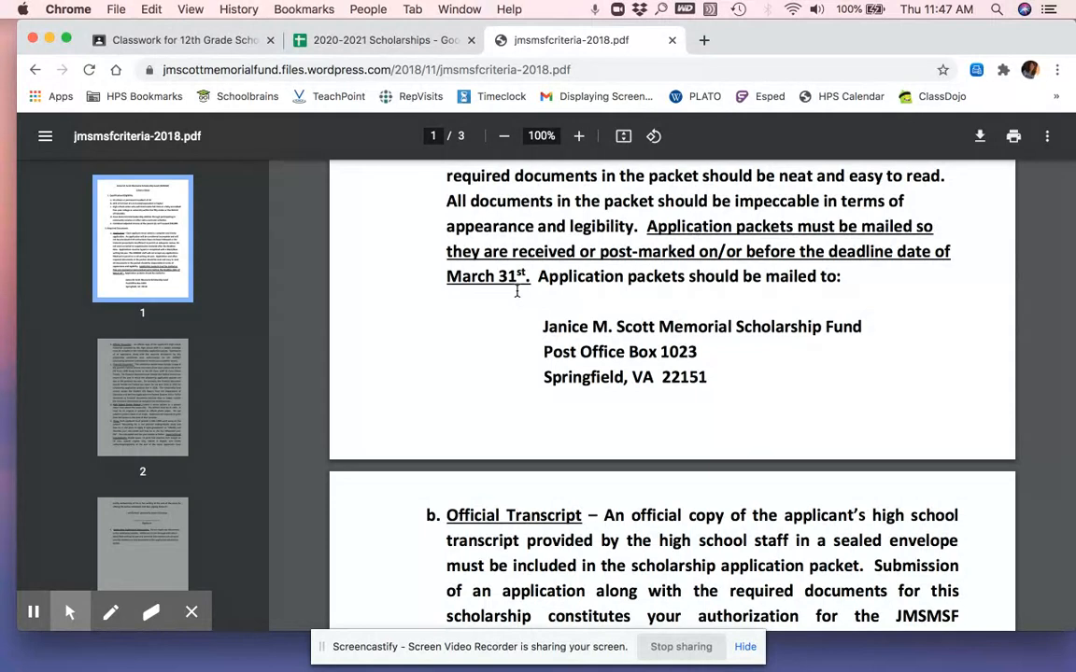
pyautogui.moveTo(711, 349)
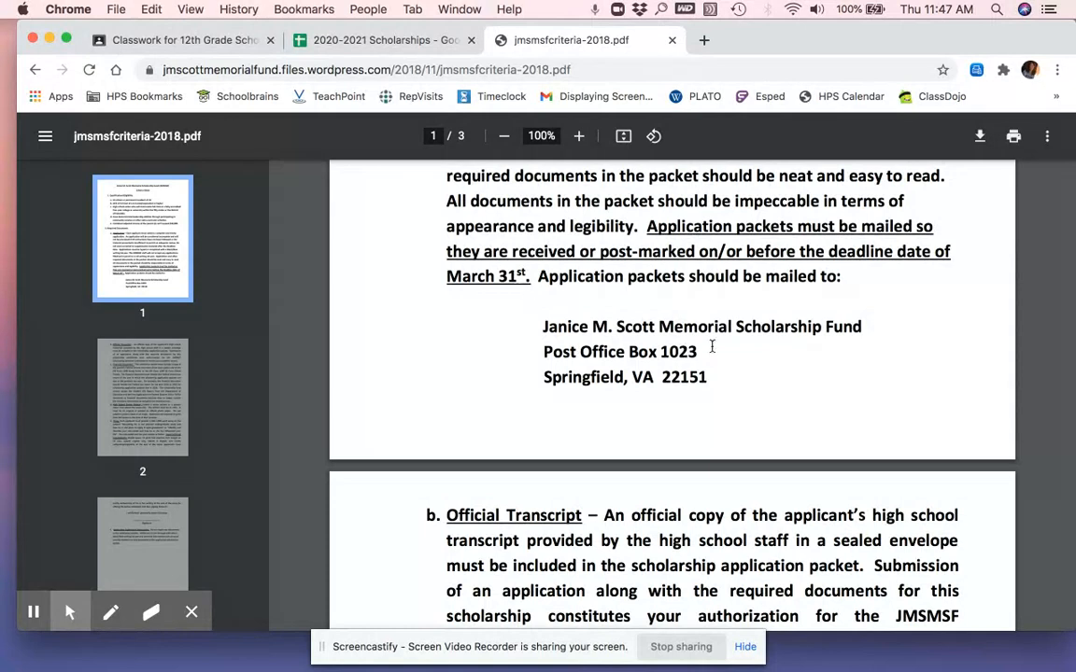
pyautogui.moveTo(744, 383)
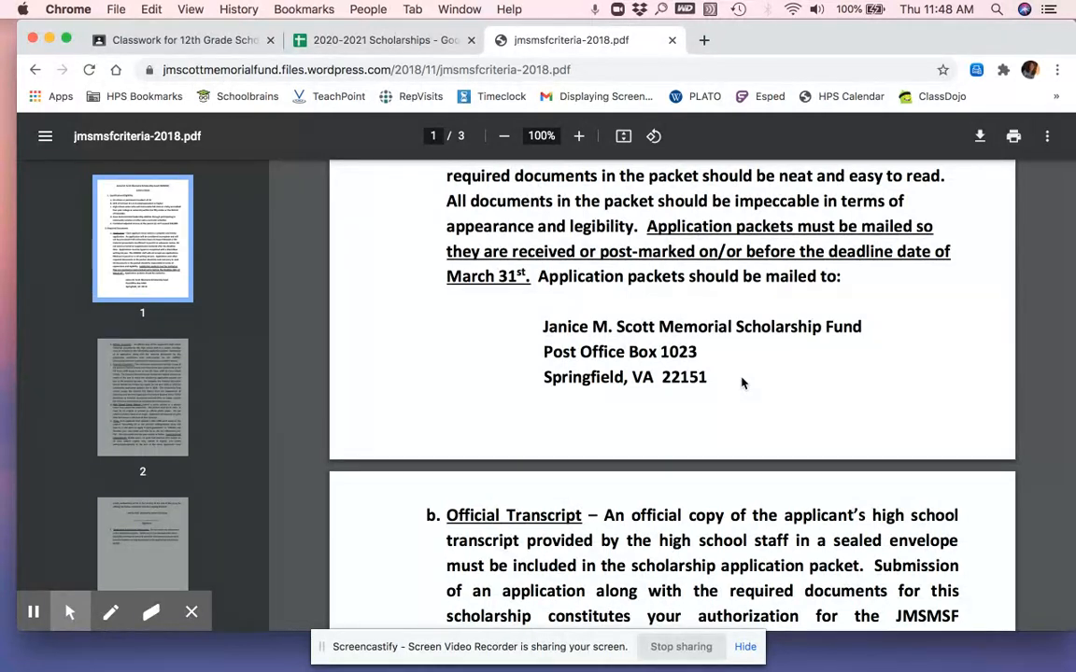
# Step: Scroll page 2 past the transcript, financial, picture and essay requirements to the 'I certify' statement
pyautogui.scroll(-3)
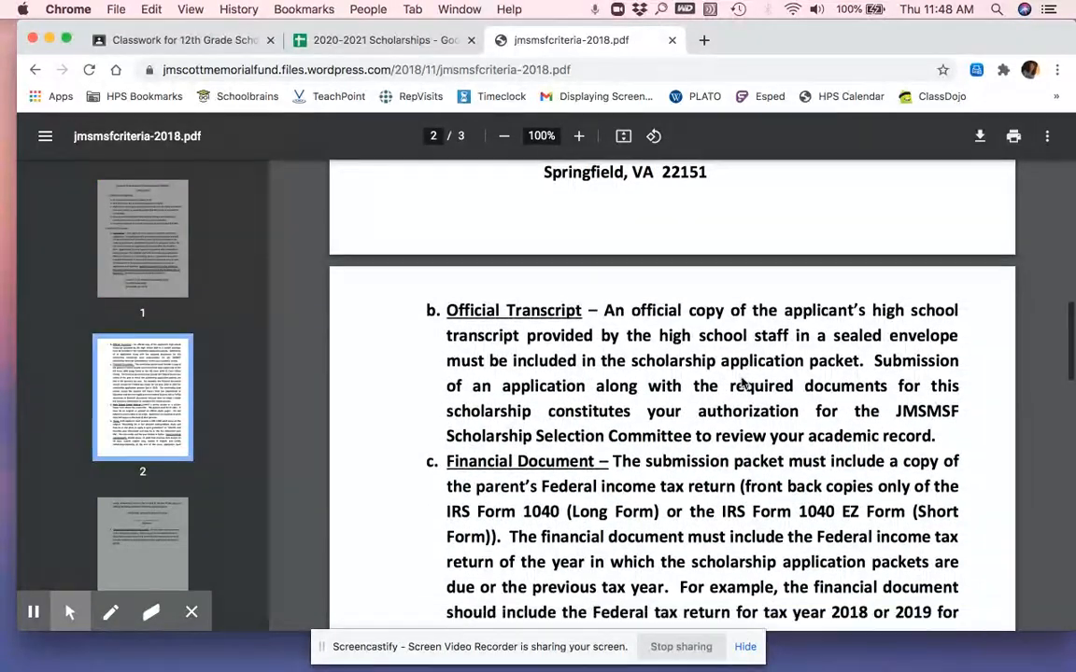
pyautogui.scroll(-3)
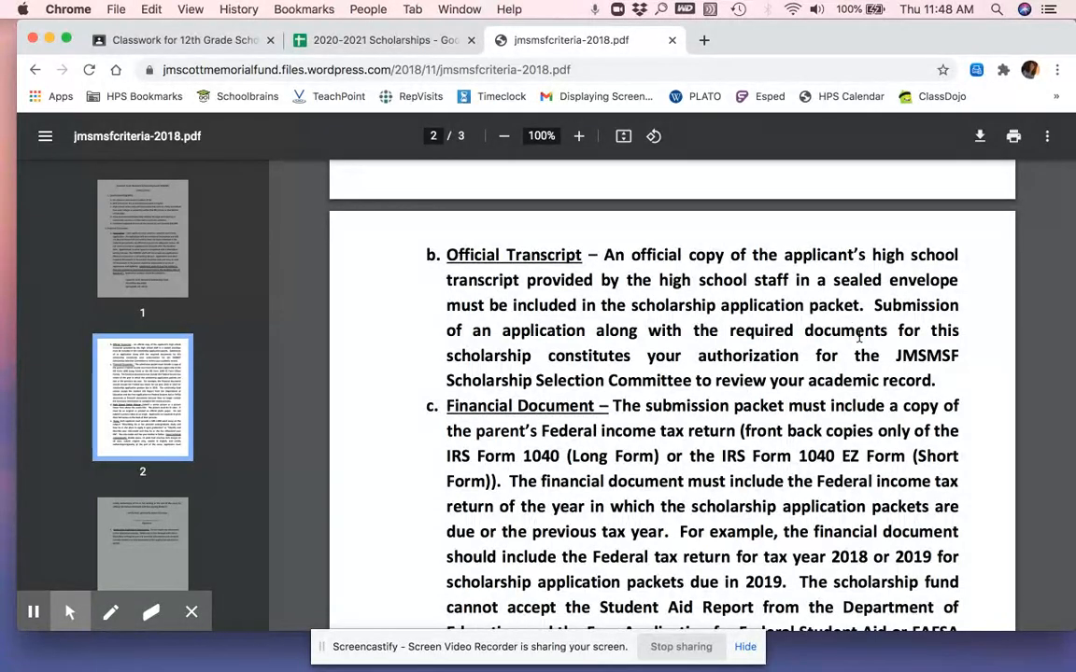
pyautogui.moveTo(807, 308)
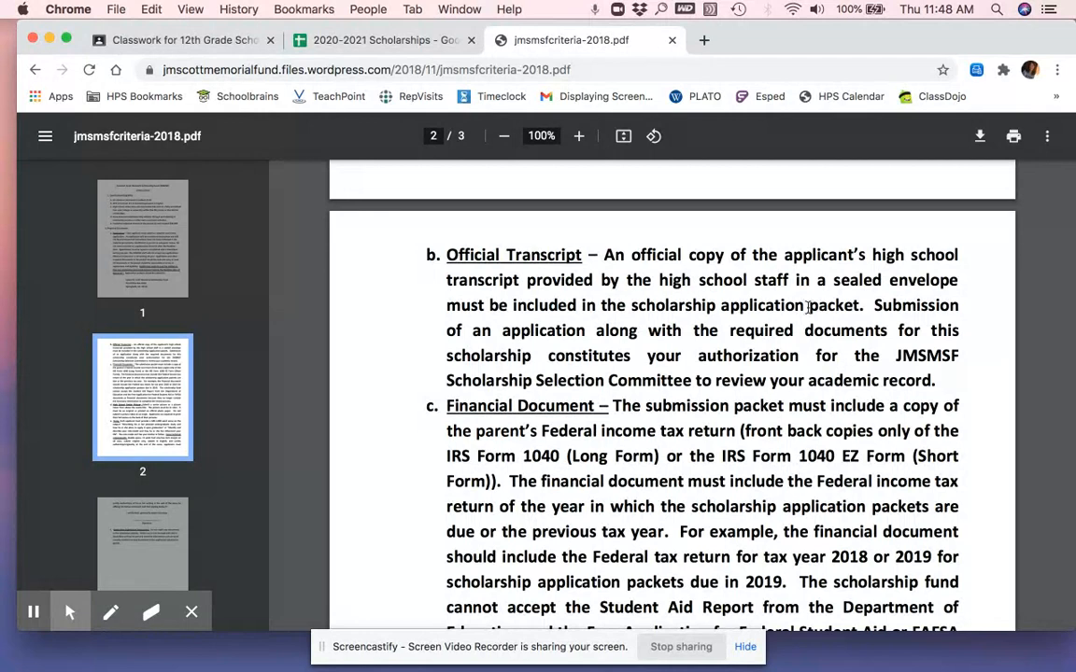
pyautogui.moveTo(993, 363)
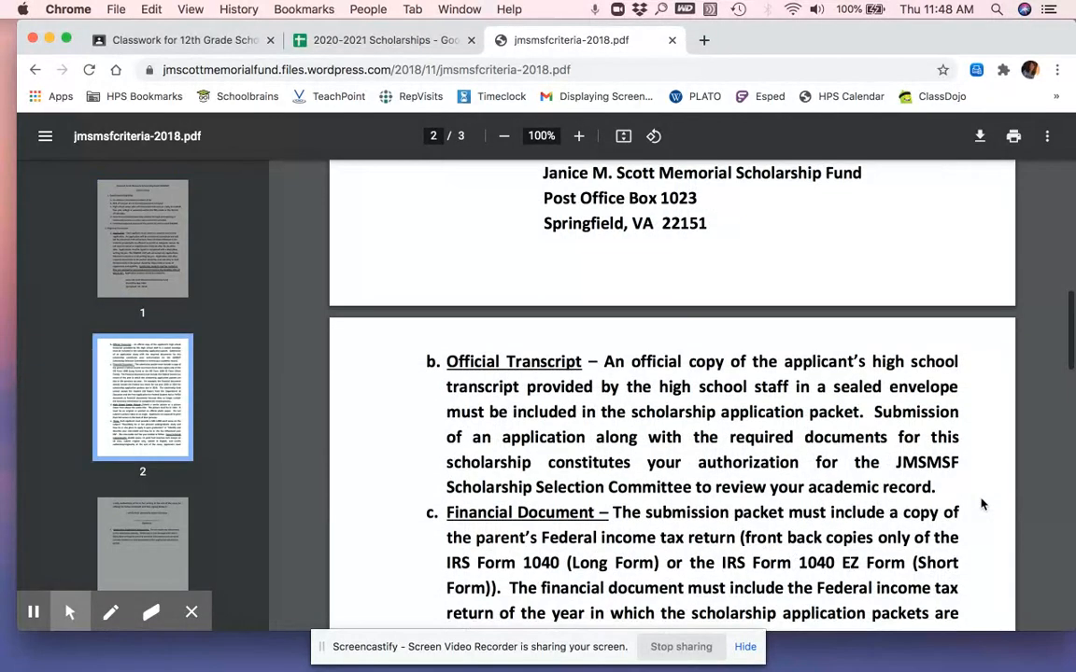
pyautogui.scroll(-3)
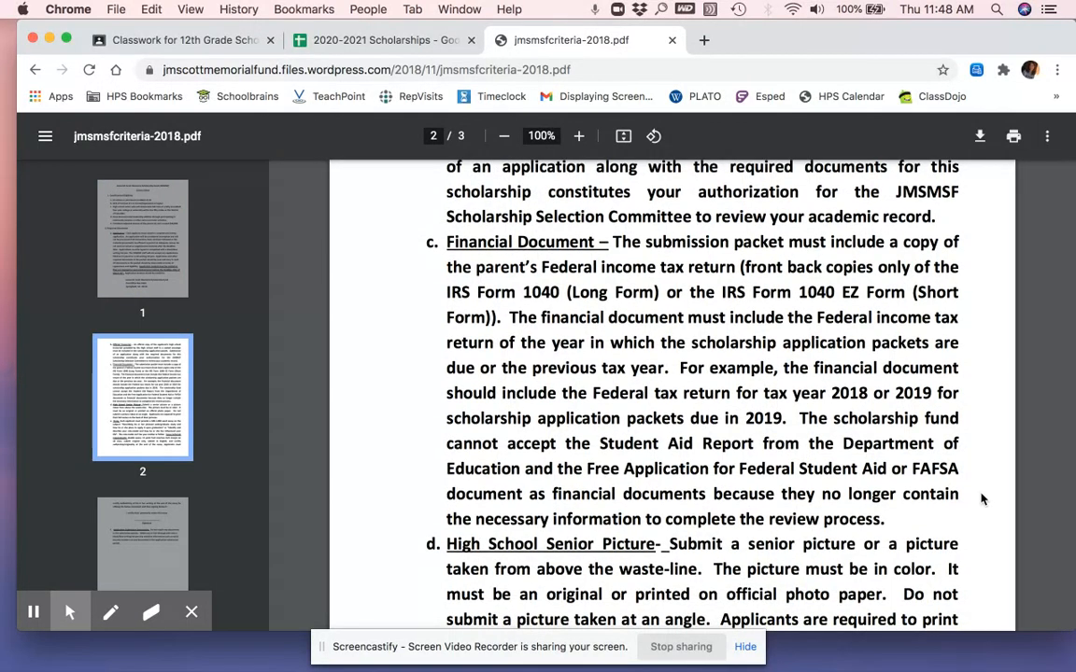
pyautogui.moveTo(539, 418)
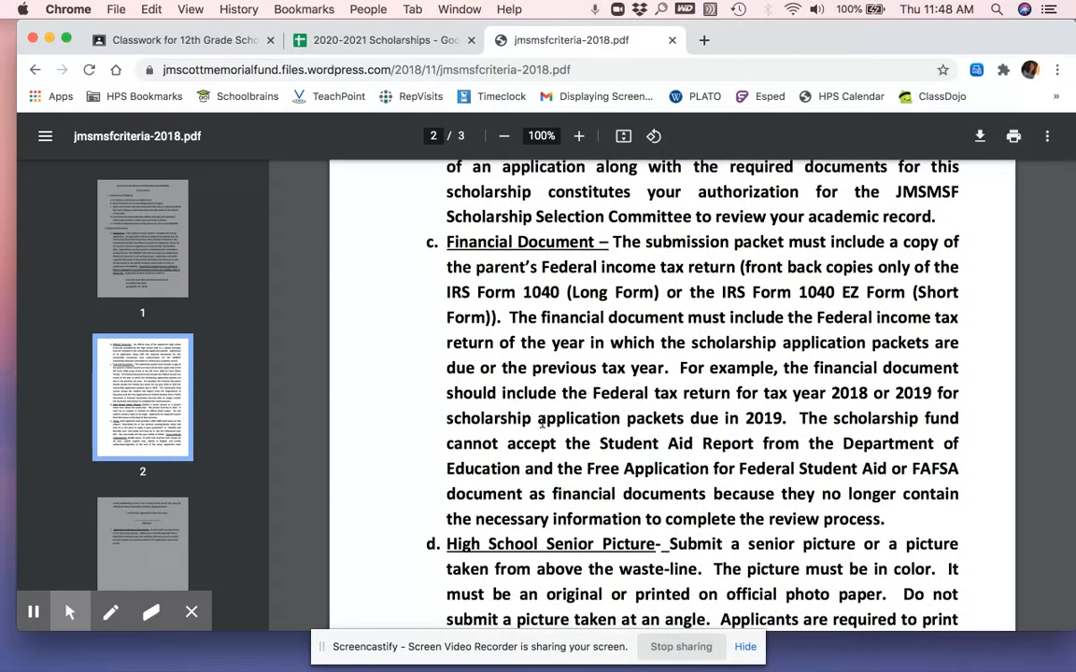
pyautogui.scroll(-3)
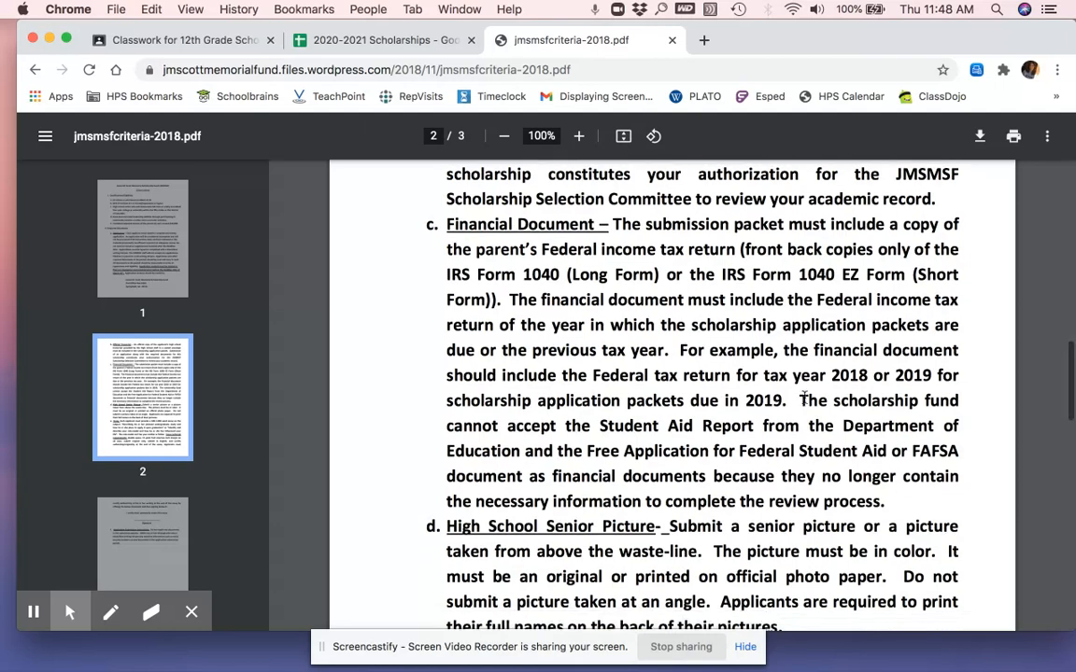
pyautogui.scroll(-3)
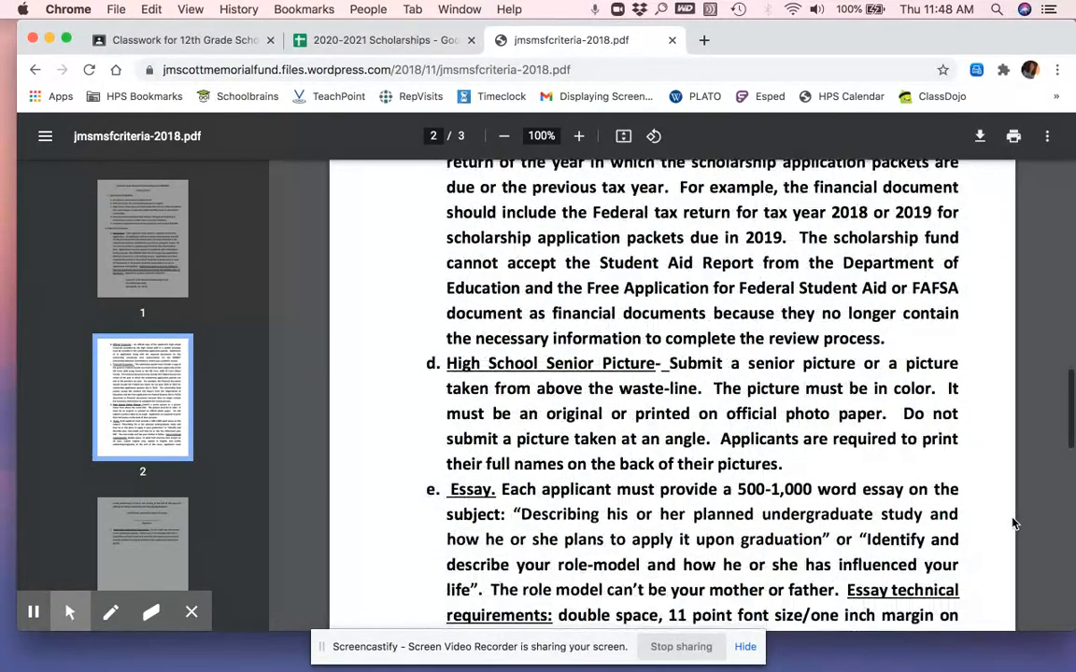
pyautogui.moveTo(984, 413)
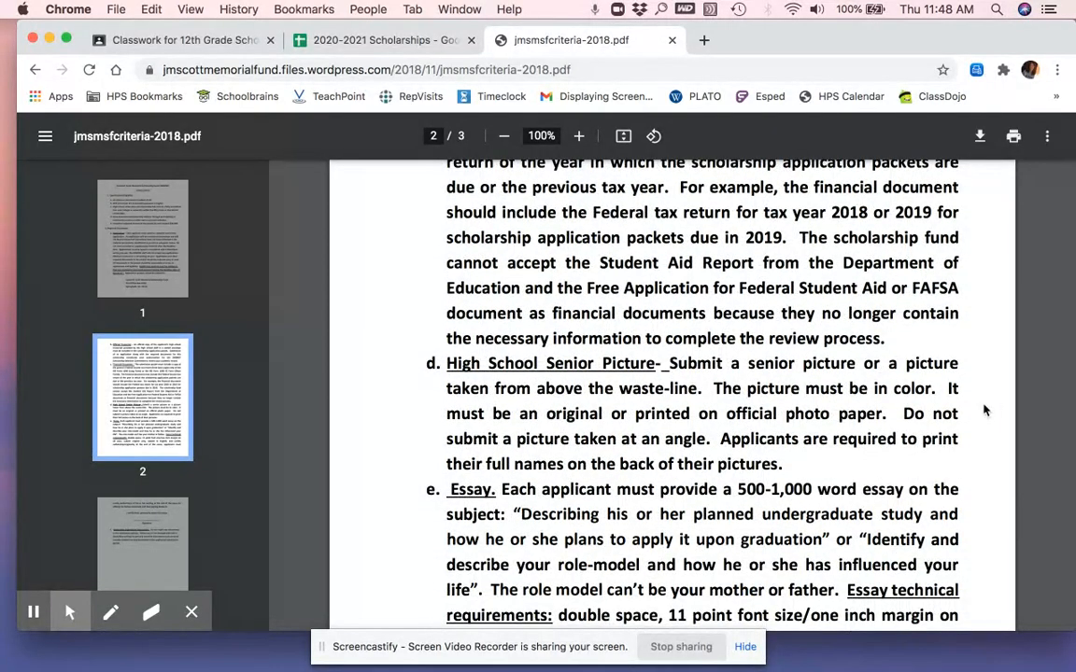
pyautogui.moveTo(971, 448)
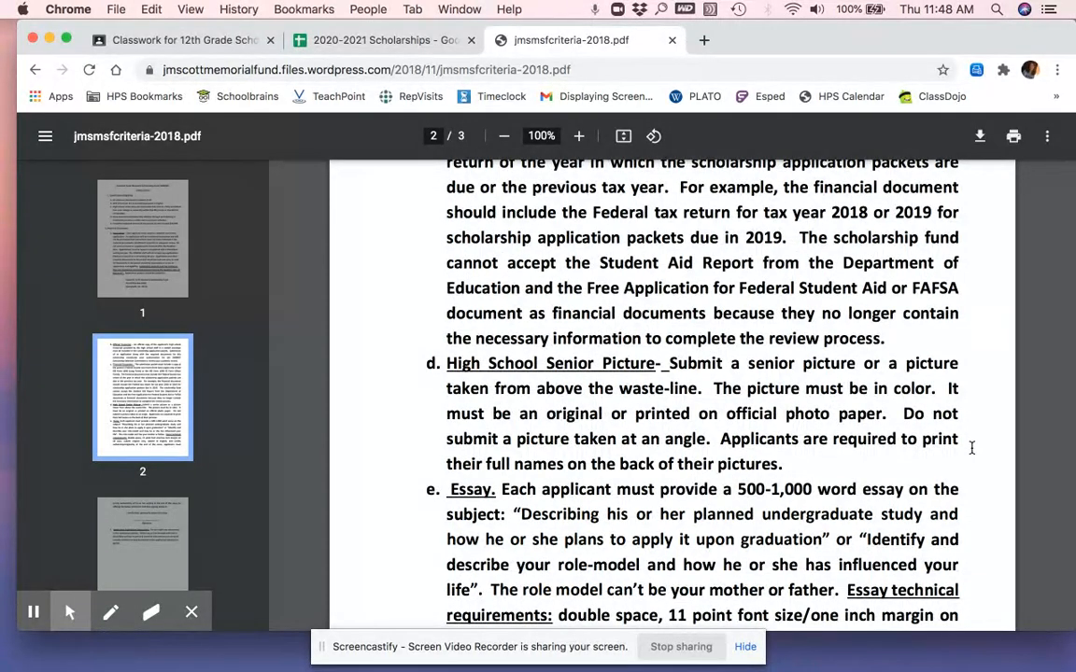
pyautogui.scroll(-3)
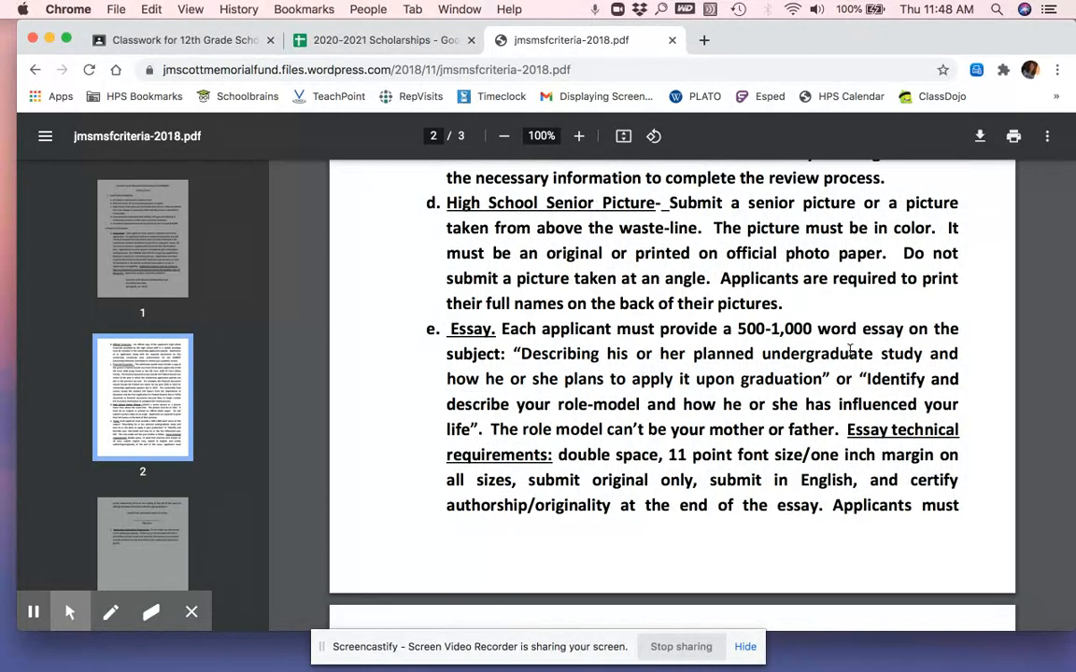
pyautogui.moveTo(994, 456)
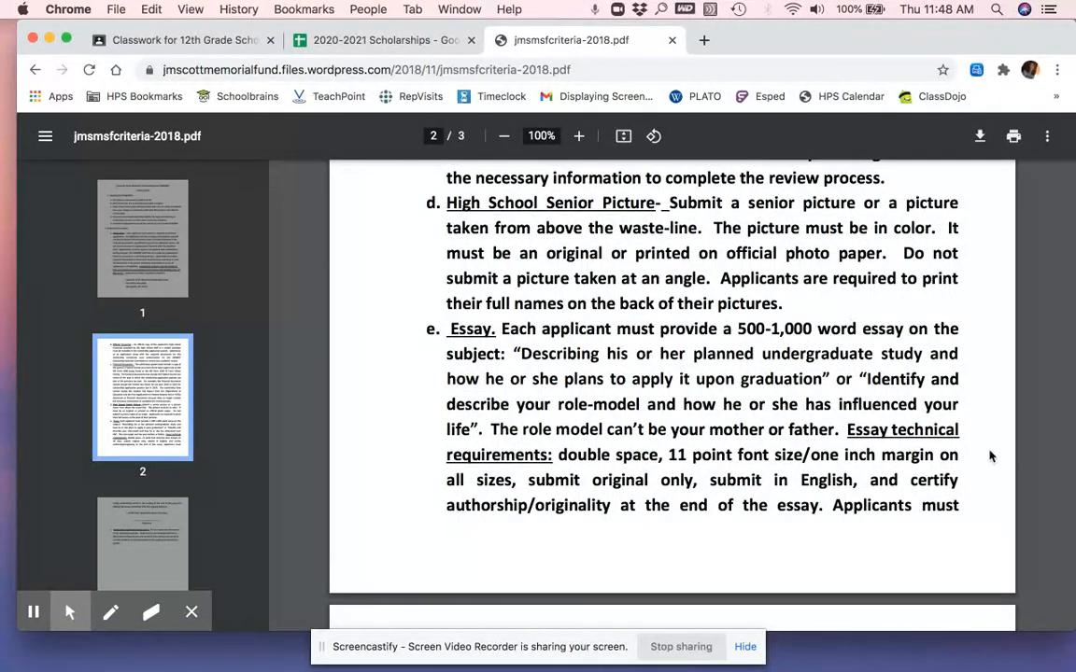
pyautogui.scroll(-3)
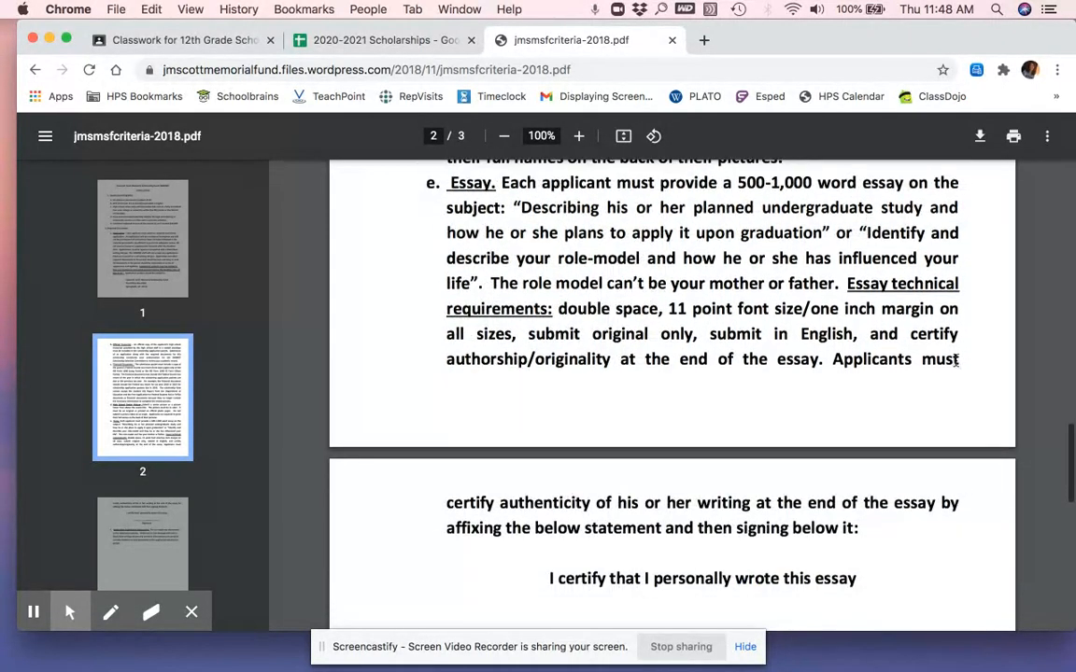
pyautogui.scroll(-3)
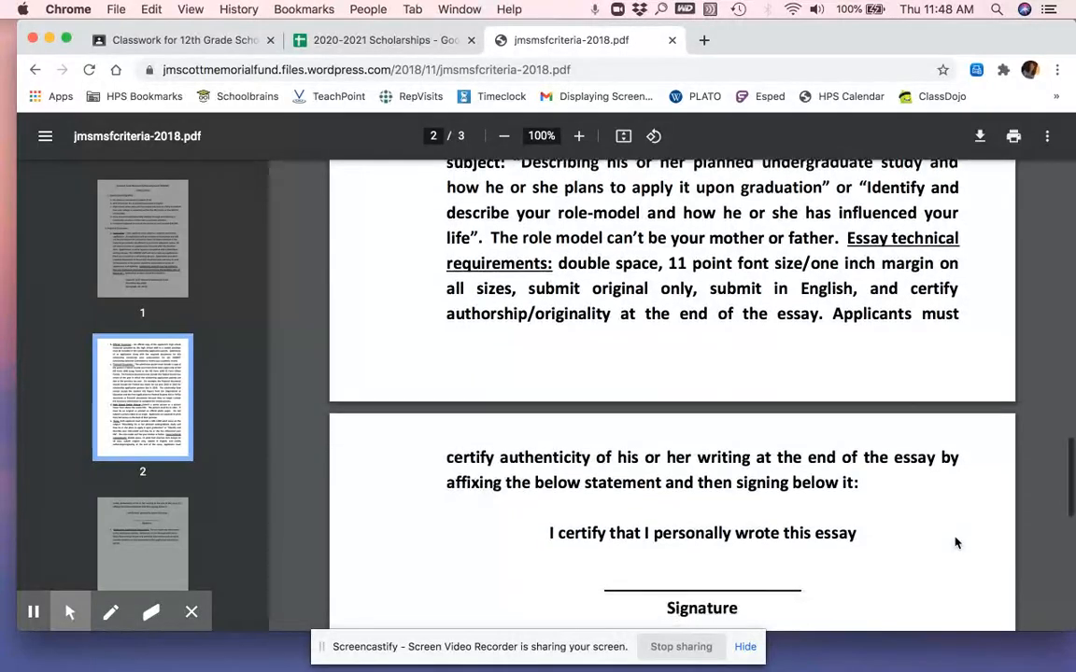
# Step: Read to the criteria PDF's submission instructions, then return to the Apply page for the application form
pyautogui.scroll(-3)
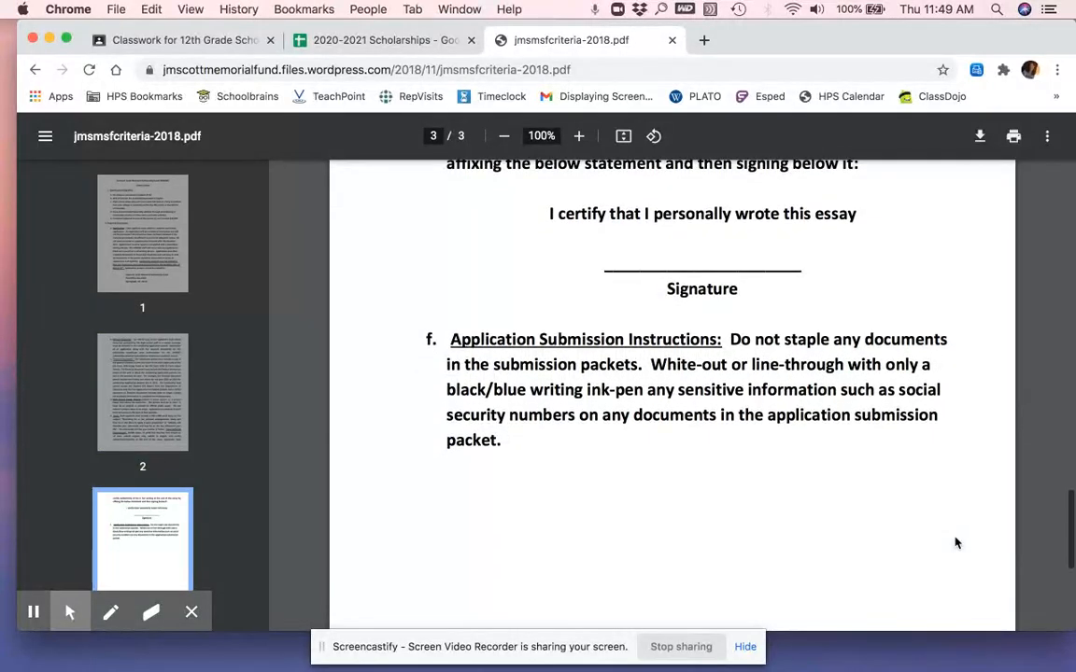
pyautogui.scroll(-3)
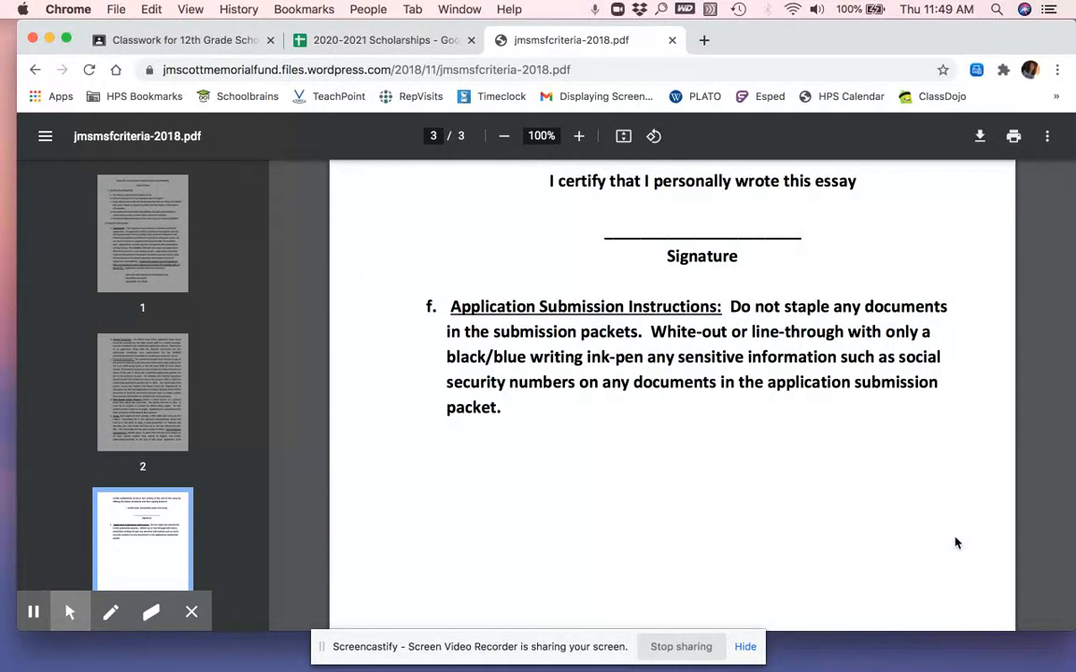
pyautogui.moveTo(878, 396)
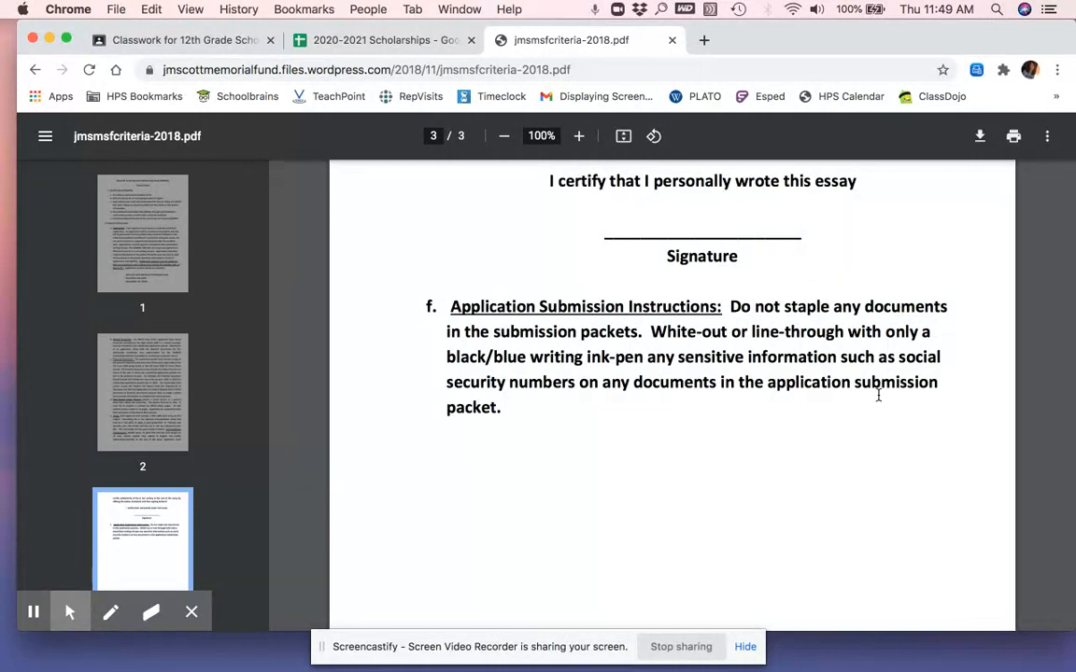
pyautogui.moveTo(732, 333)
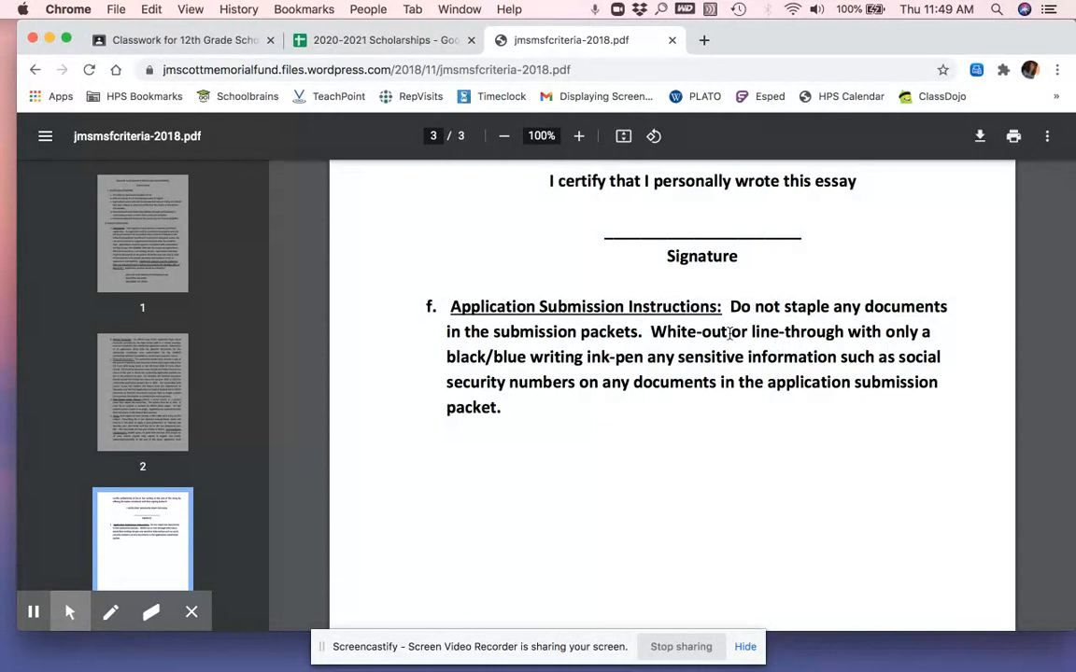
pyautogui.moveTo(736, 360)
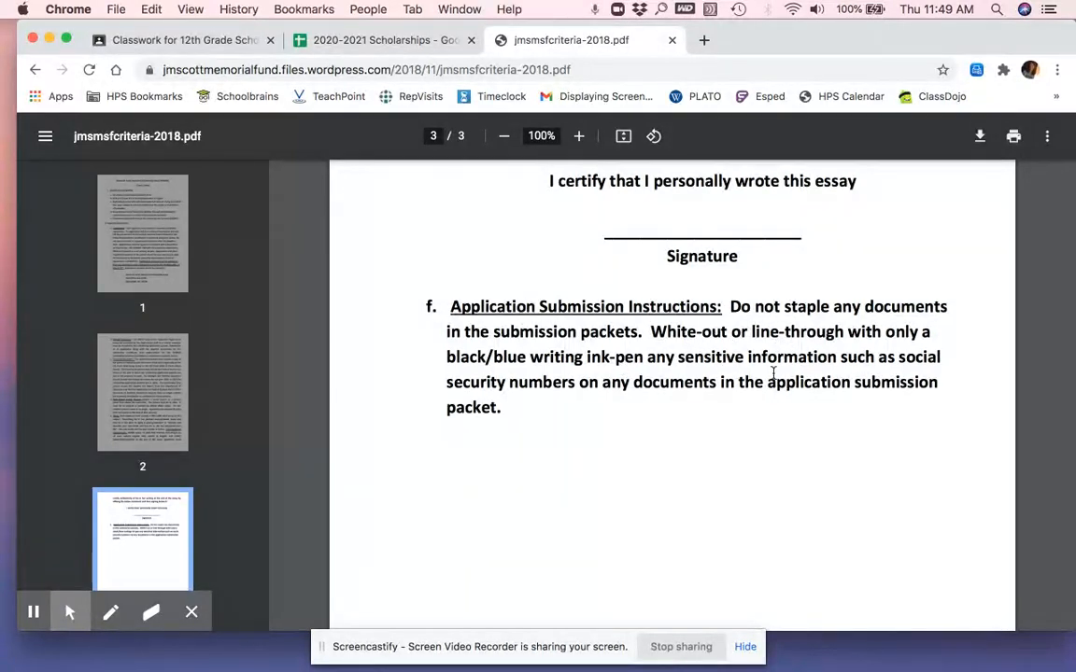
pyautogui.moveTo(777, 478)
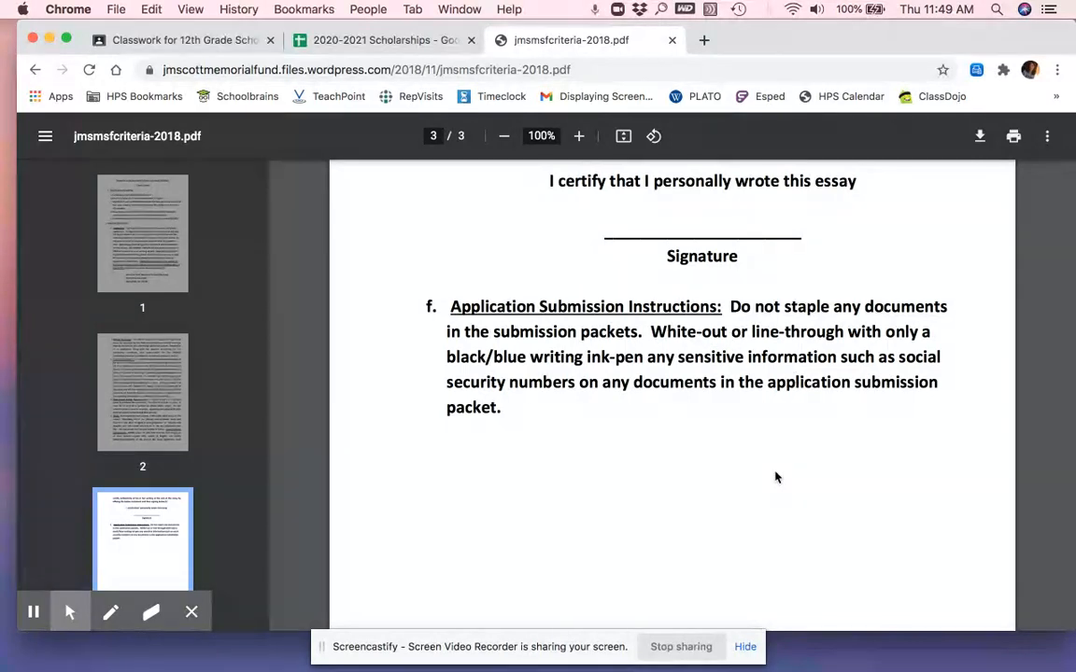
pyautogui.scroll(-3)
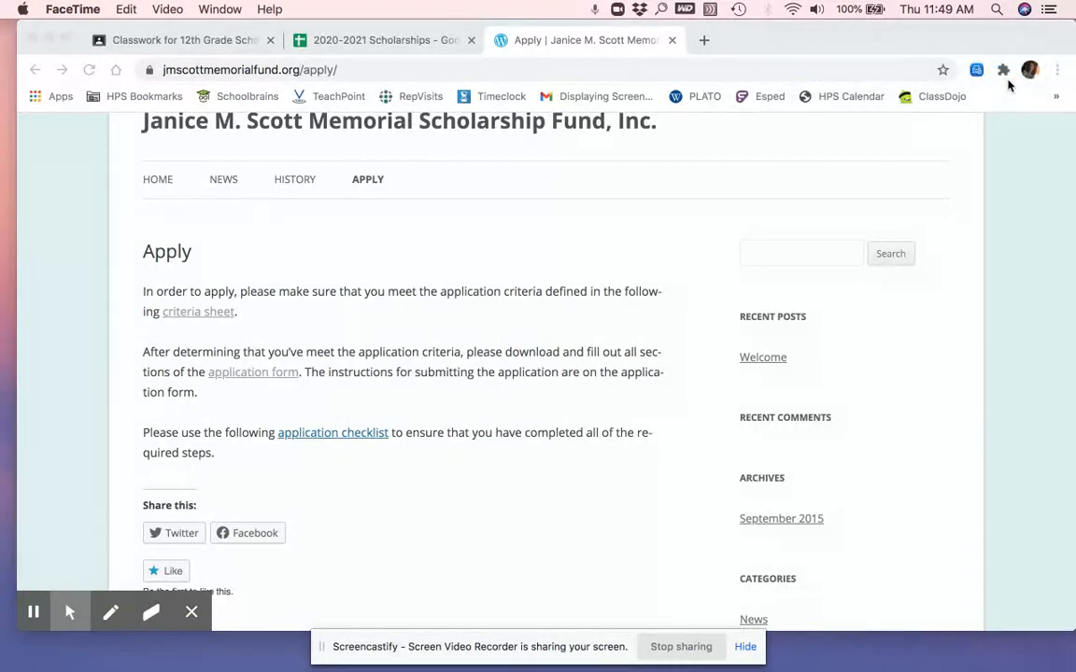
pyautogui.scroll(-3)
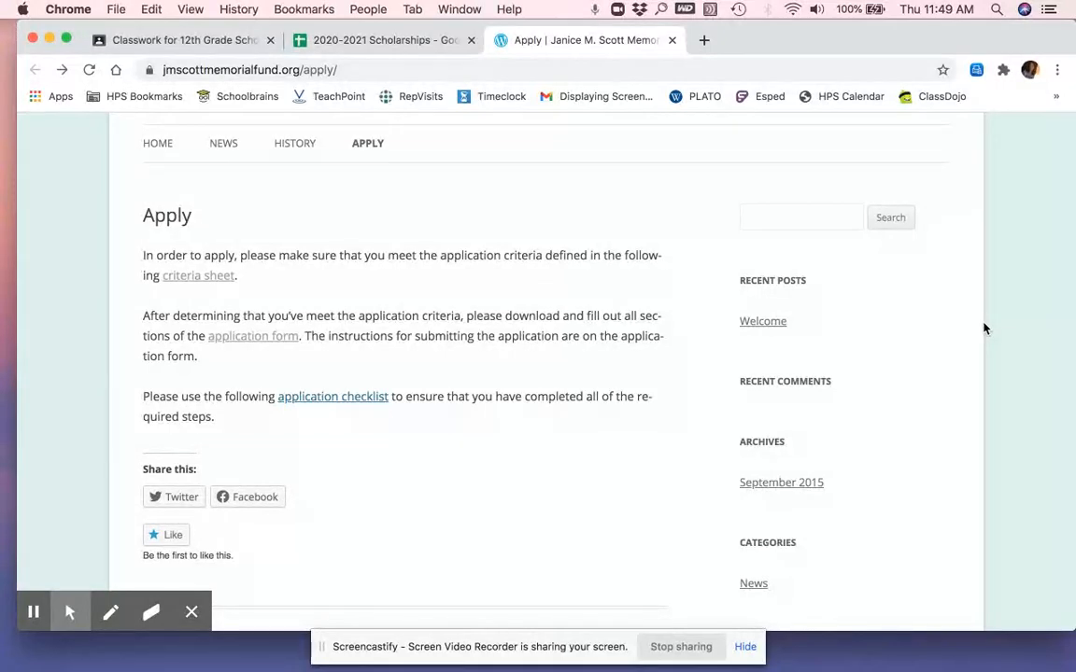
pyautogui.moveTo(449, 71)
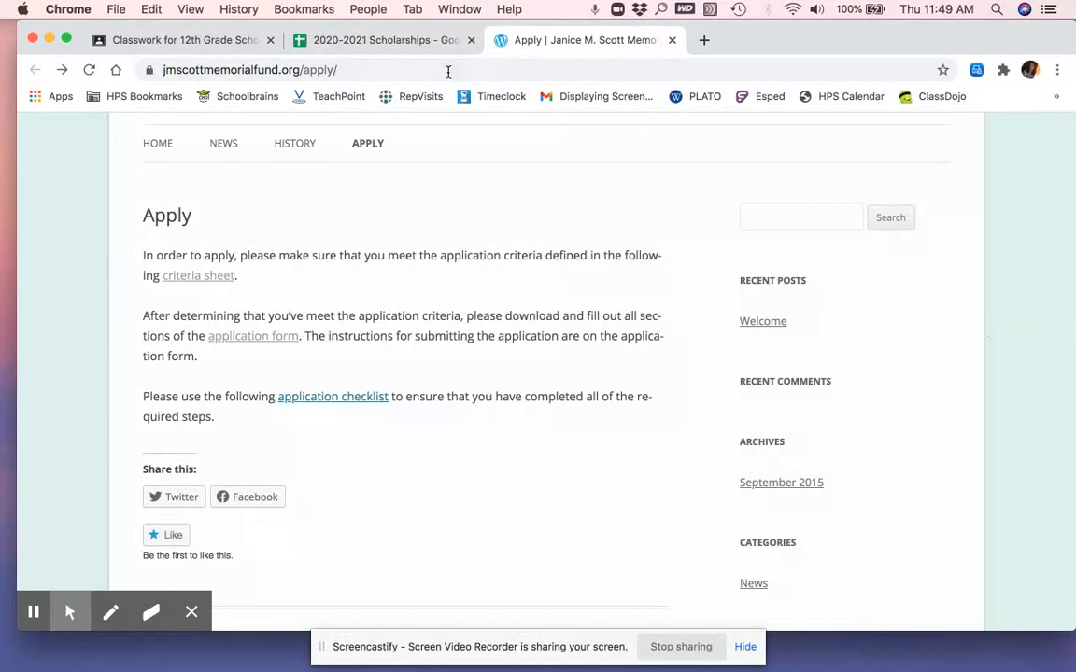
pyautogui.click(383, 41)
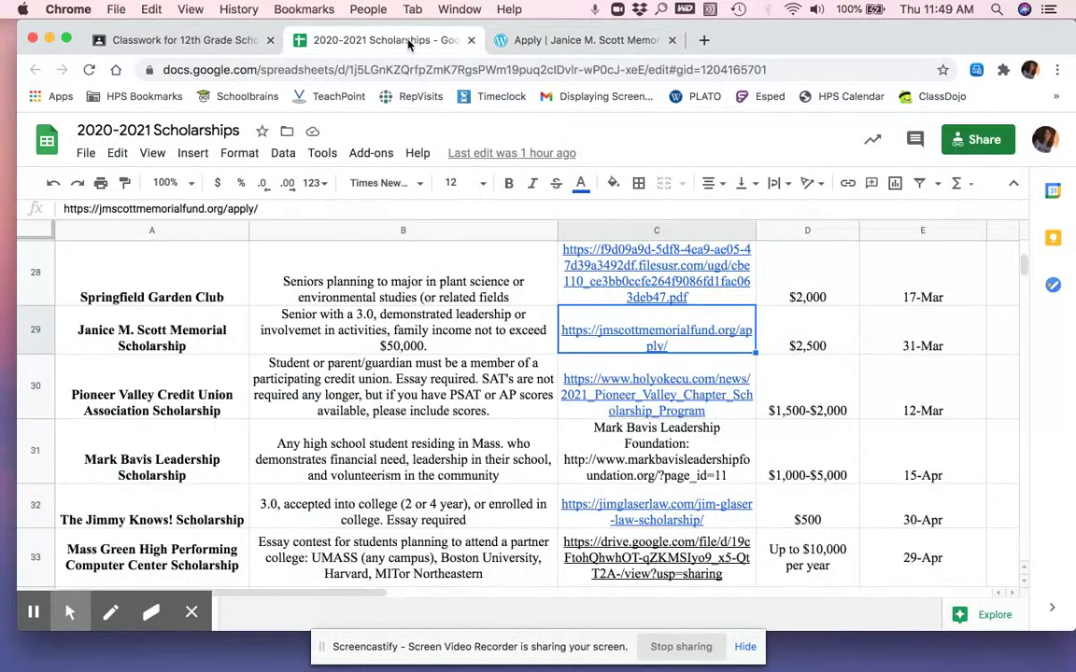
pyautogui.click(807, 329)
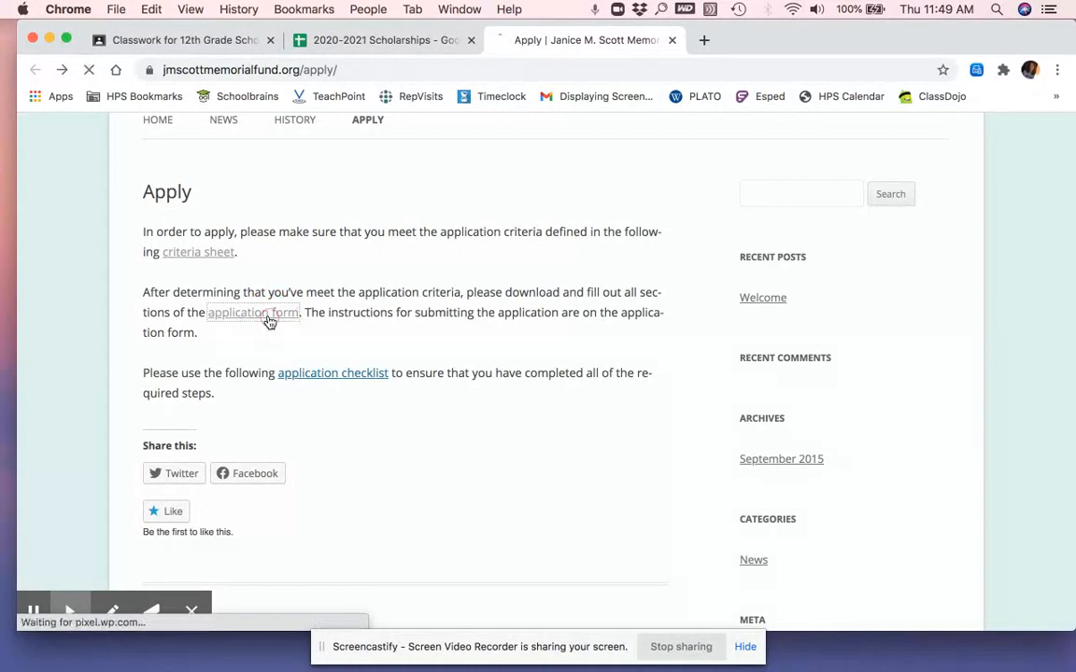
# Step: Page through all three pages of the application form PDF, then return to the 2020-2021 Scholarships sheet
pyautogui.click(252, 312)
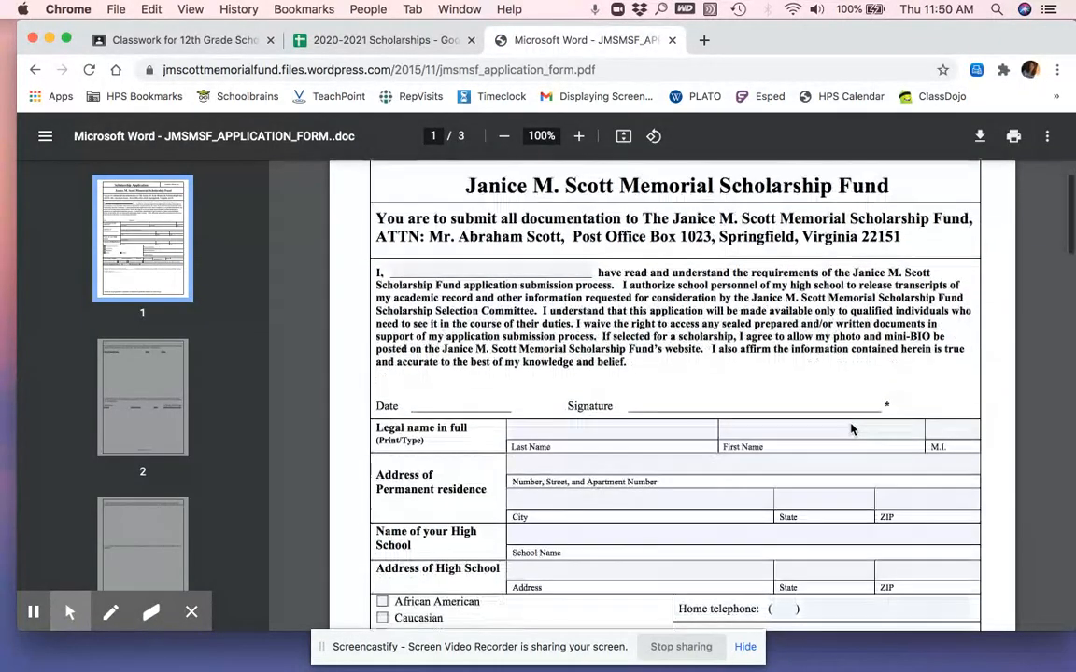
pyautogui.scroll(-3)
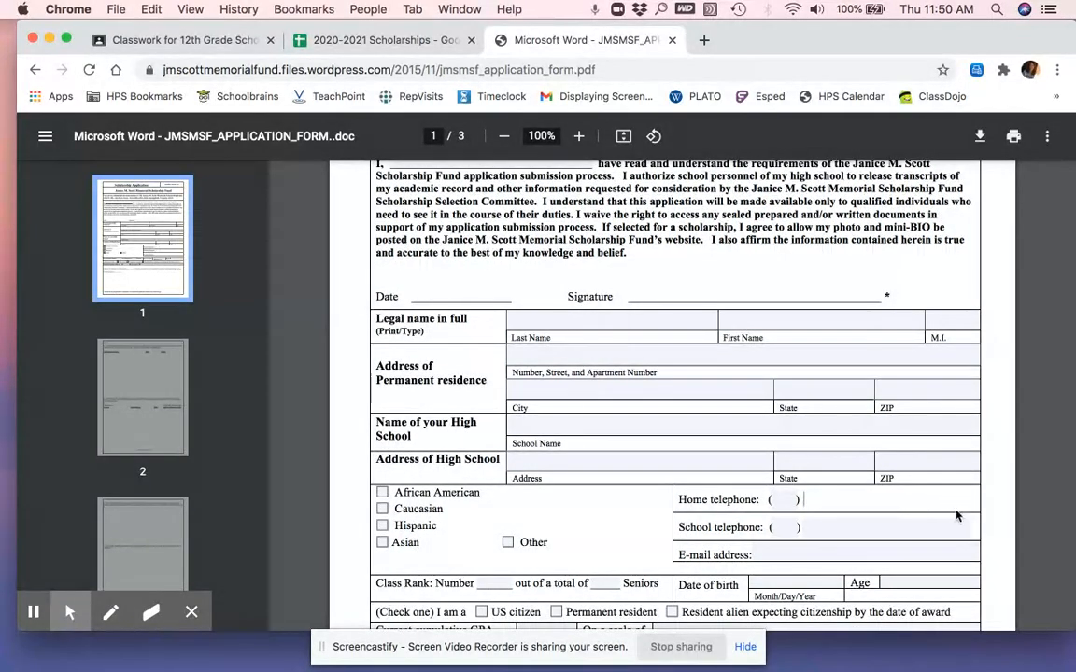
pyautogui.scroll(-3)
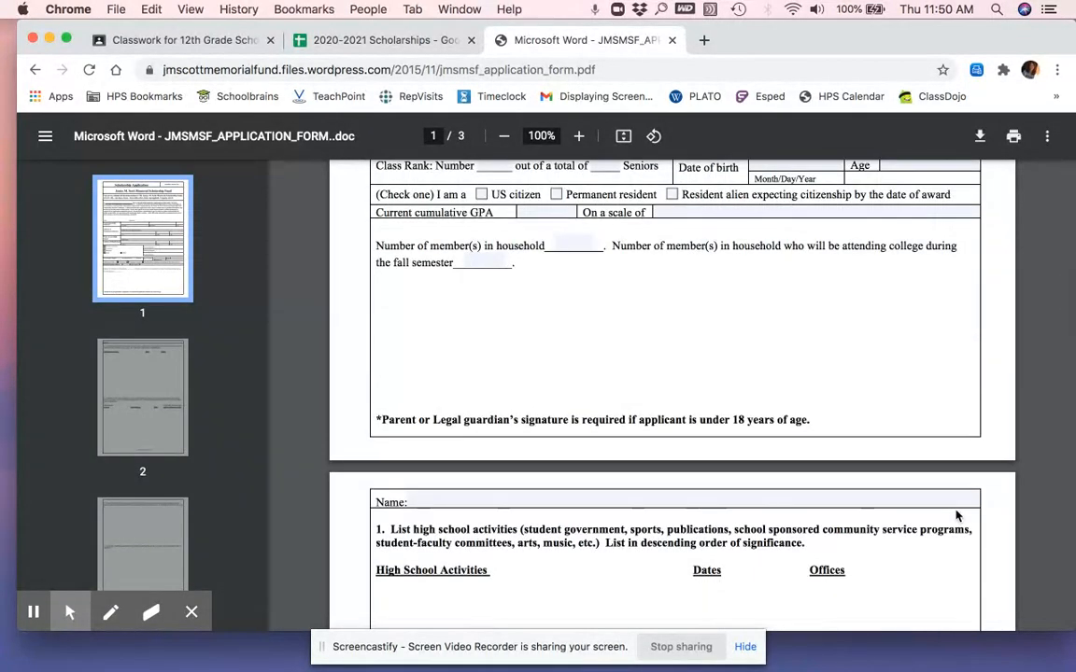
pyautogui.scroll(-3)
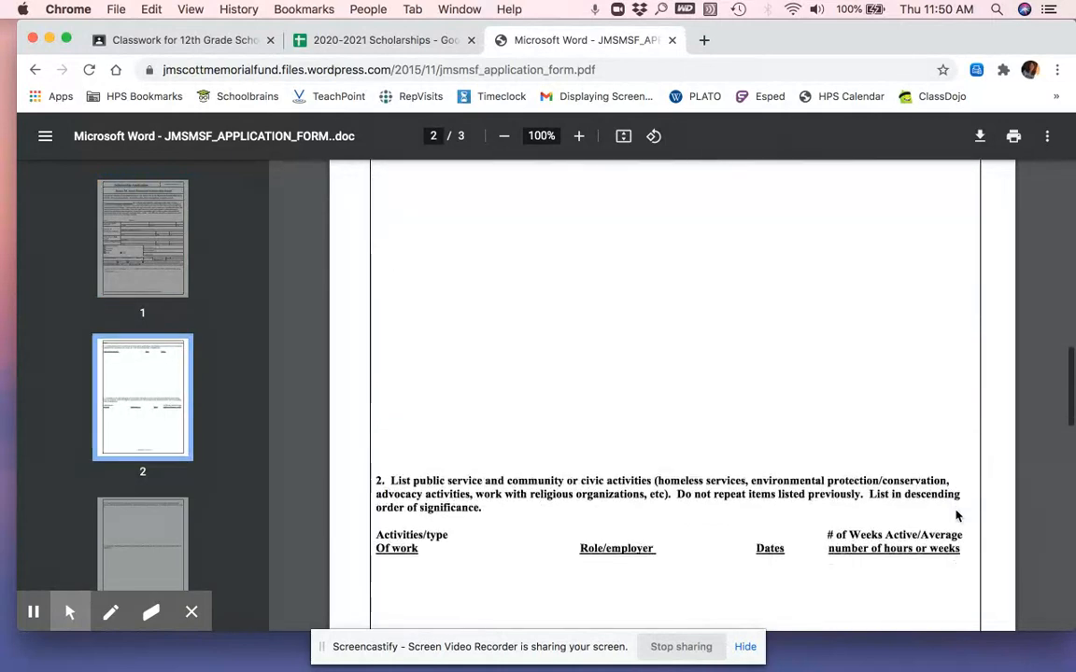
pyautogui.scroll(-3)
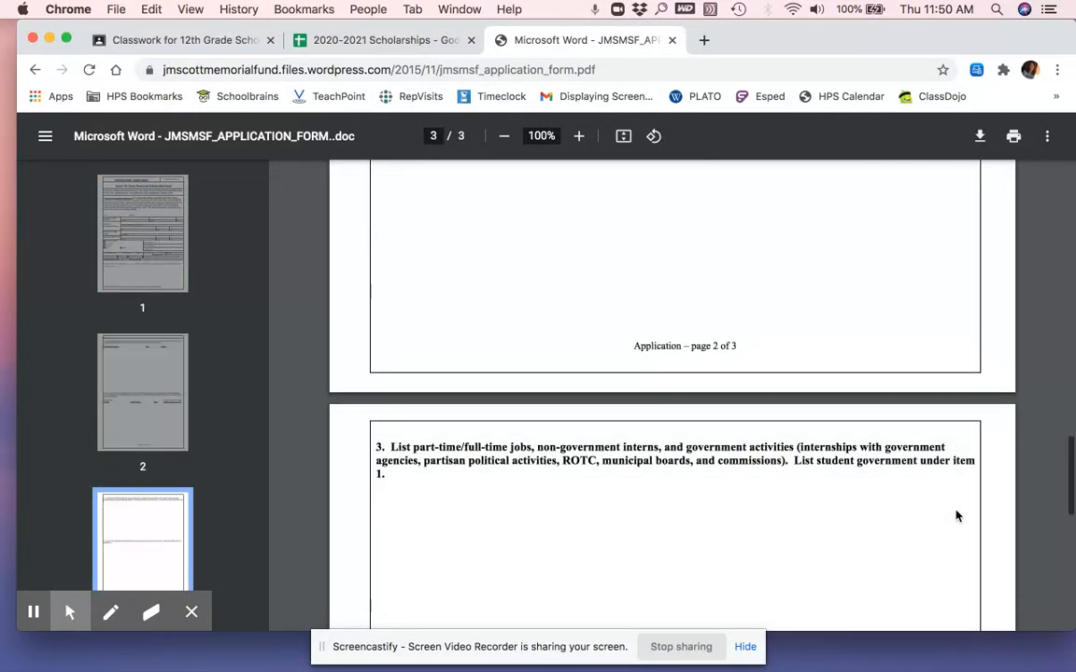
pyautogui.scroll(-3)
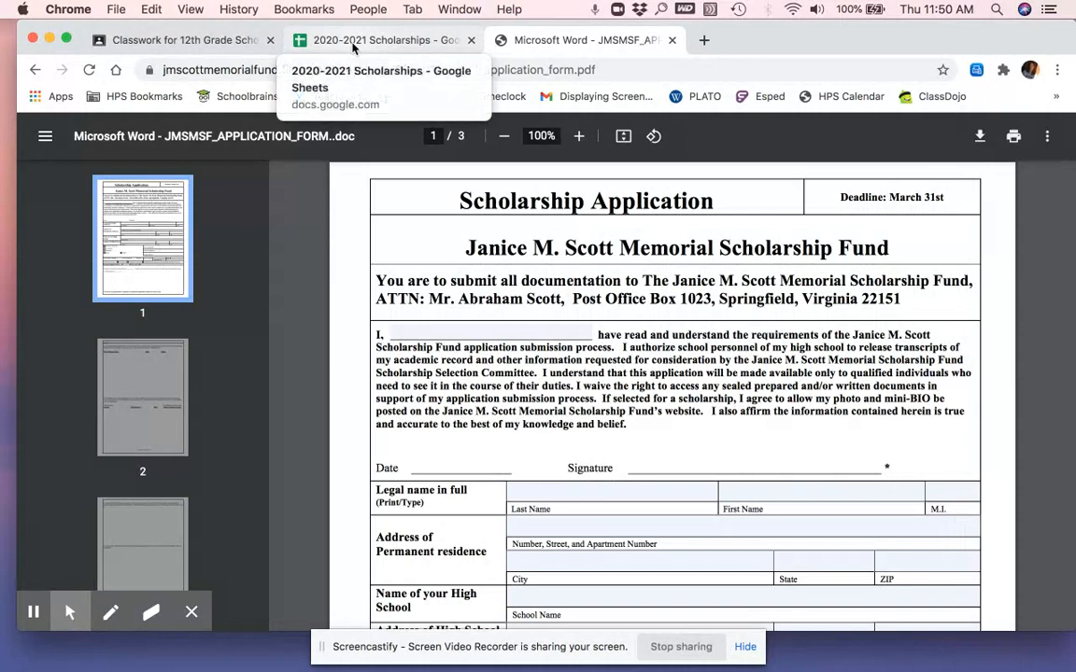
pyautogui.click(381, 41)
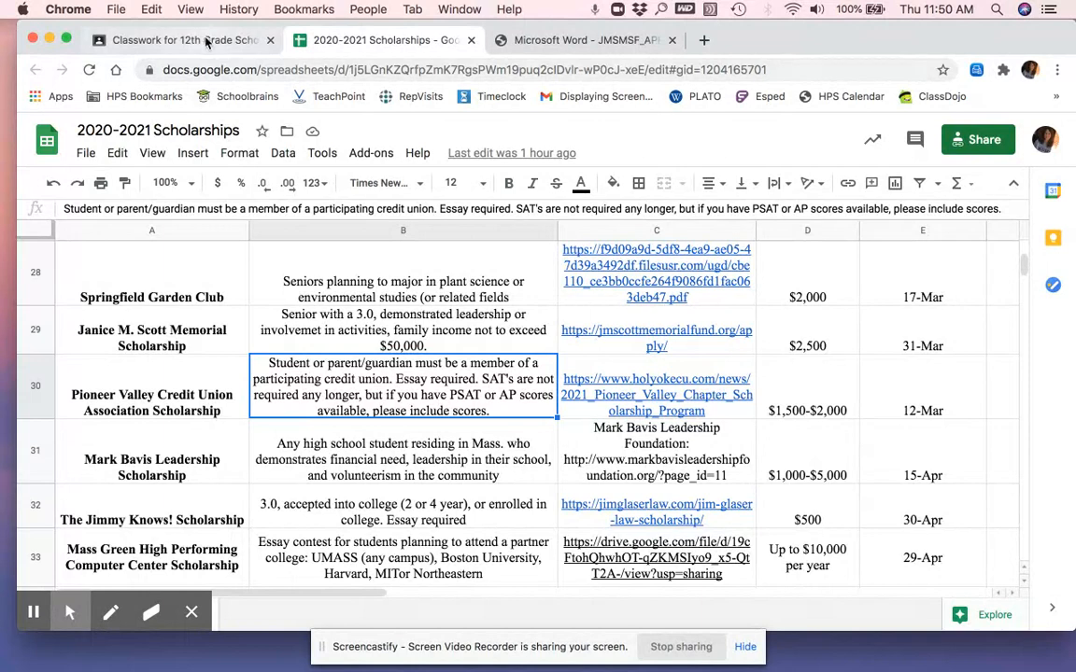
# Step: From the Classroom Classwork list, expand the Transcript Request Form post and view its full material
pyautogui.click(177, 41)
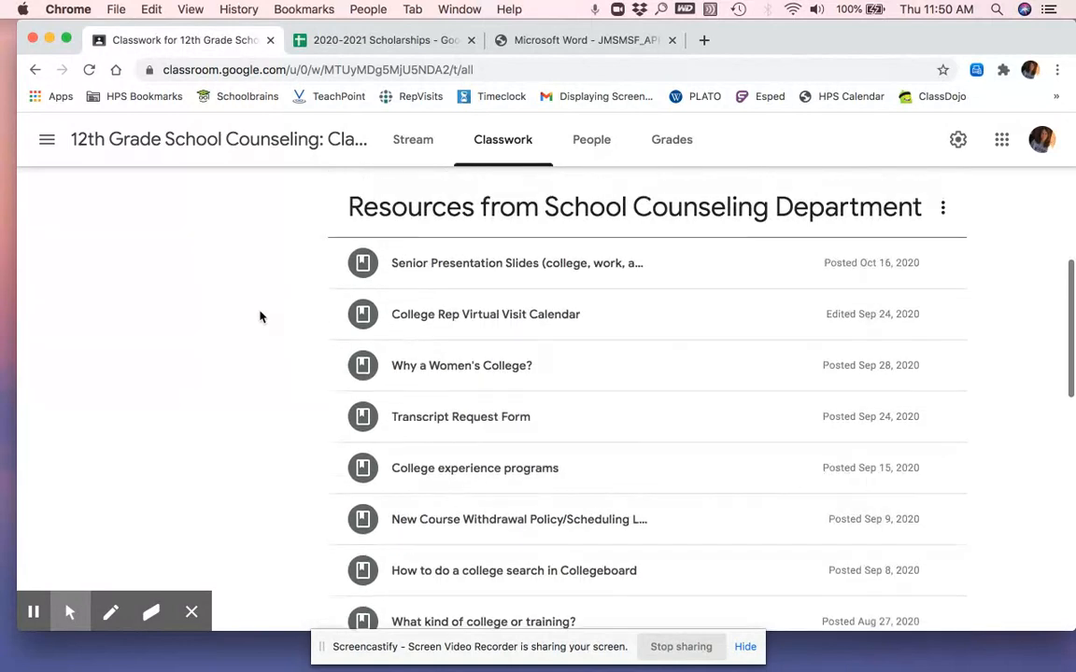
pyautogui.click(459, 417)
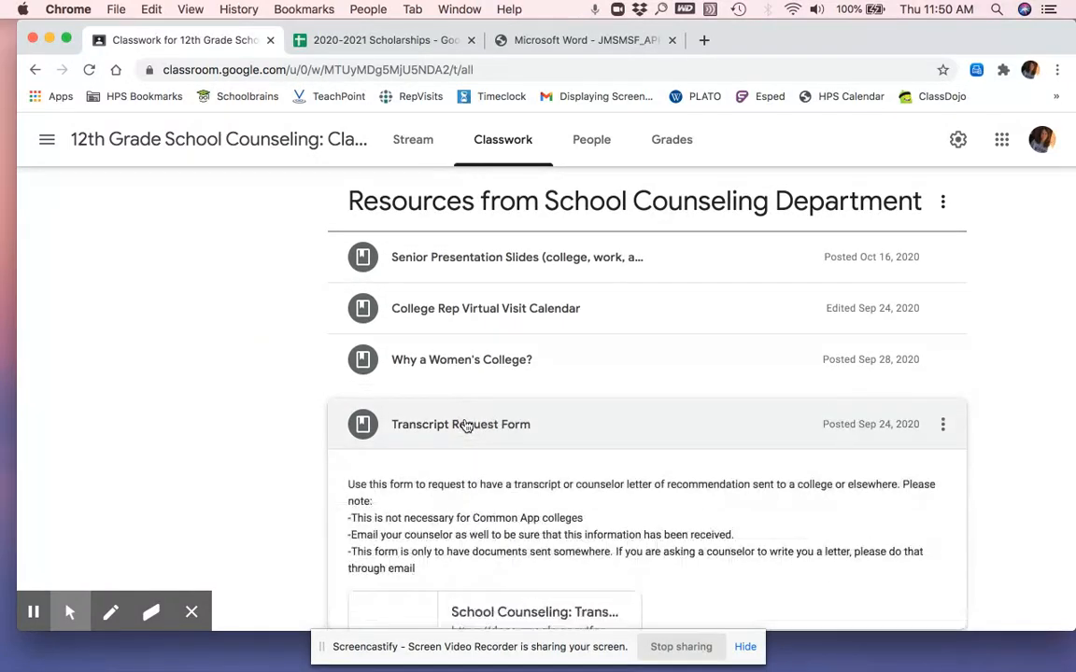
pyautogui.scroll(-3)
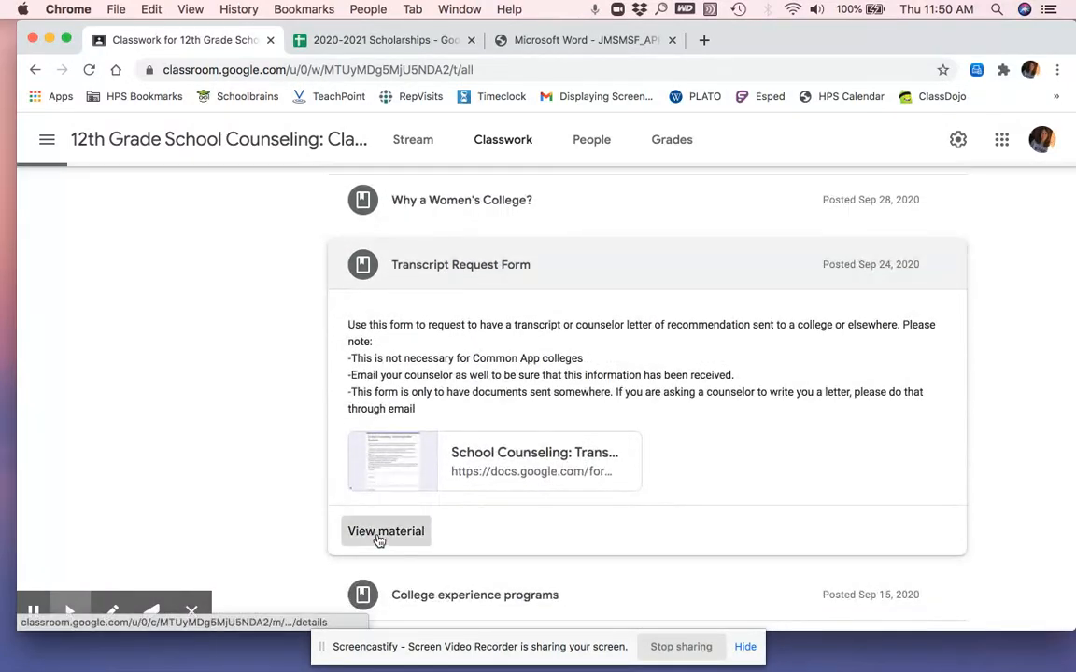
pyautogui.click(385, 530)
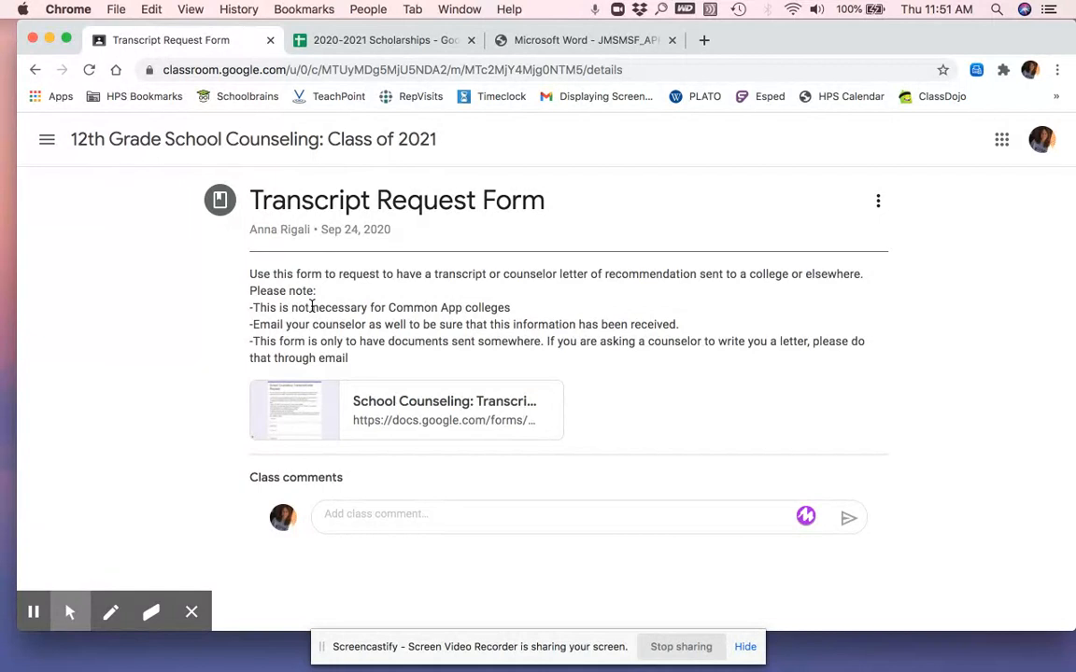
pyautogui.moveTo(476, 346)
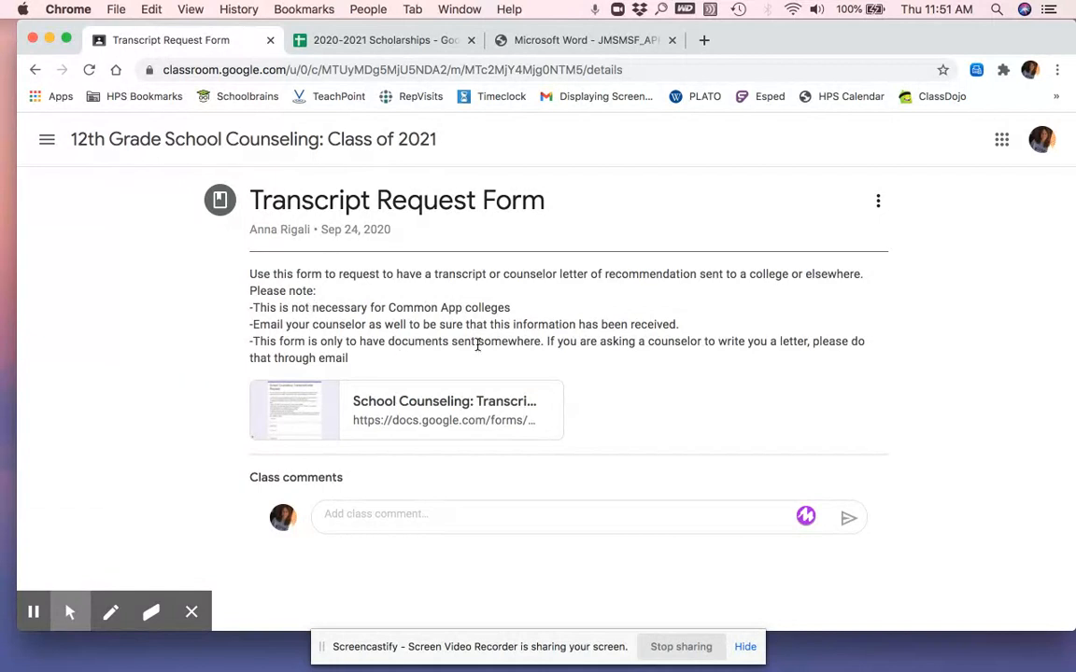
pyautogui.moveTo(545, 336)
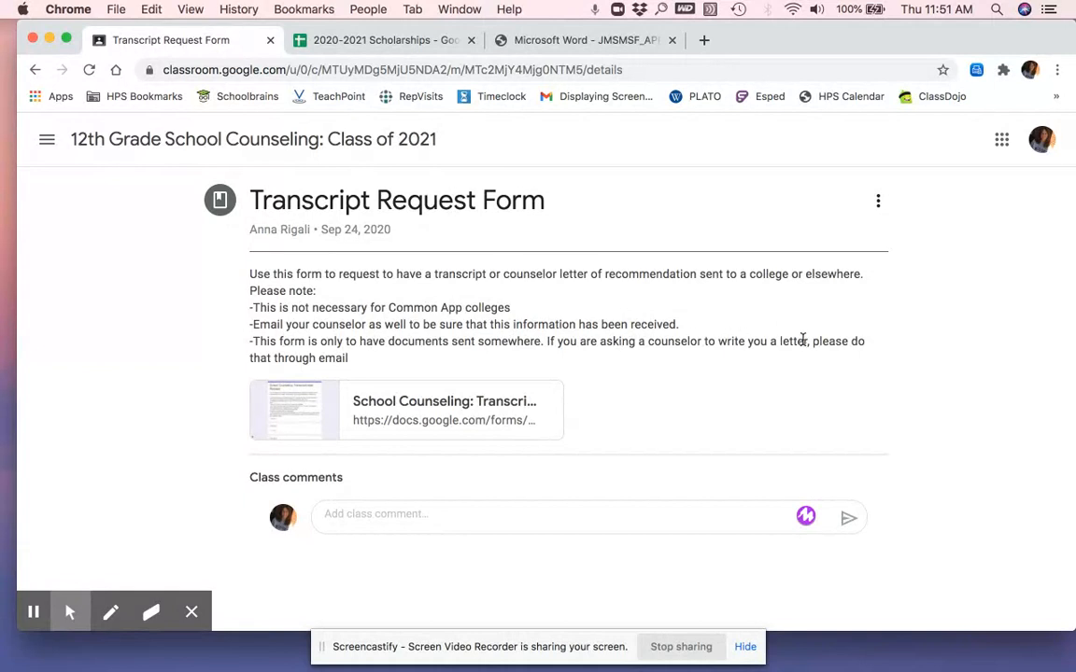
pyautogui.moveTo(804, 368)
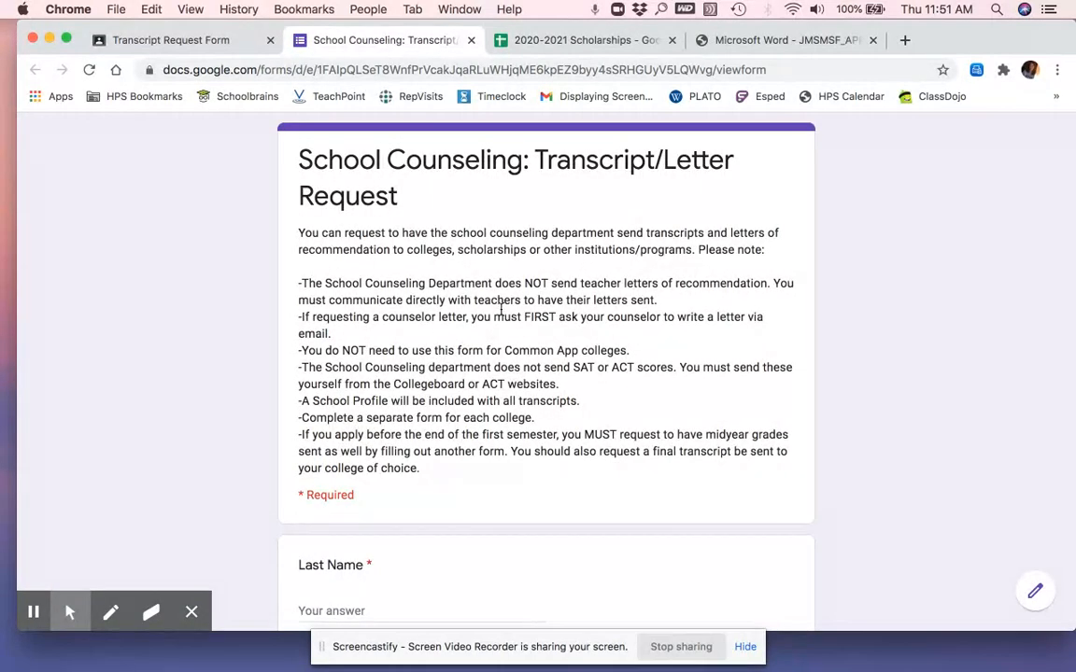
pyautogui.moveTo(583, 445)
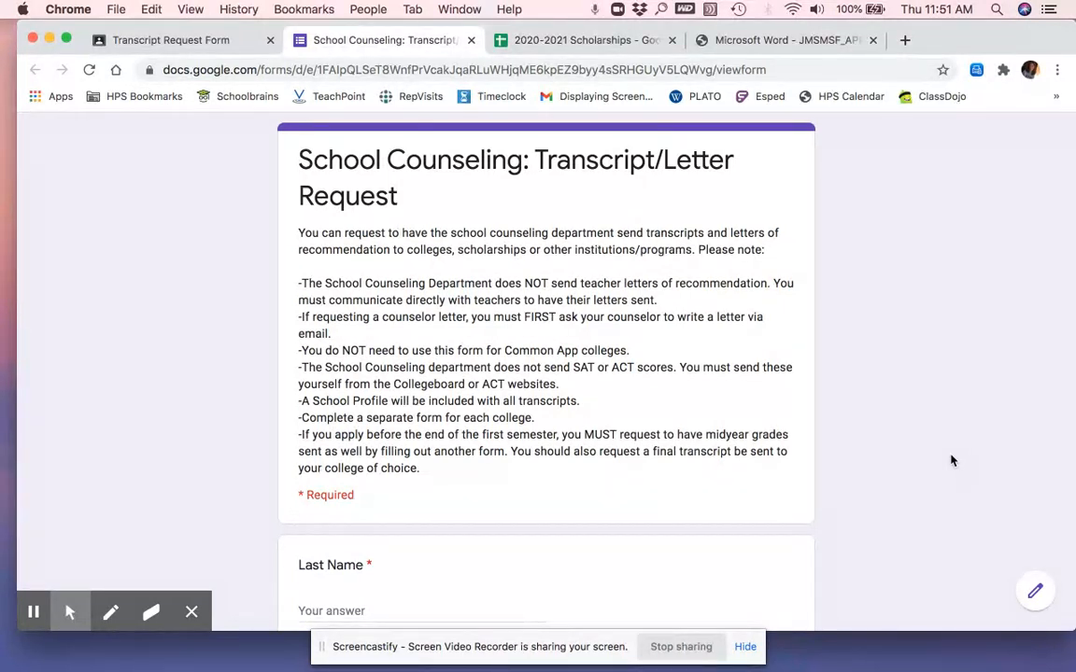
# Step: Scroll the Transcript/Letter Request form to its final address question, then switch to the Janice M. Scott Apply tab
pyautogui.scroll(-3)
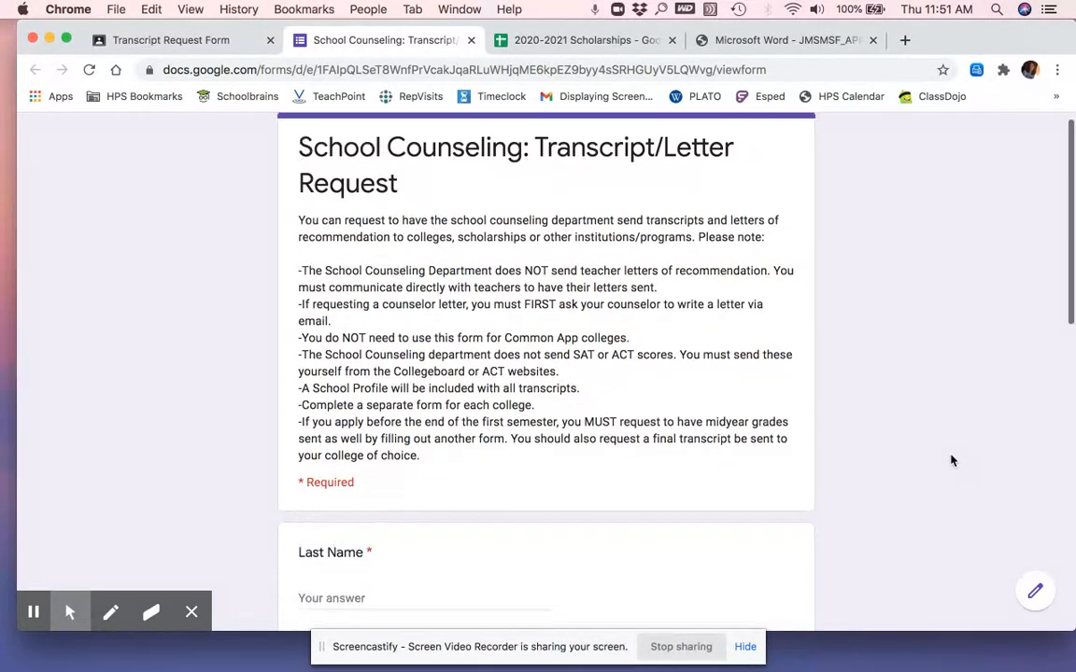
pyautogui.scroll(-3)
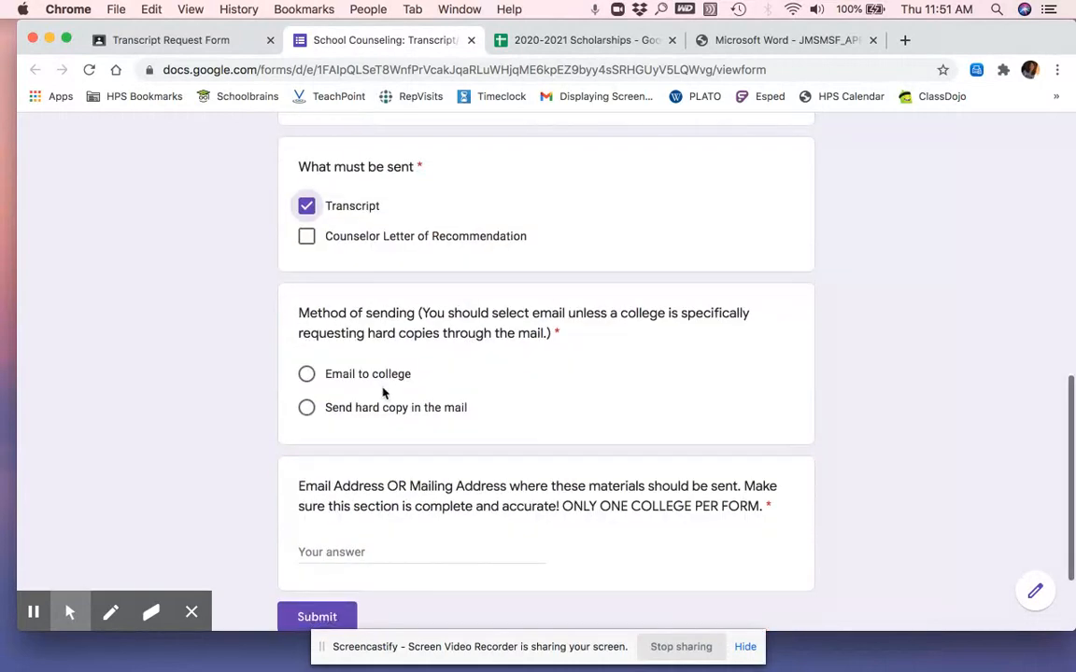
pyautogui.moveTo(306, 378)
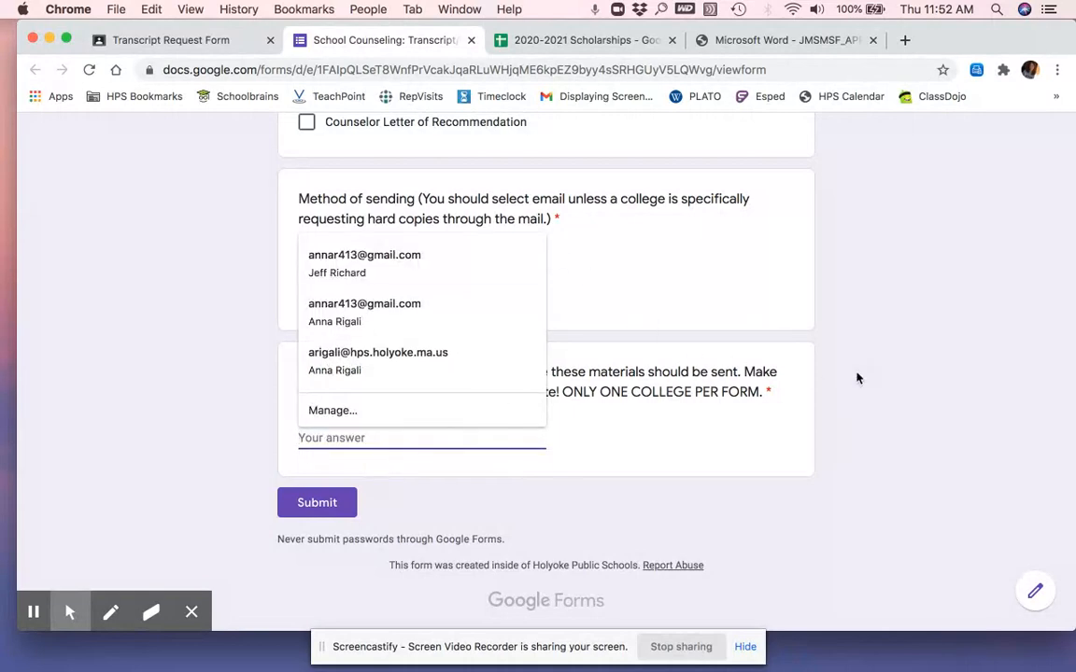
pyautogui.click(786, 41)
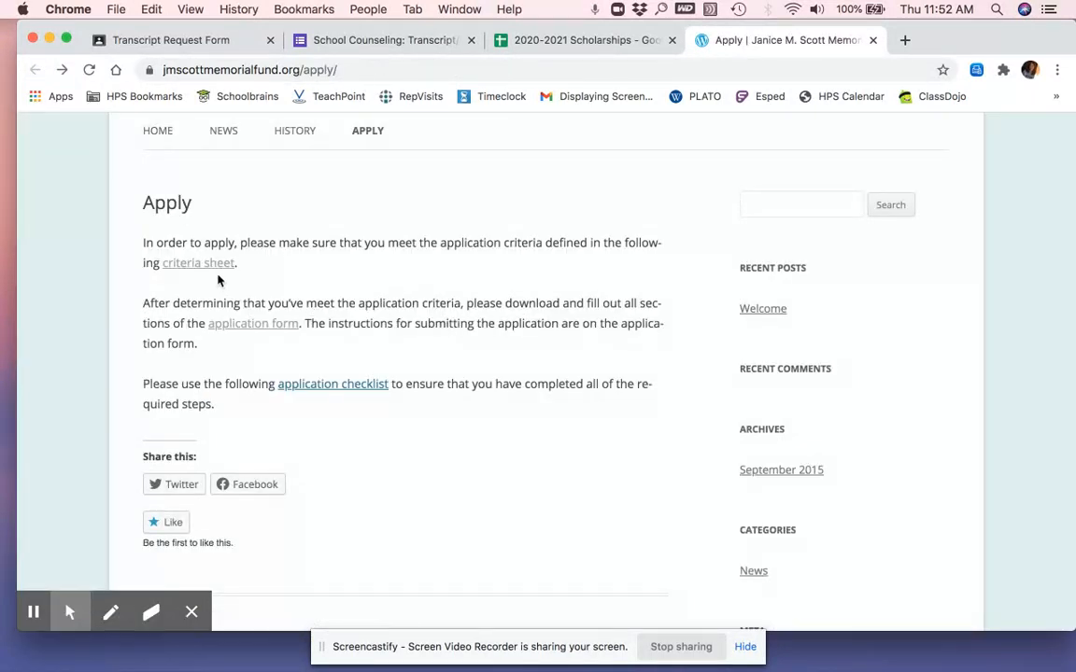
# Step: Enter 'Janice M. Scott Memorial Fund, 33 Wes…' into the mailing-address answer before clearing it
pyautogui.click(198, 261)
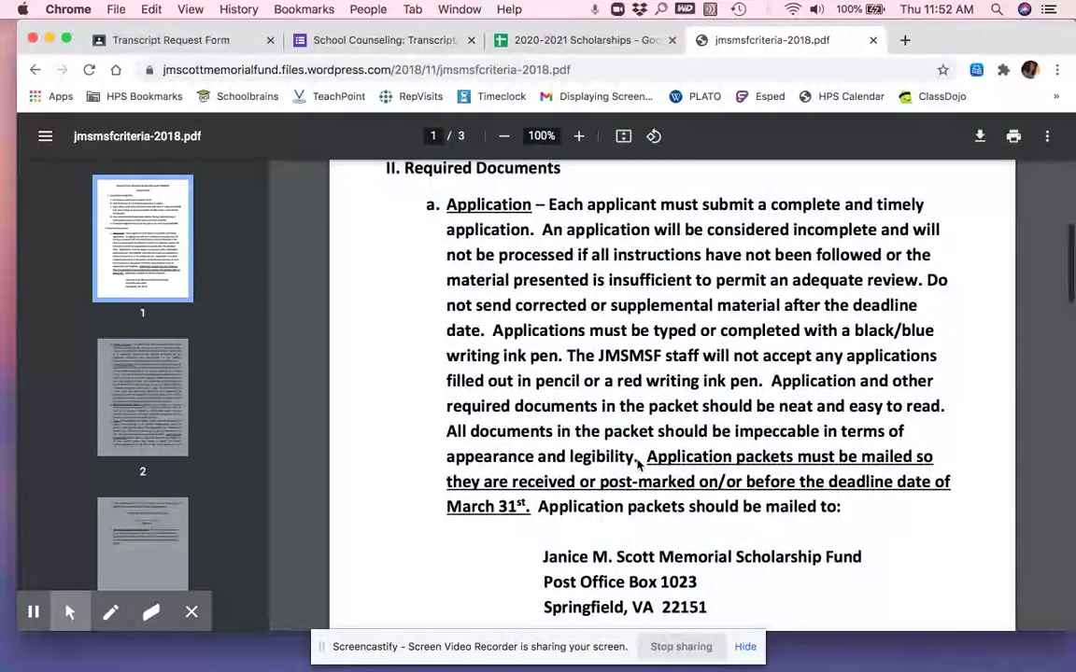
pyautogui.scroll(-3)
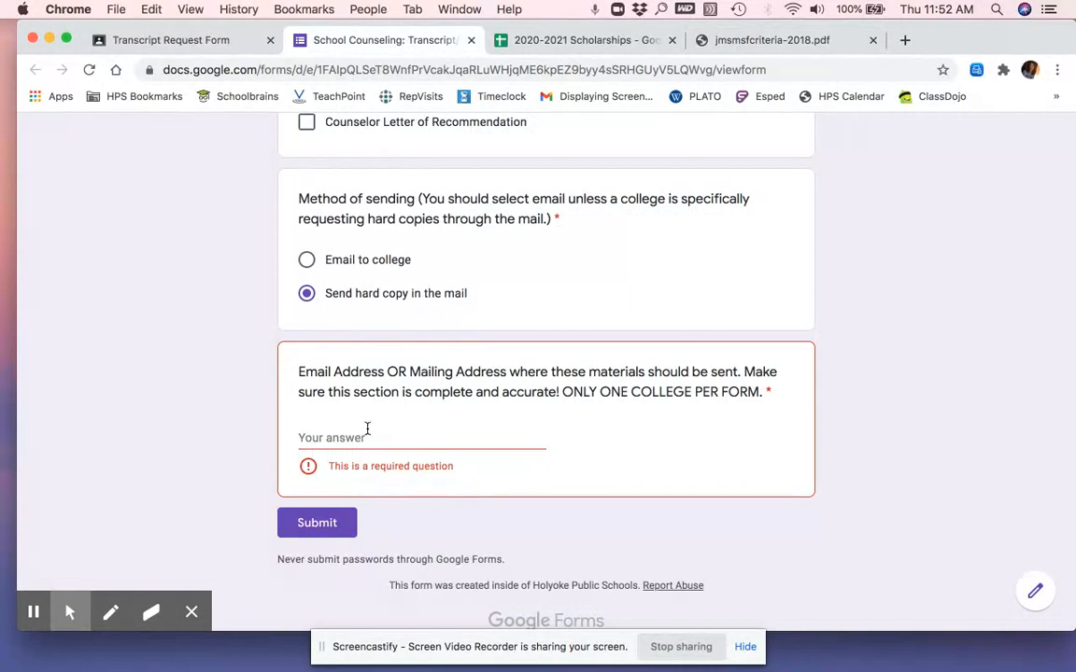
pyautogui.write('Janice M. S')
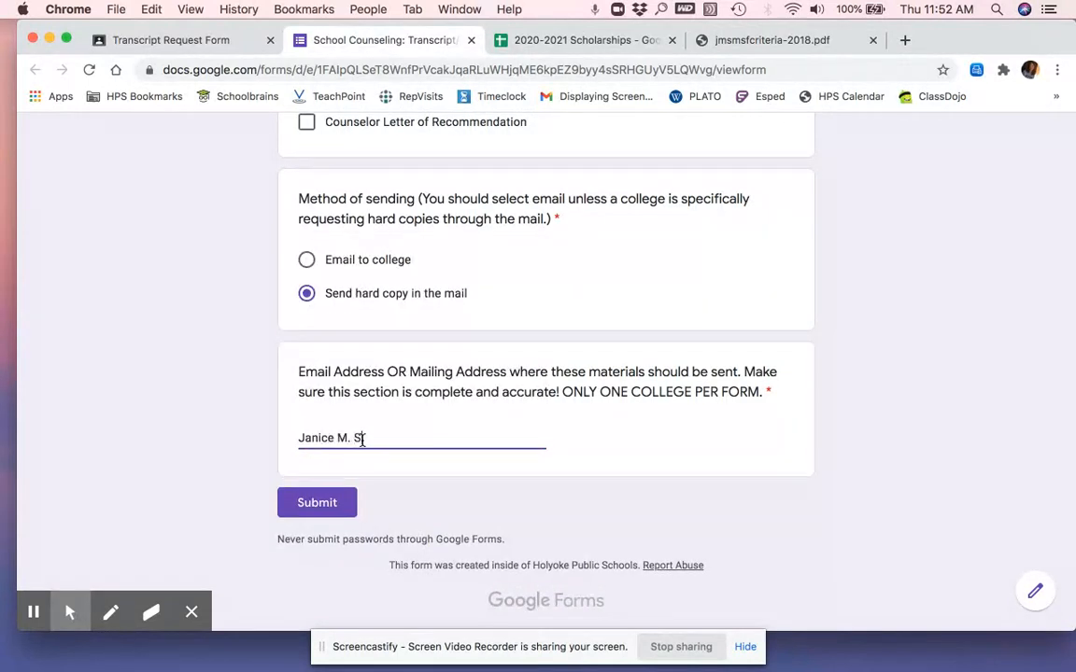
pyautogui.write('cott')
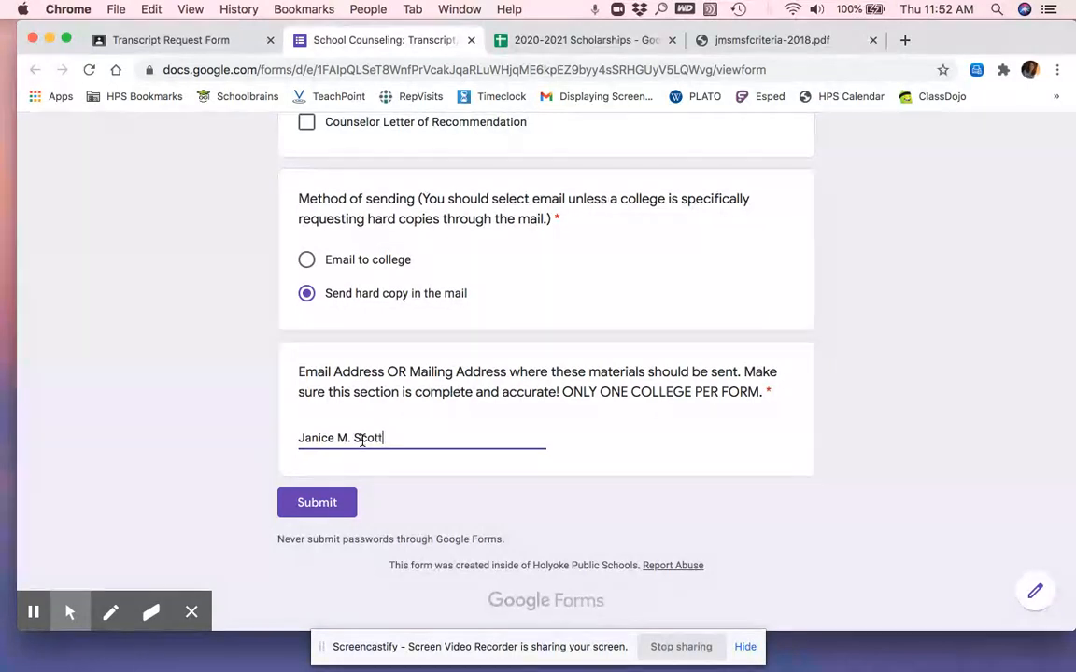
pyautogui.write('Memorial')
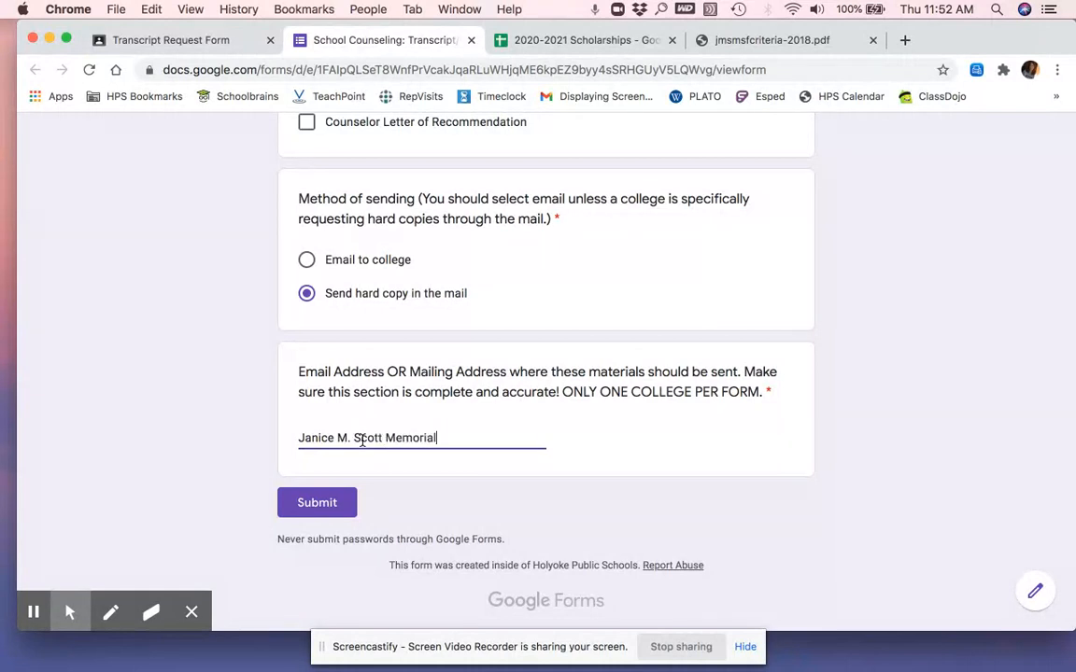
pyautogui.write('Fund,')
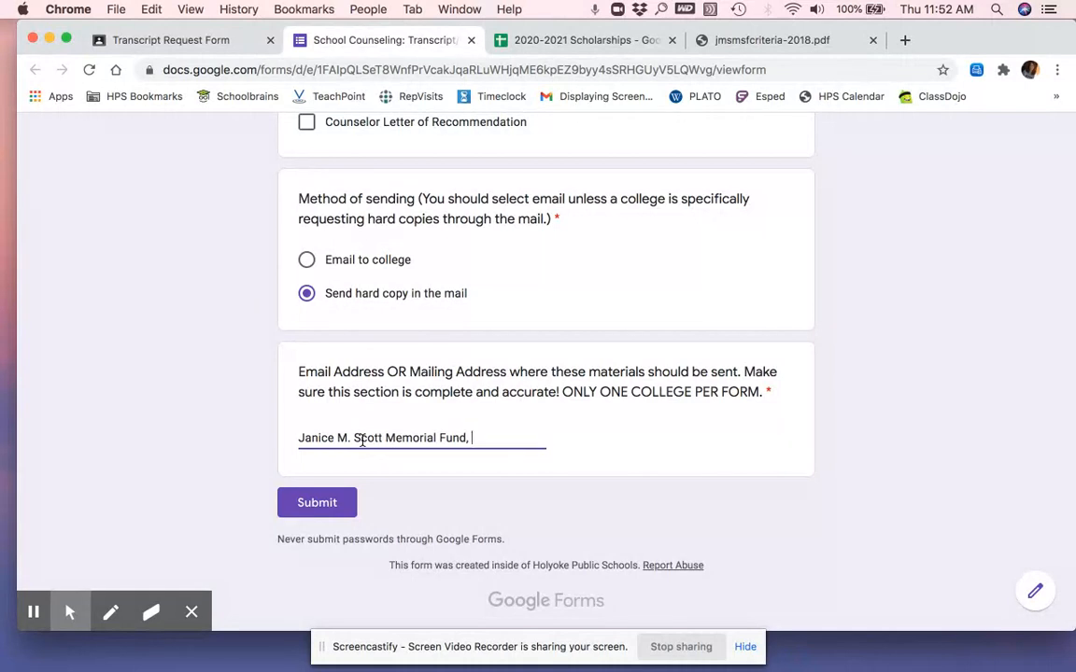
pyautogui.write('33 Wes')
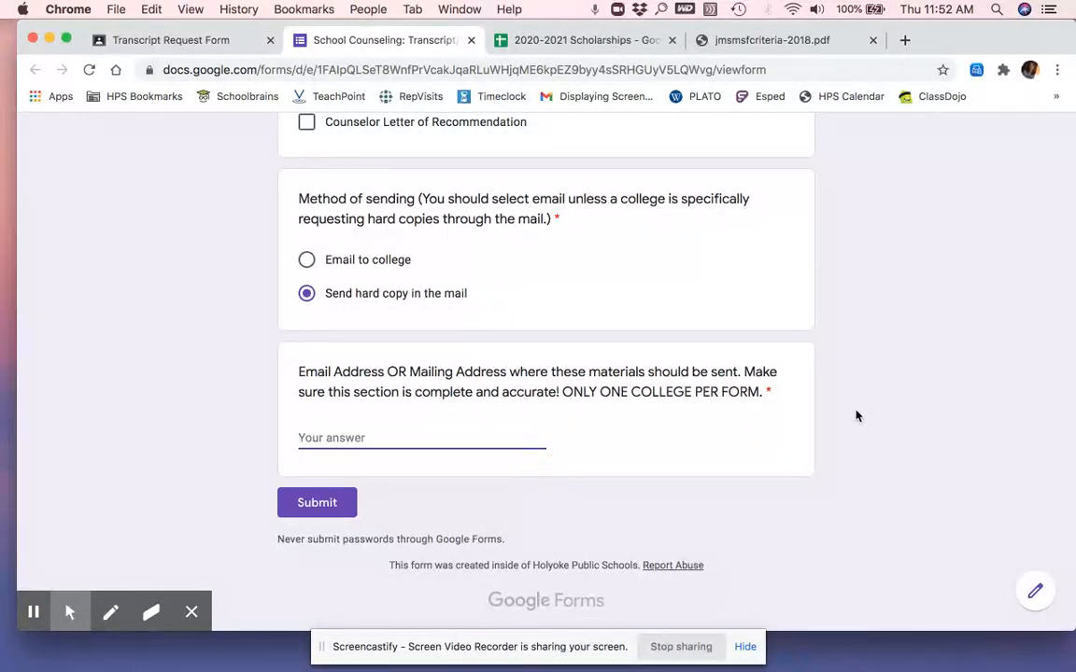
pyautogui.moveTo(782, 243)
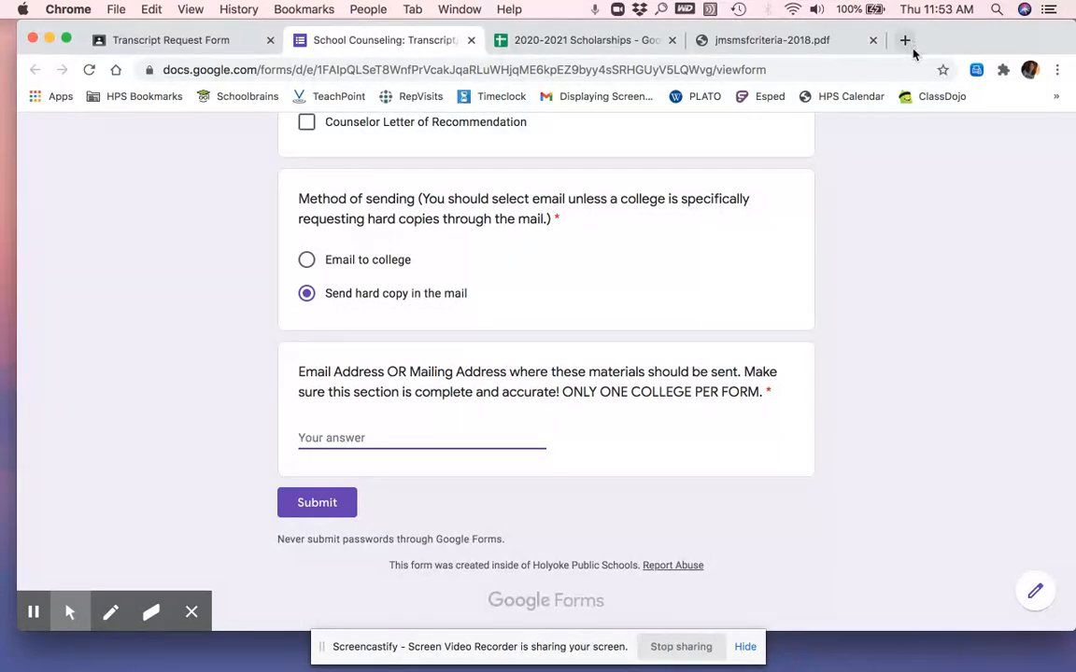
# Step: Search 'hhs college counseling' in a new tab and open the Holyoke High School result
pyautogui.click(906, 37)
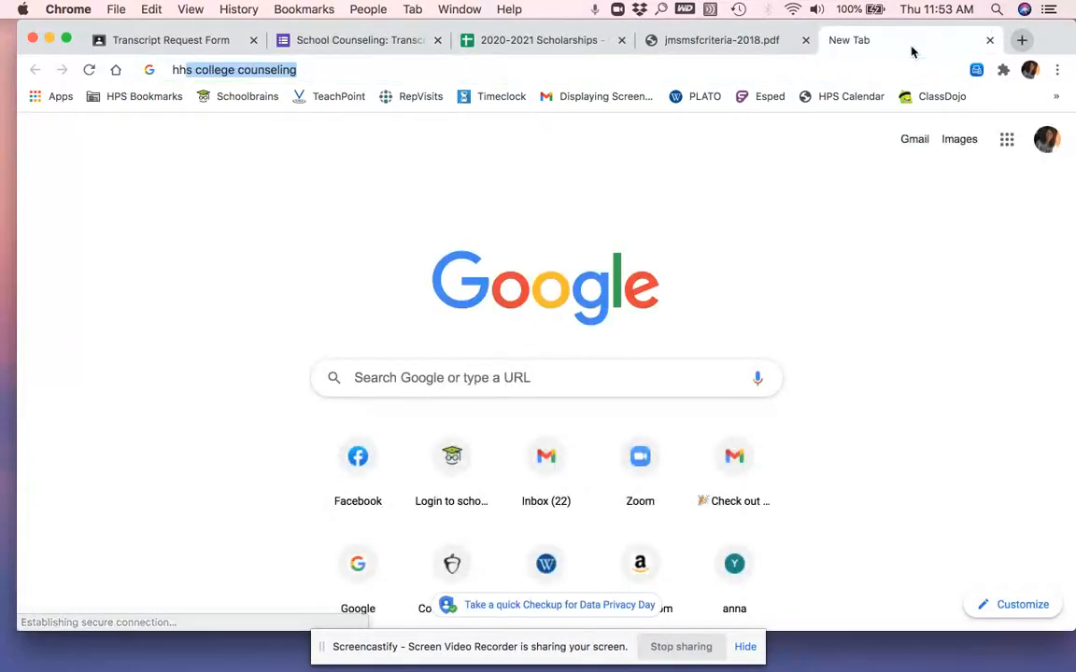
pyautogui.click(239, 69)
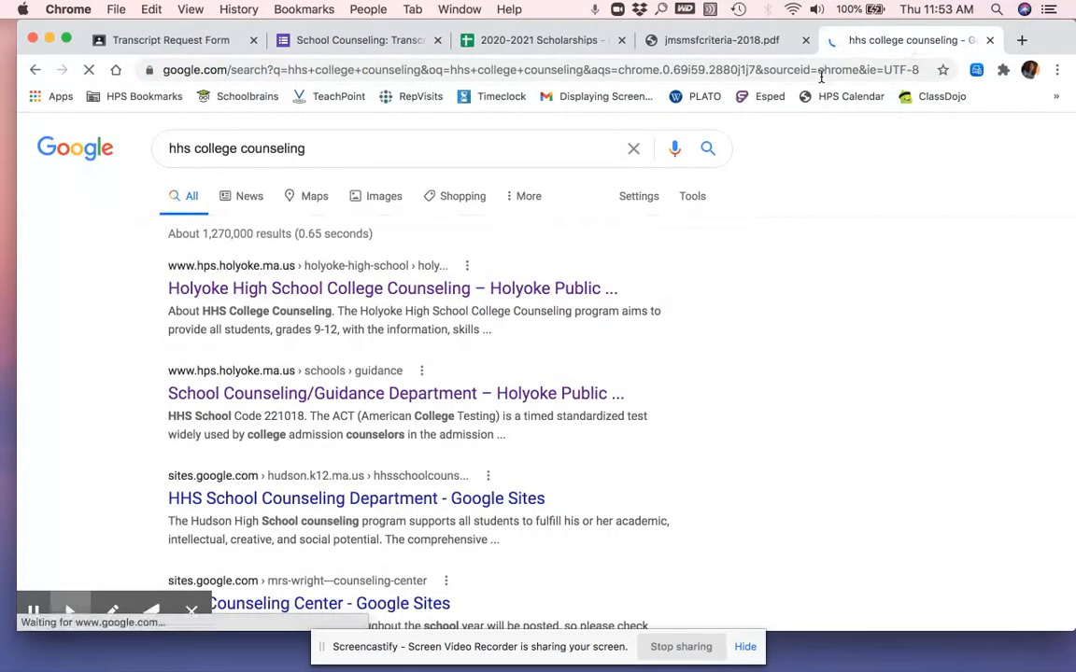
pyautogui.click(409, 287)
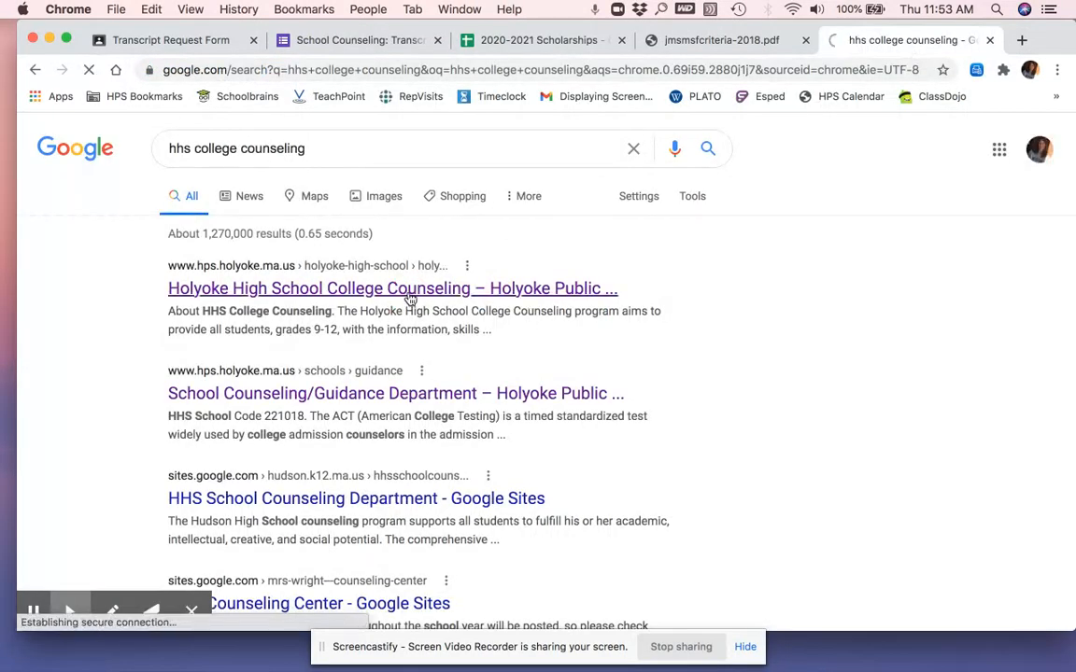
pyautogui.click(409, 288)
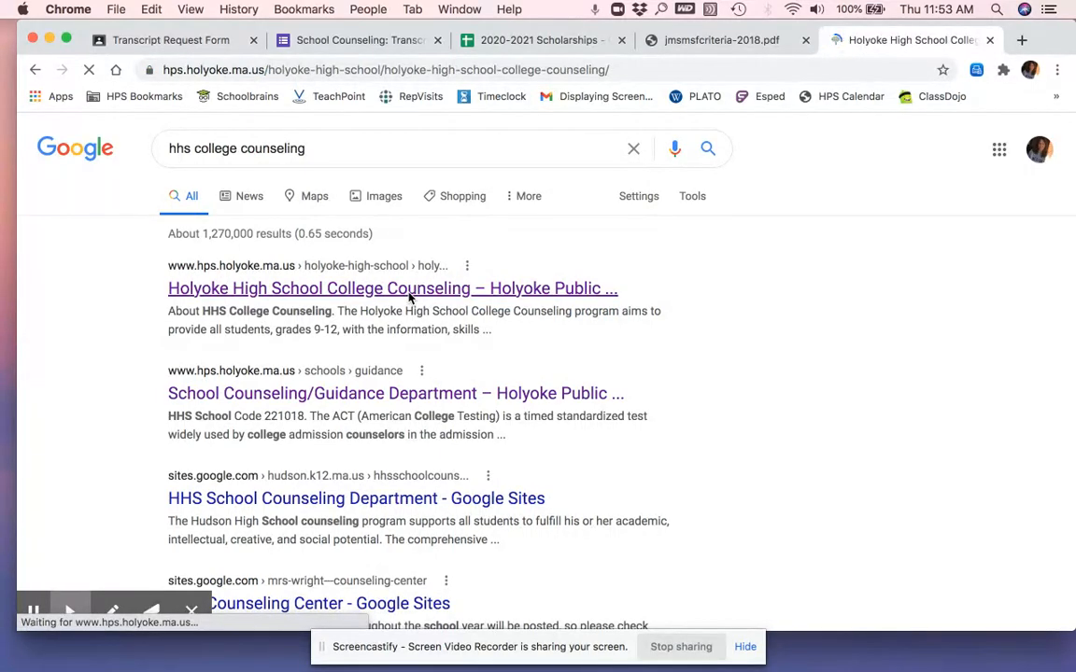
pyautogui.click(392, 287)
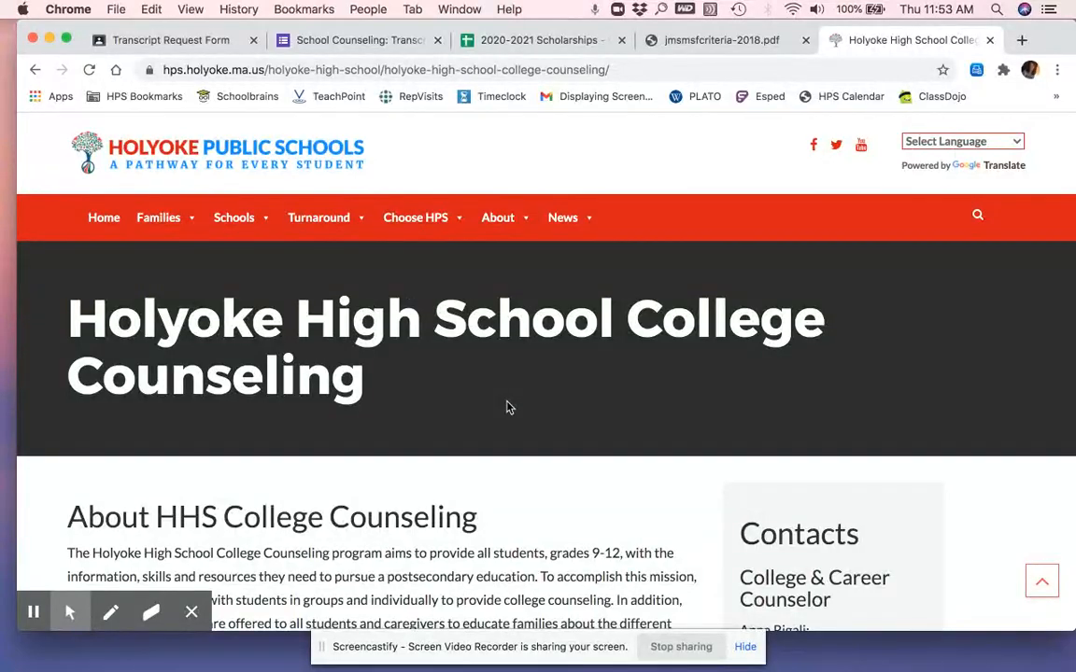
# Step: Open the Transcript Request Form from the page, then return to the Scholarships sheet's Pioneer Valley amount cell
pyautogui.scroll(-3)
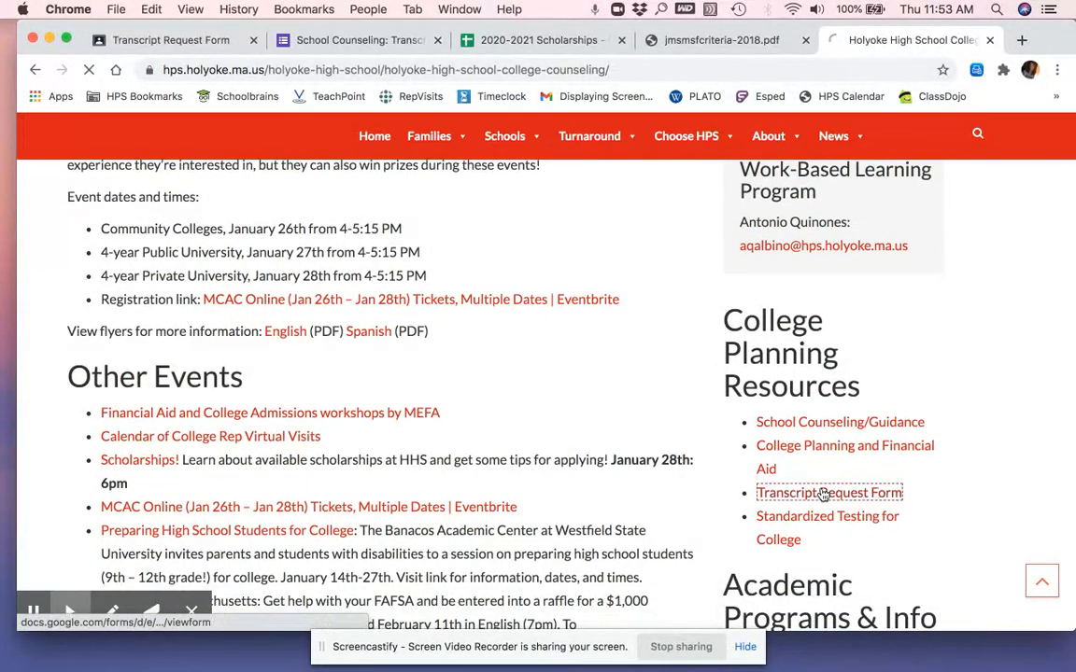
pyautogui.click(830, 493)
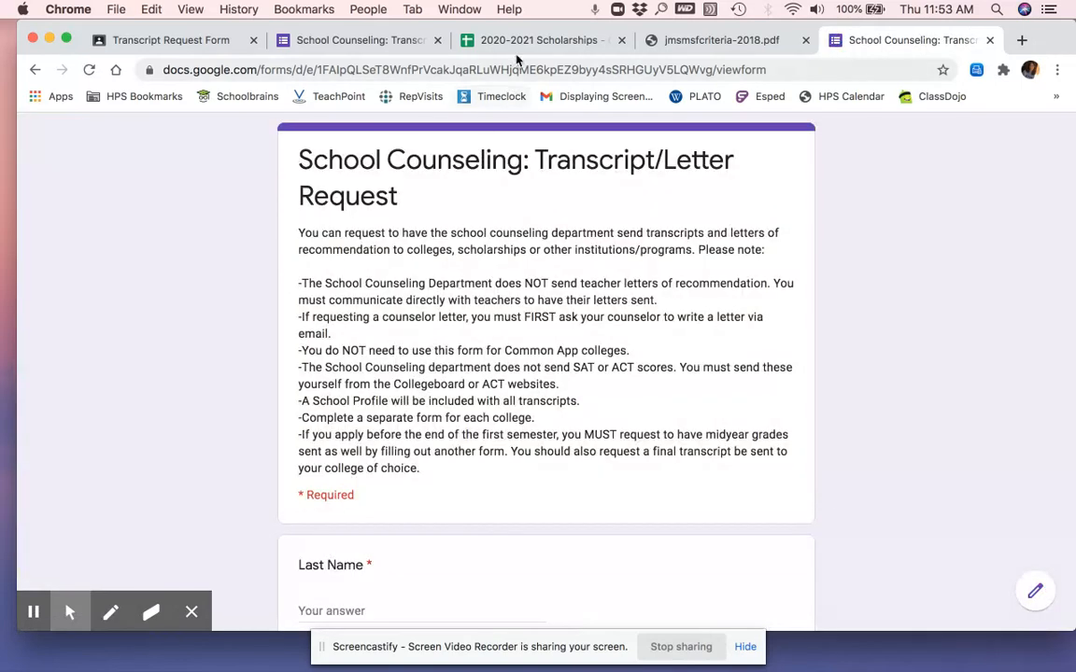
pyautogui.click(538, 41)
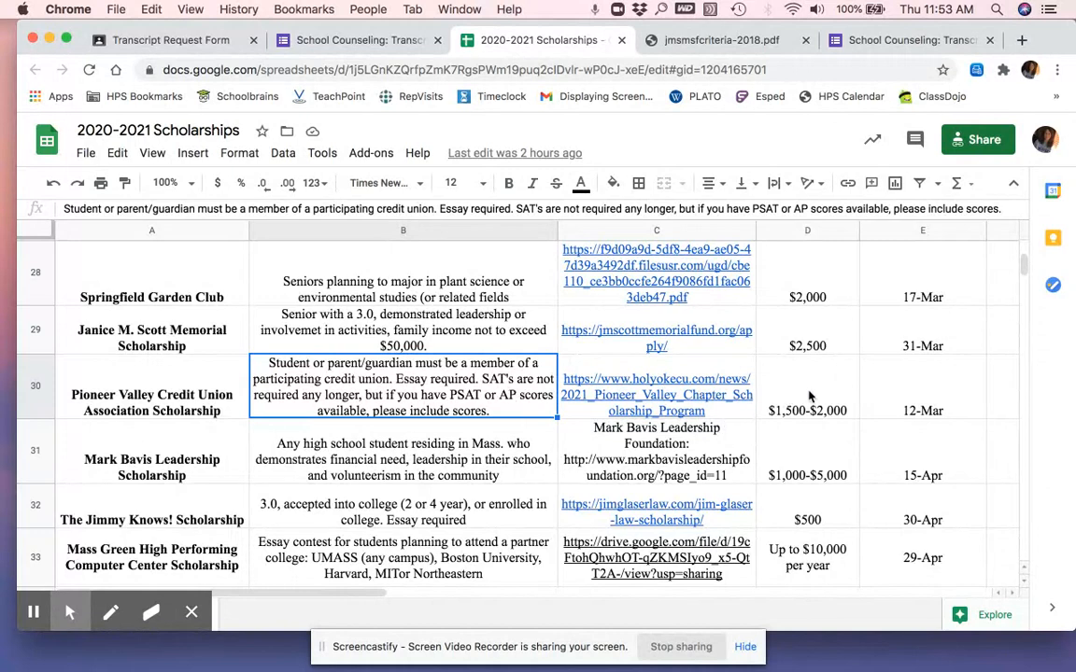
pyautogui.click(806, 387)
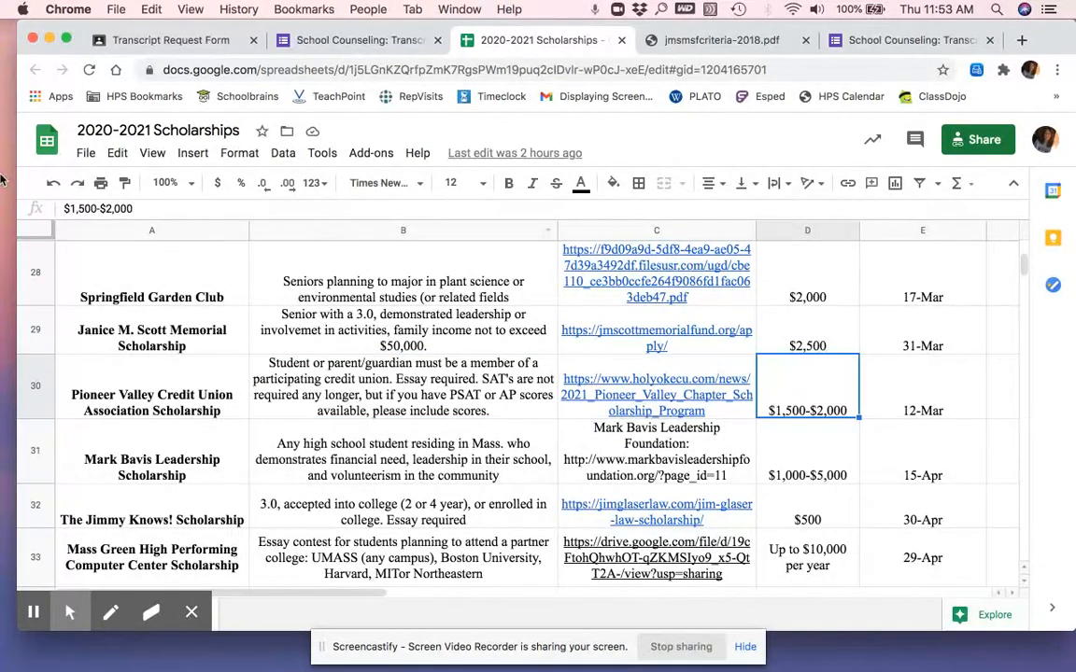
# Step: Make a copy of the spreadsheet named 'My 2020-2021 Scholarships'
pyautogui.click(86, 153)
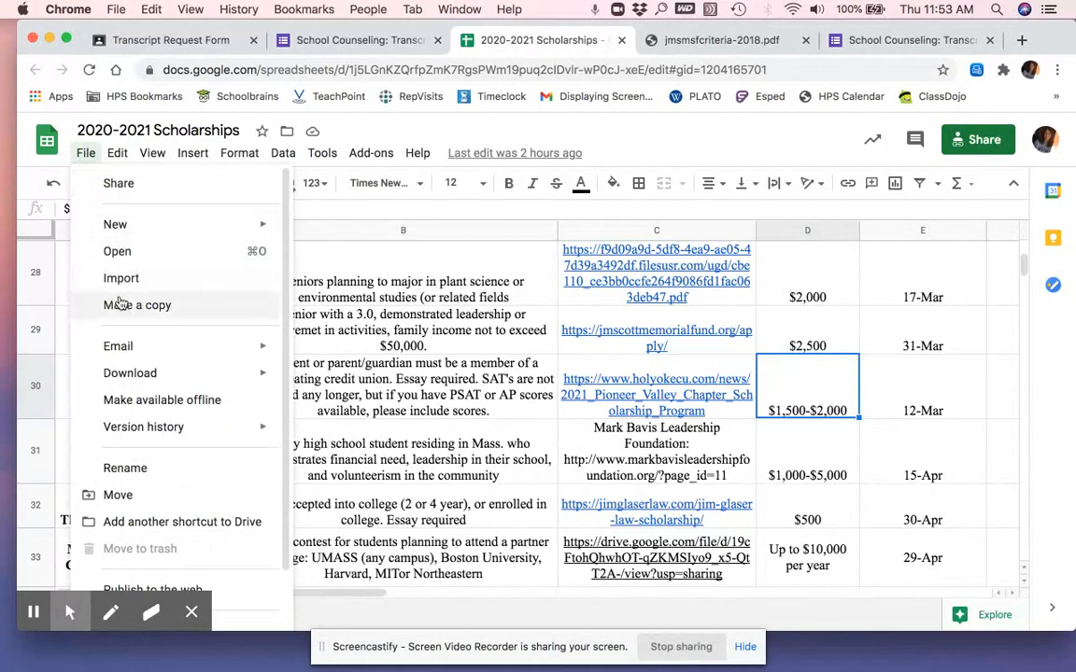
pyautogui.click(139, 306)
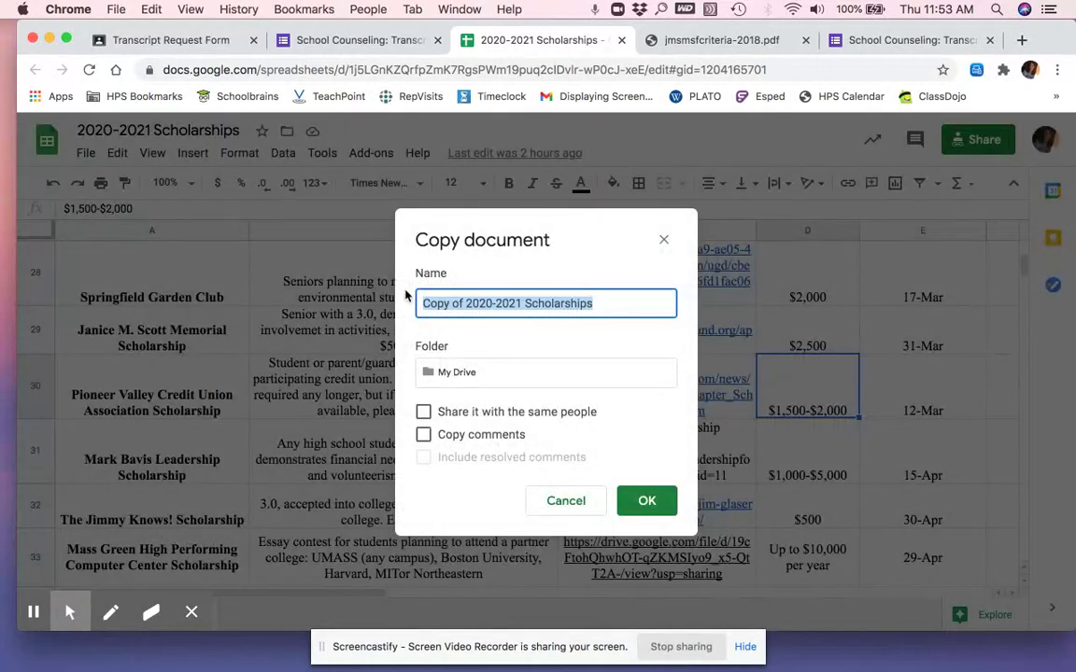
pyautogui.click(459, 302)
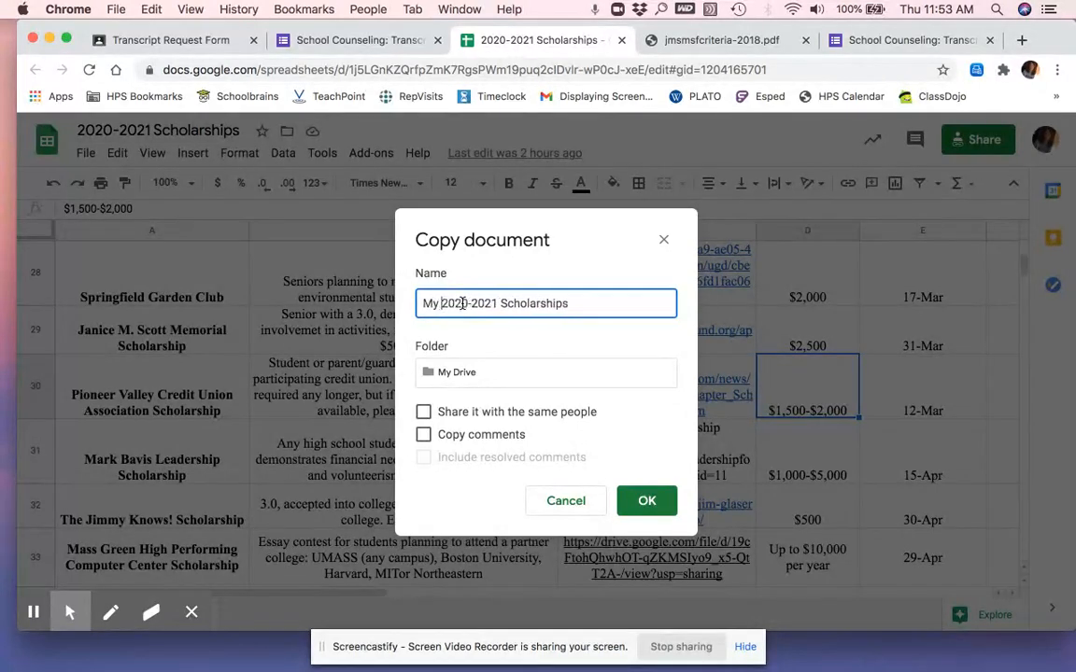
pyautogui.click(646, 500)
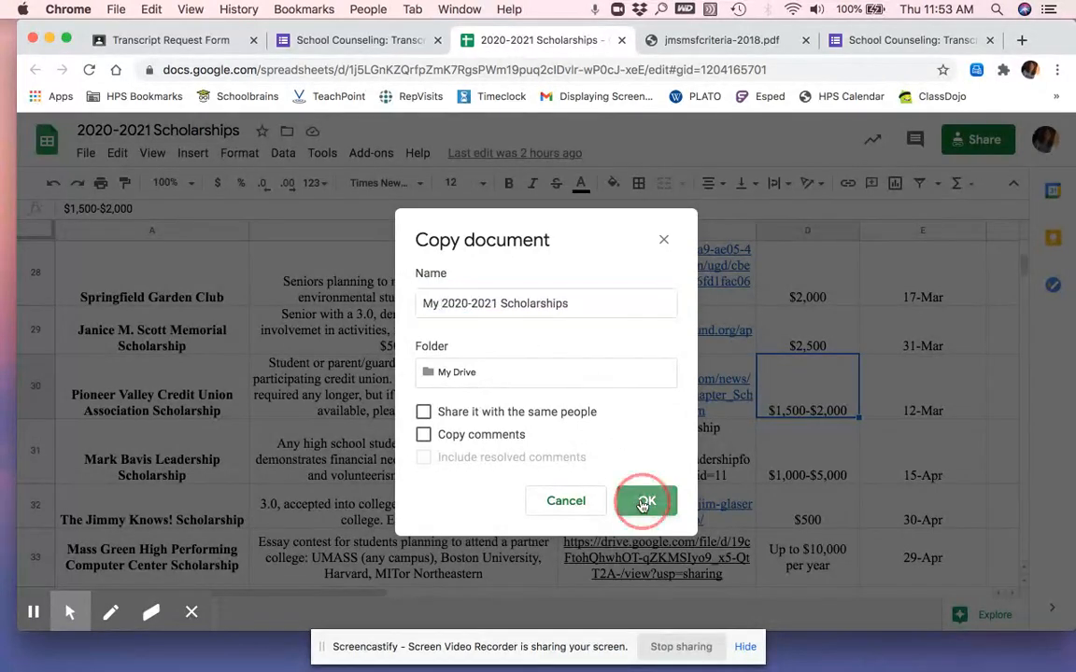
pyautogui.click(647, 501)
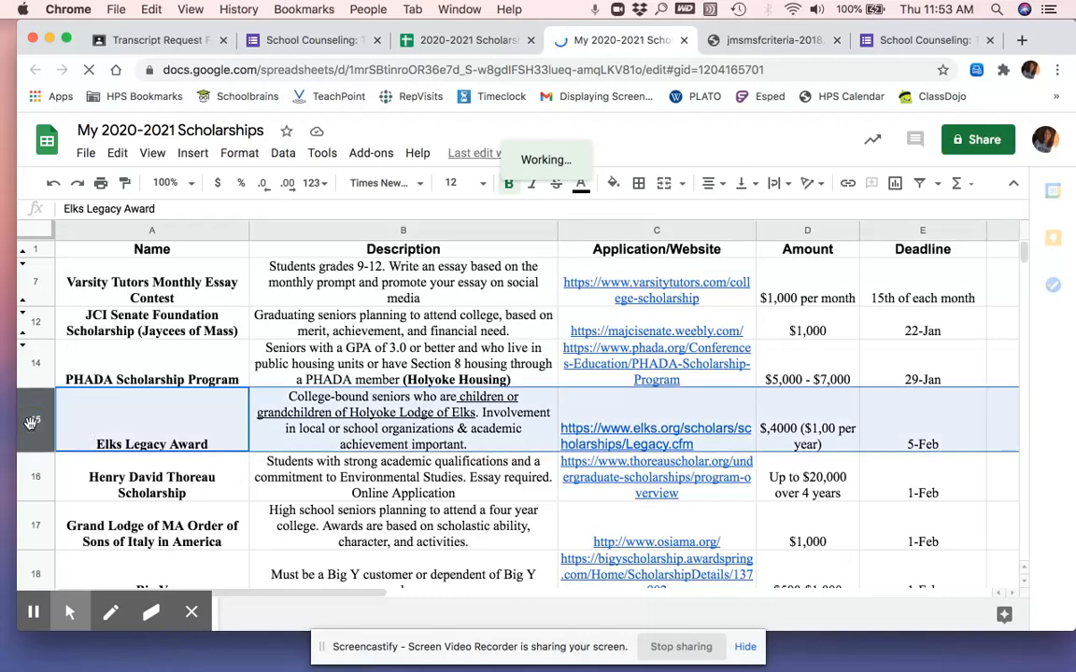
# Step: Delete the Elks Legacy Award row from the copy, then view the original sheet again
pyautogui.rightClick(28, 422)
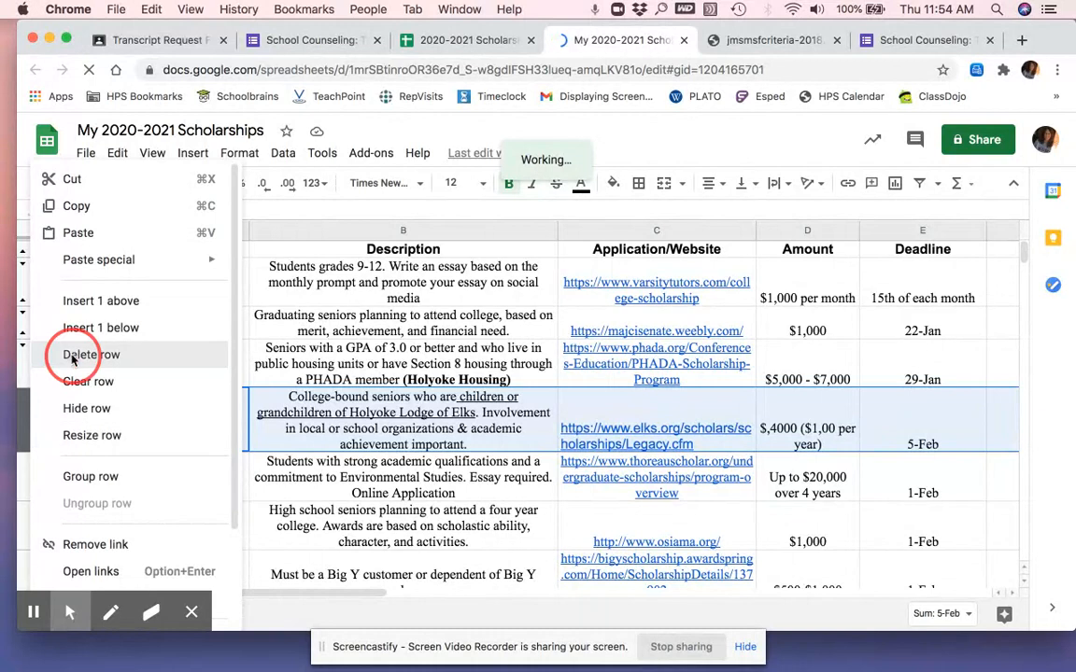
pyautogui.click(86, 355)
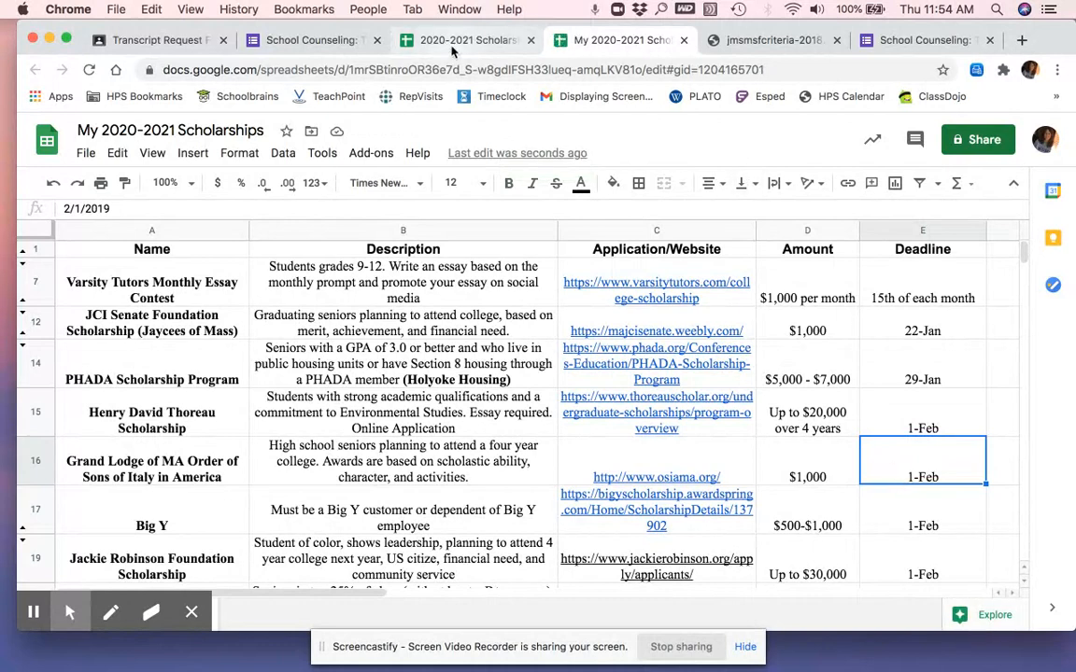
pyautogui.click(467, 41)
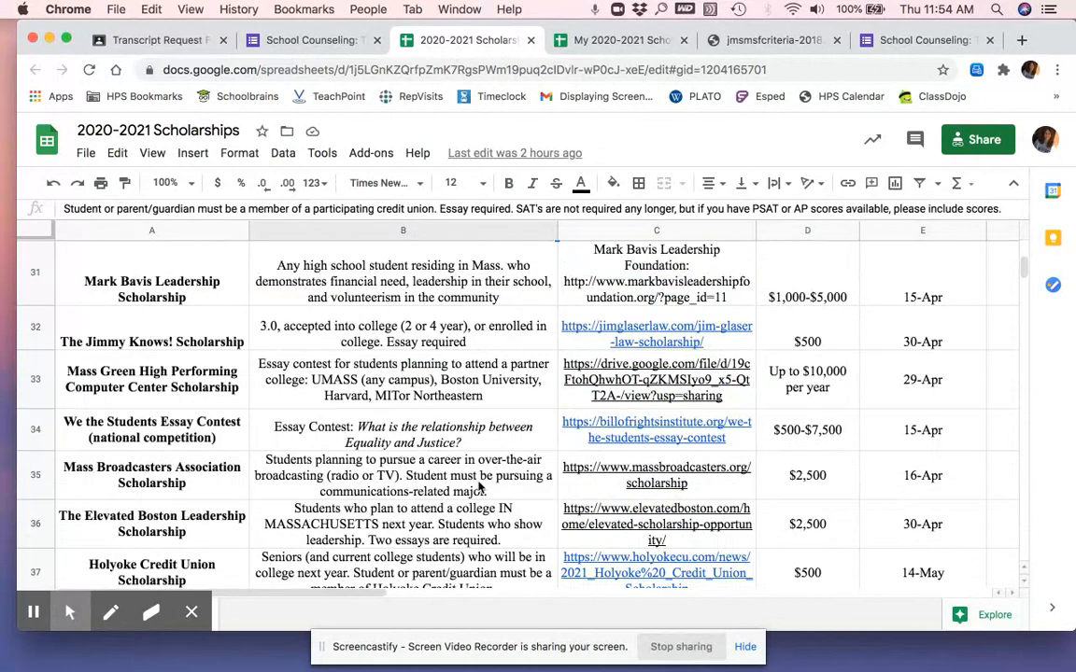
pyautogui.scroll(-3)
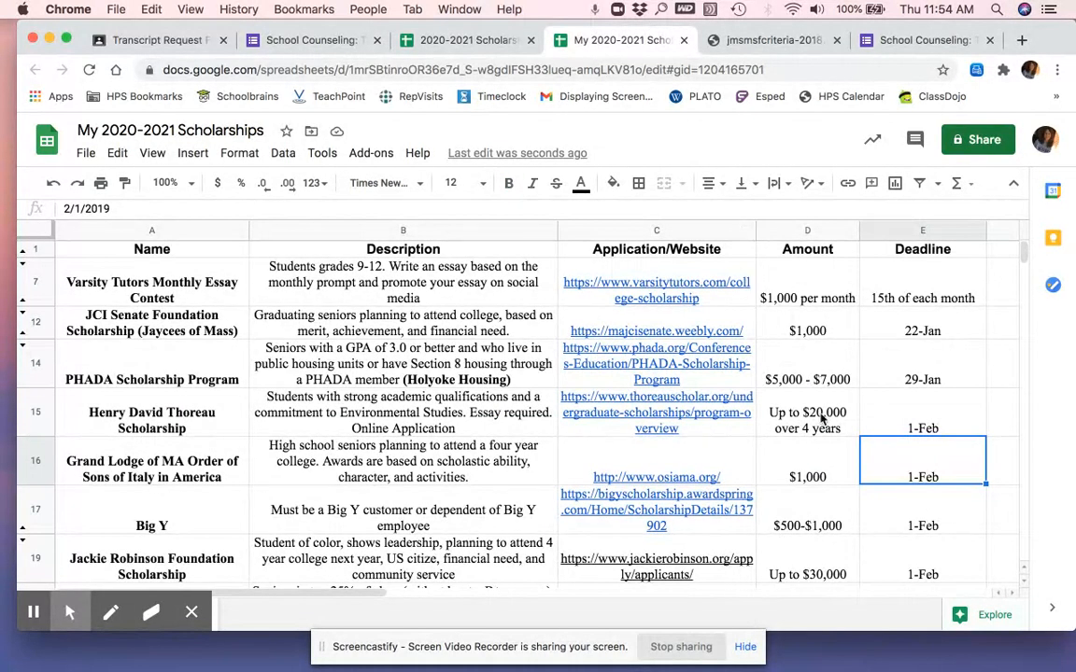
pyautogui.click(807, 419)
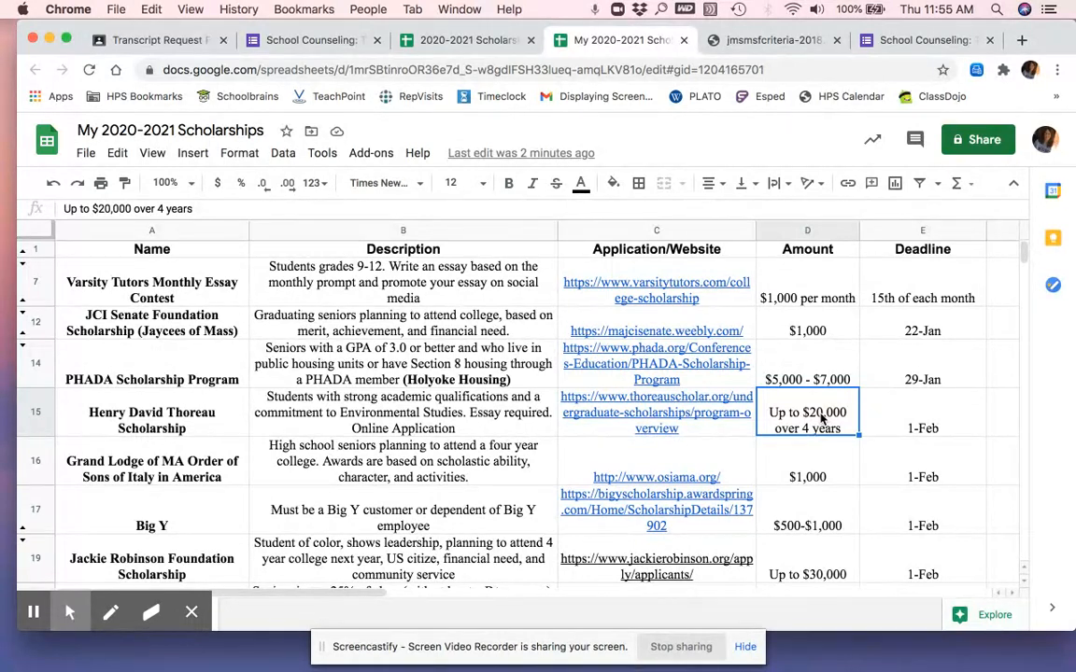
# Step: Go to fafsa.gov in a new tab, reaching the Complete the FAFSA Form page
pyautogui.click(1019, 41)
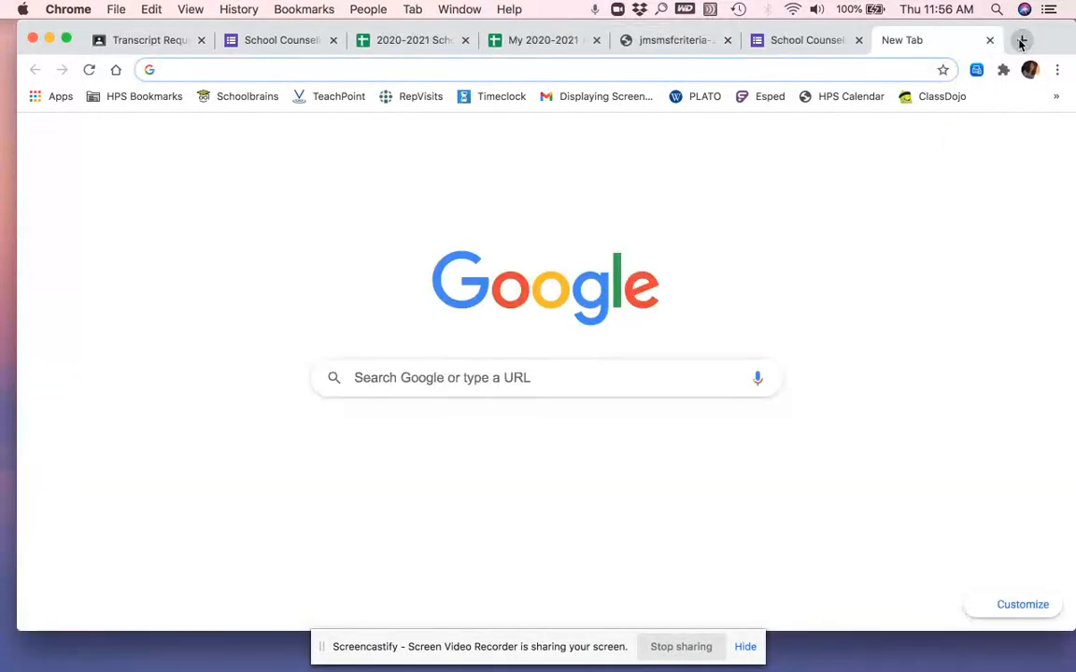
pyautogui.write('fafsa.gov')
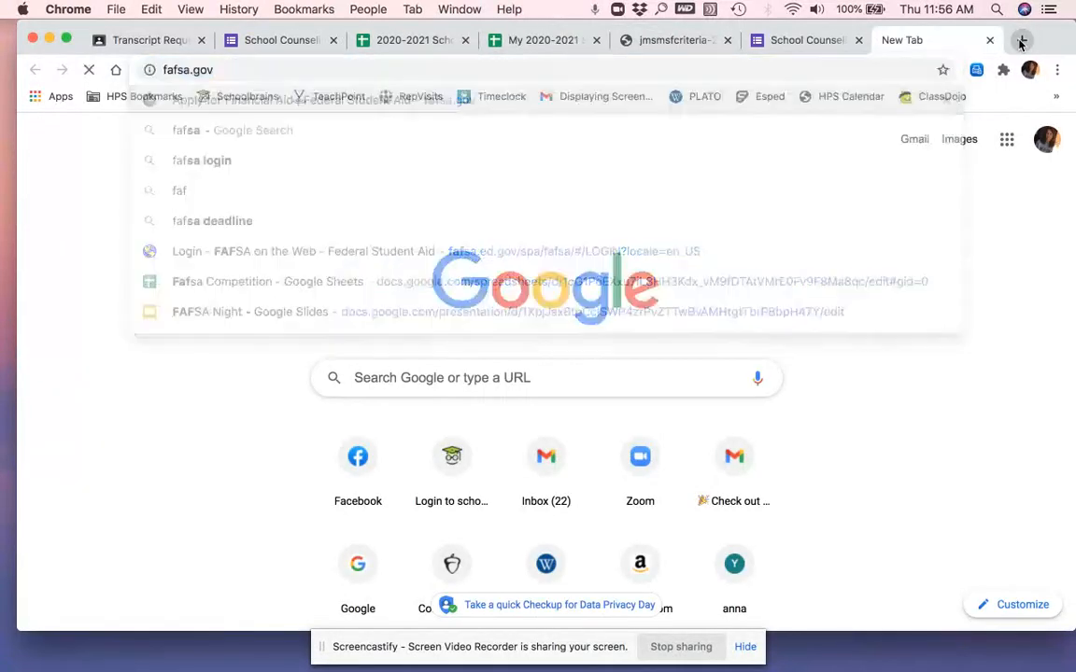
pyautogui.click(288, 251)
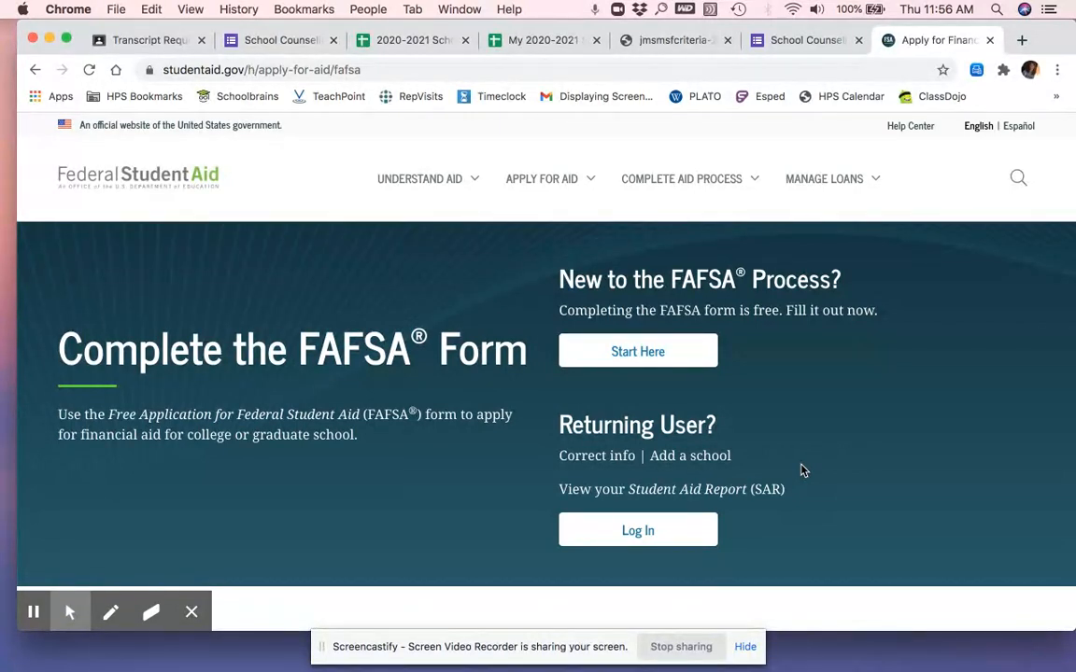
pyautogui.moveTo(601, 193)
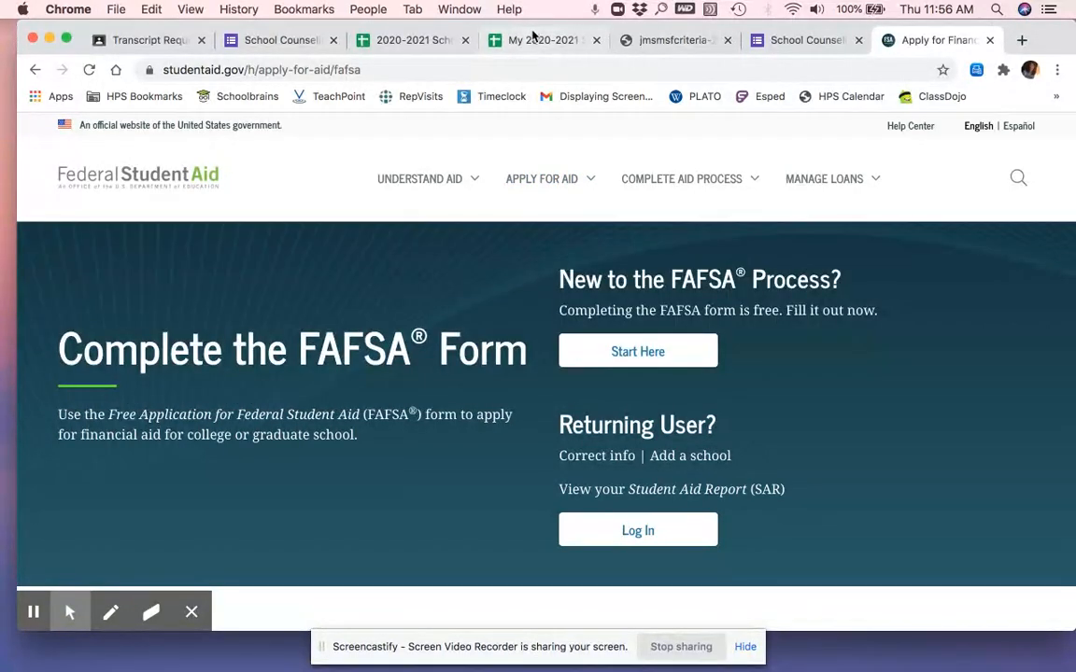
pyautogui.click(530, 41)
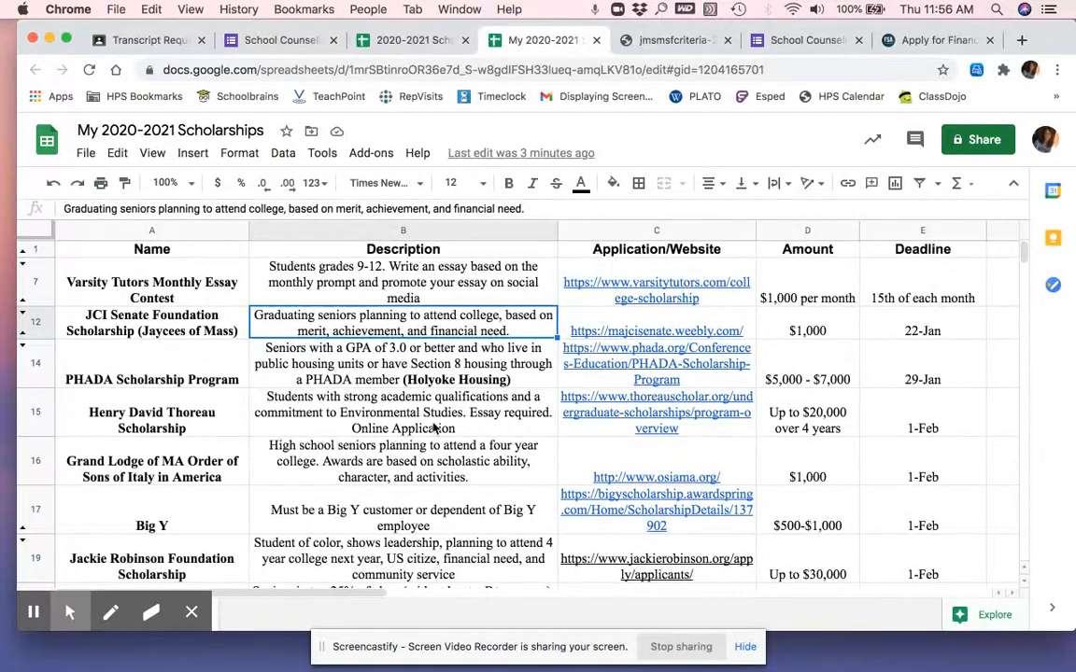
pyautogui.scroll(-3)
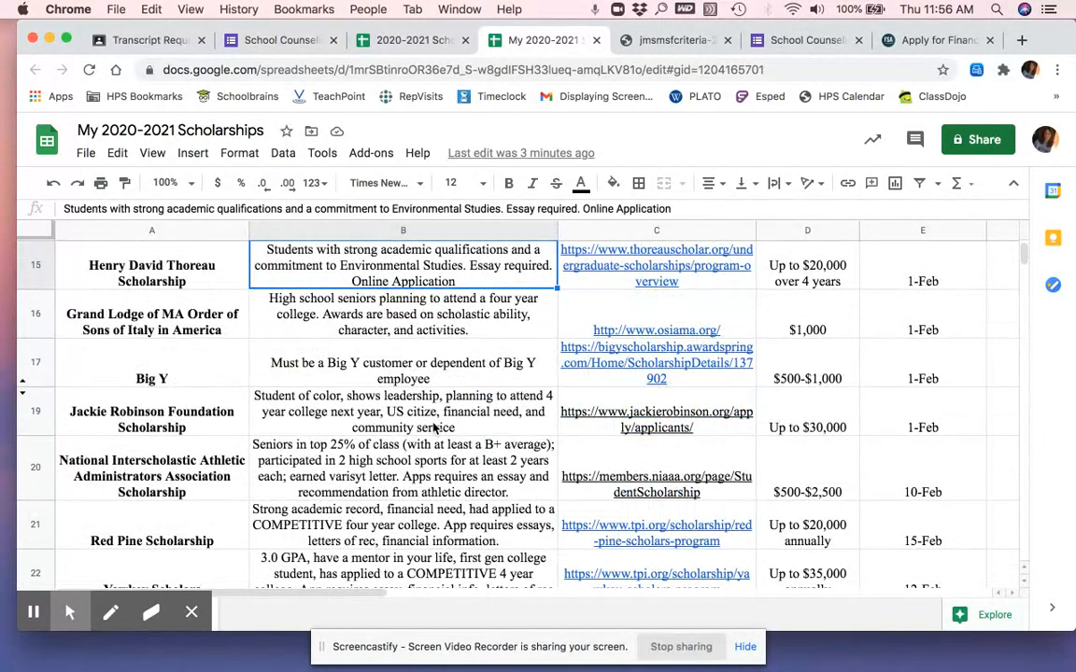
pyautogui.scroll(-3)
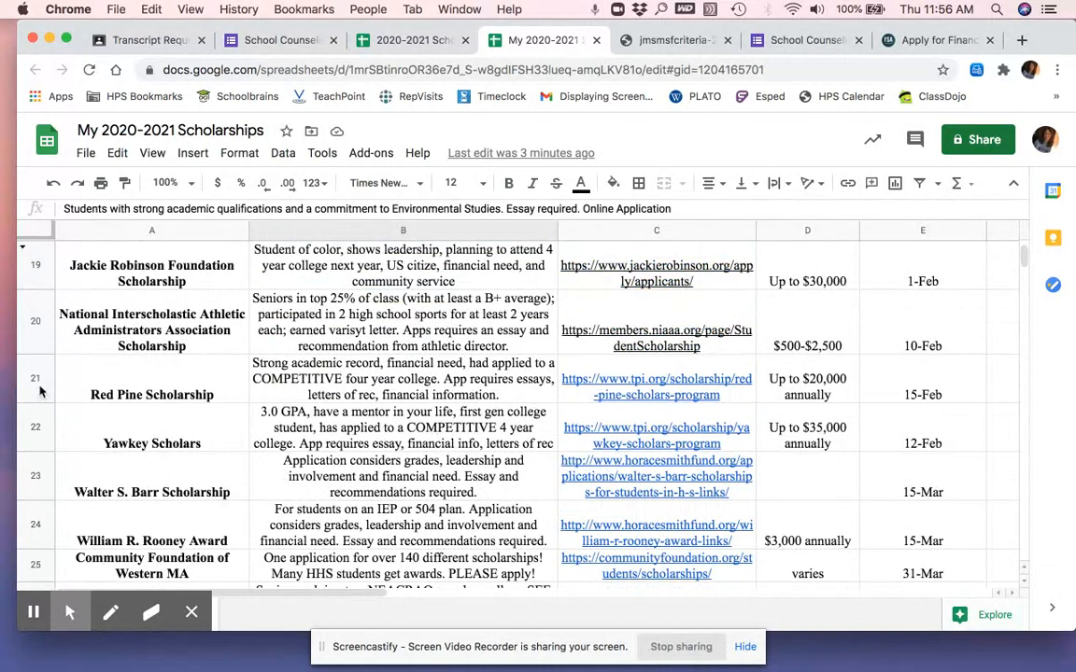
pyautogui.click(35, 445)
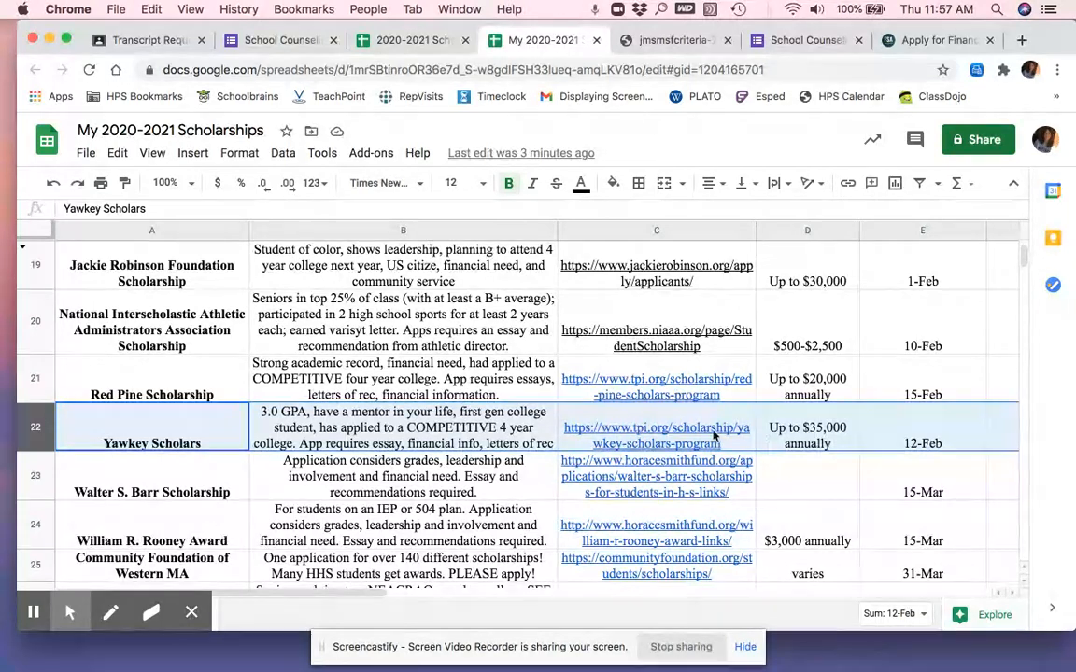
pyautogui.click(403, 477)
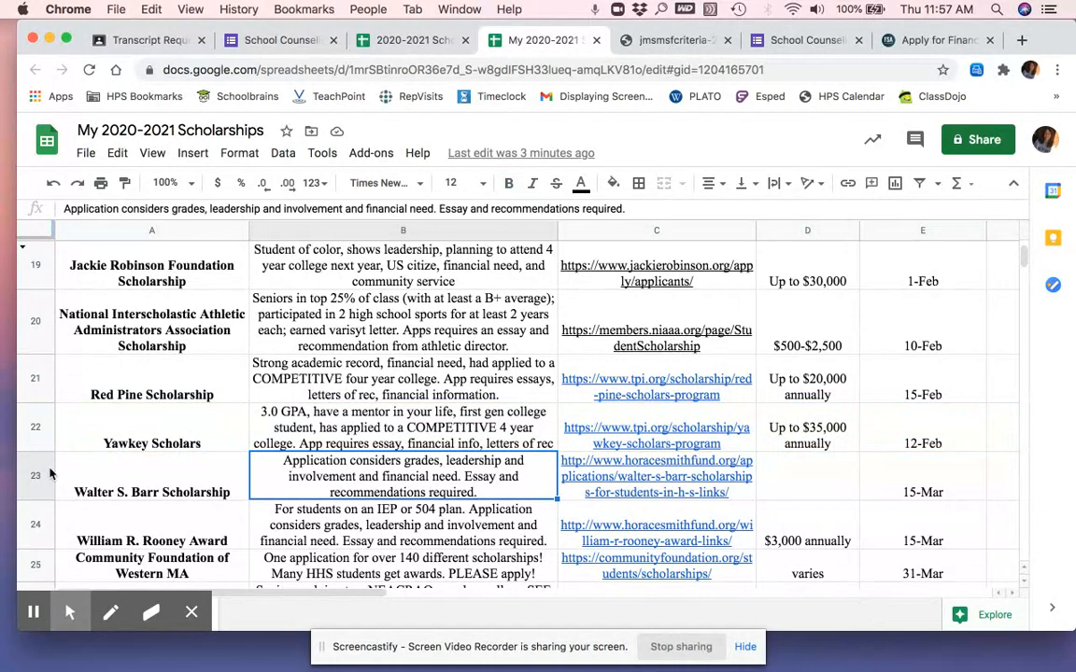
pyautogui.click(152, 542)
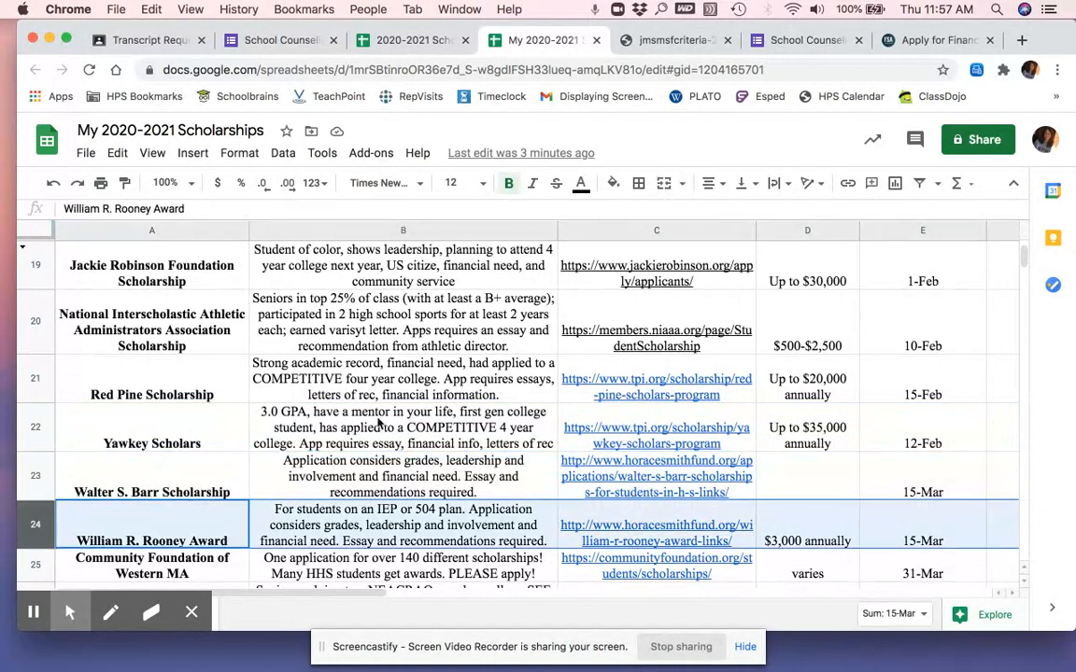
pyautogui.scroll(-3)
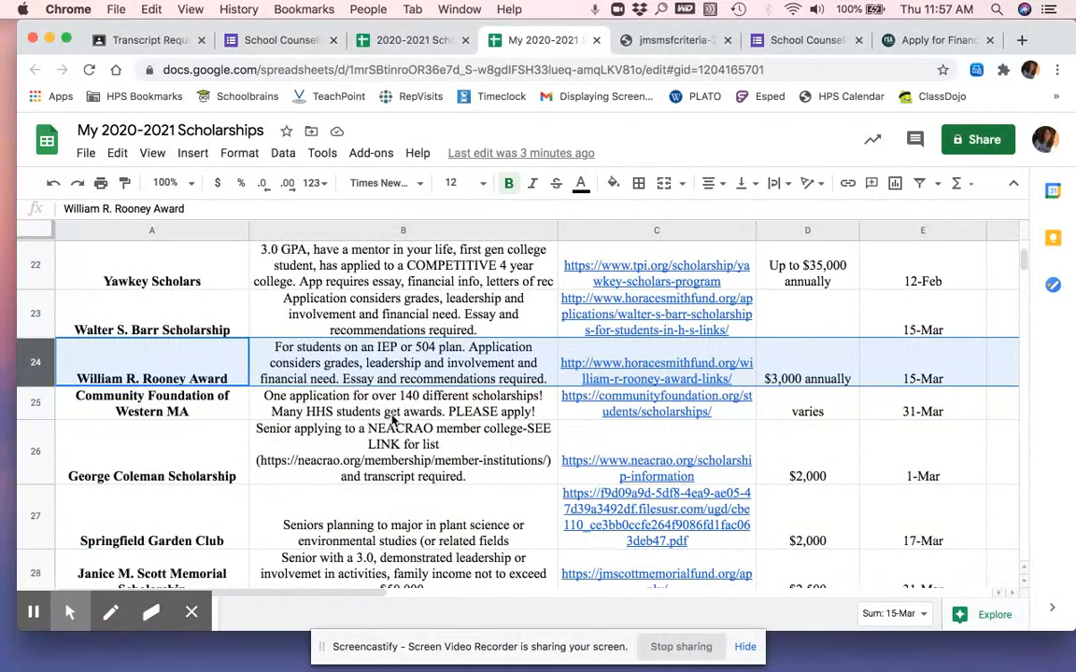
pyautogui.click(151, 404)
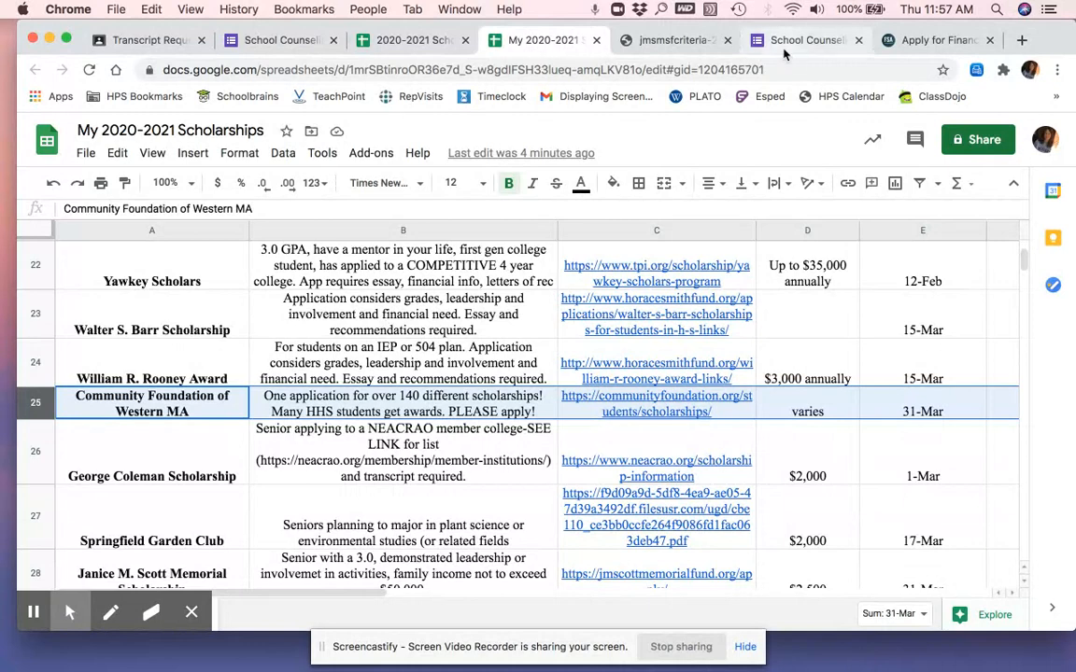
pyautogui.click(799, 39)
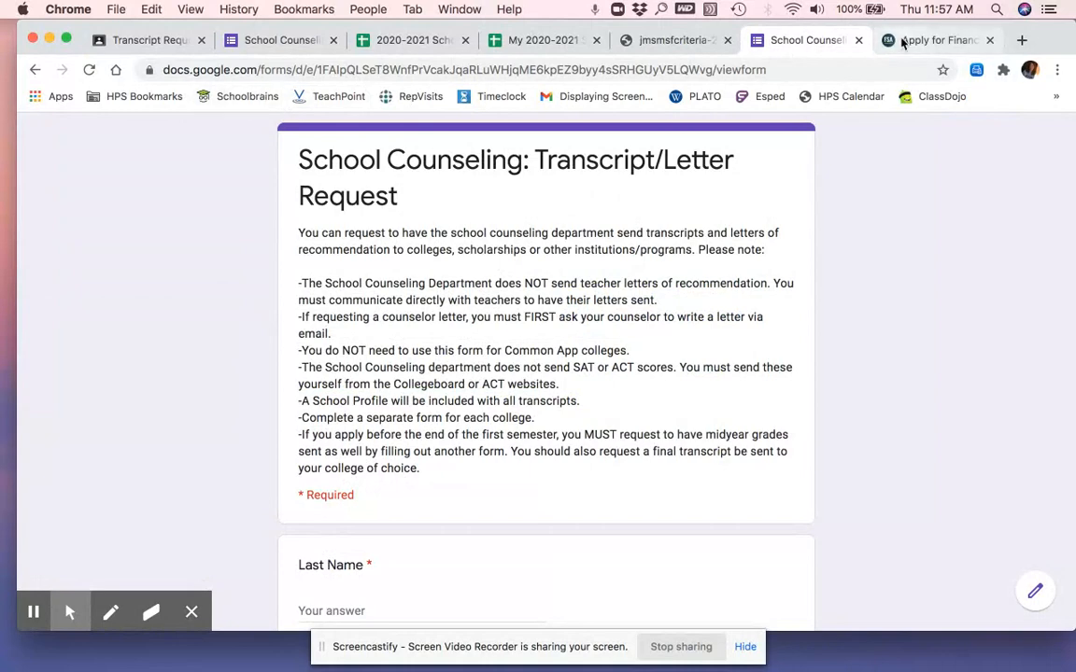
pyautogui.click(409, 41)
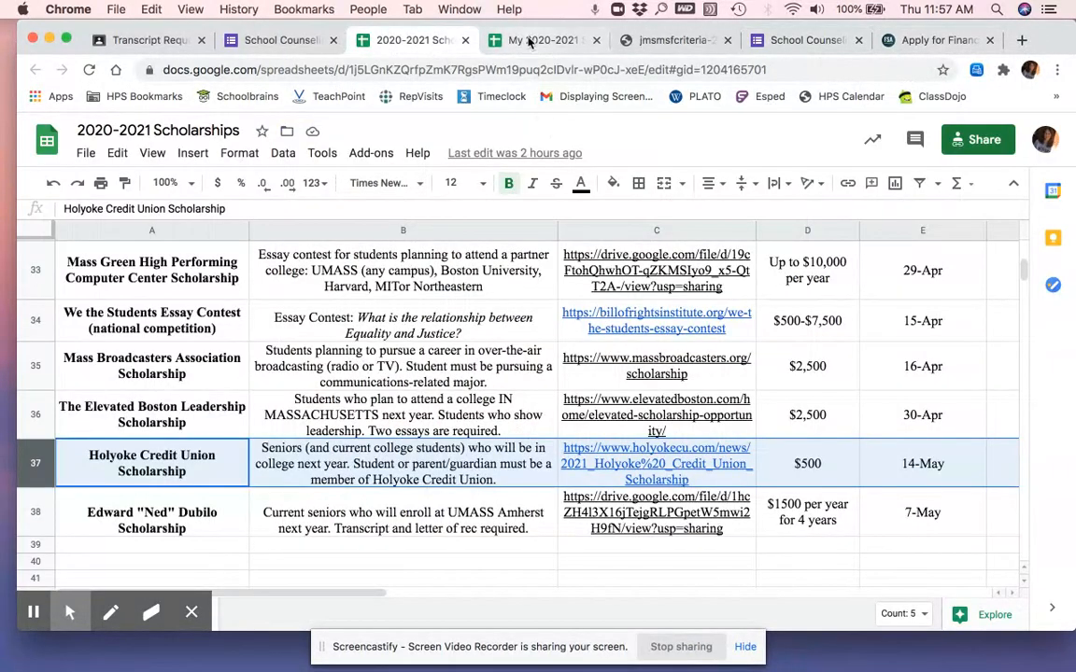
pyautogui.click(538, 39)
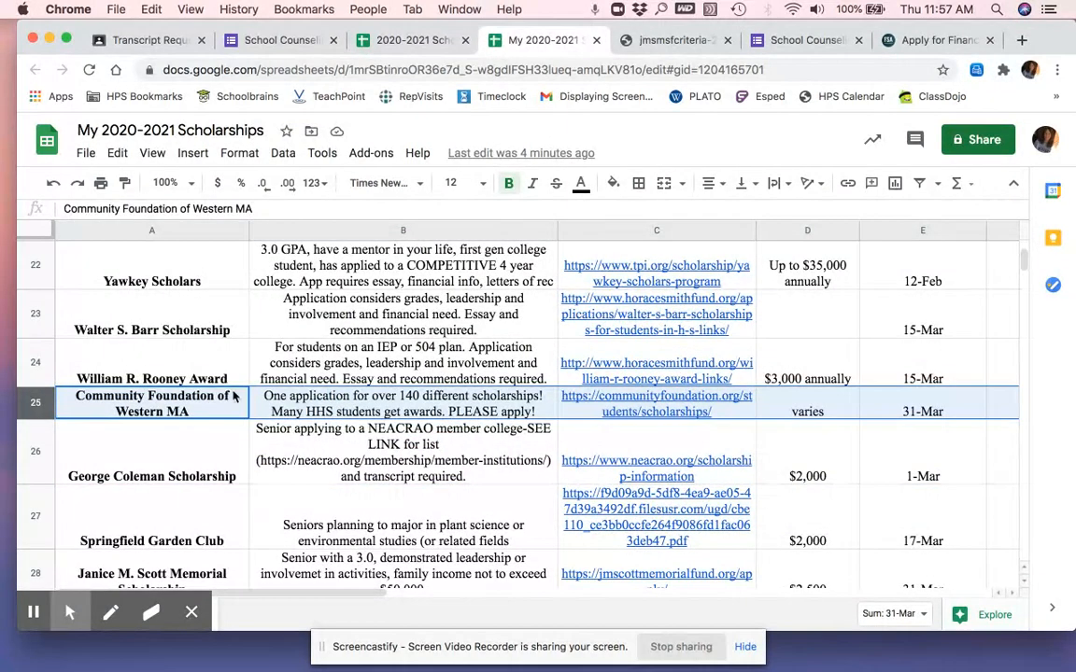
pyautogui.click(403, 459)
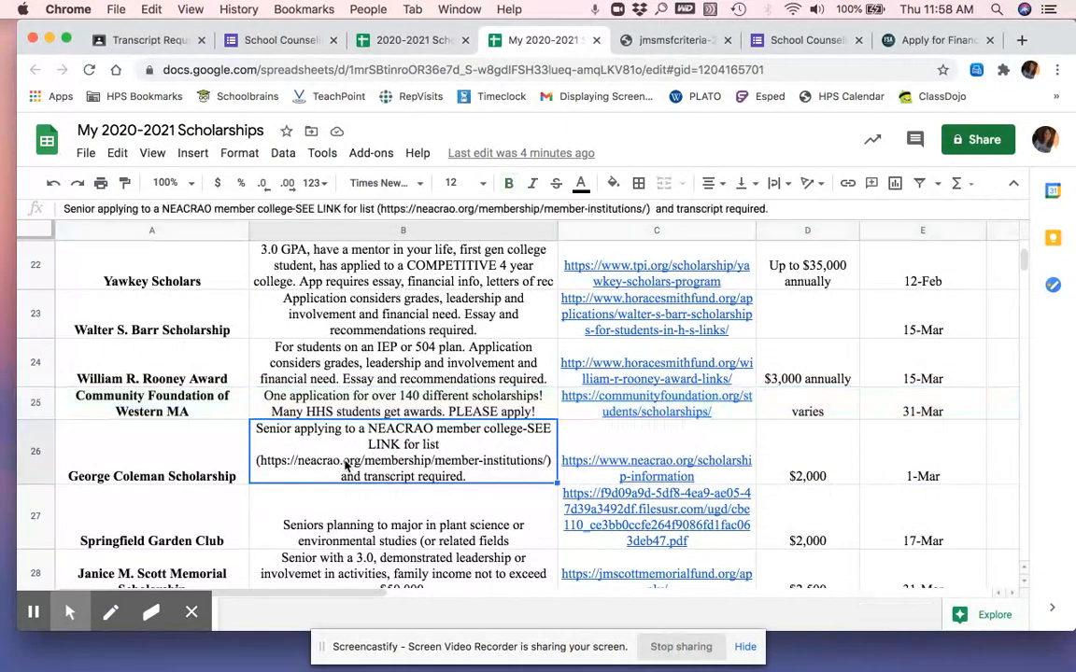
pyautogui.scroll(-3)
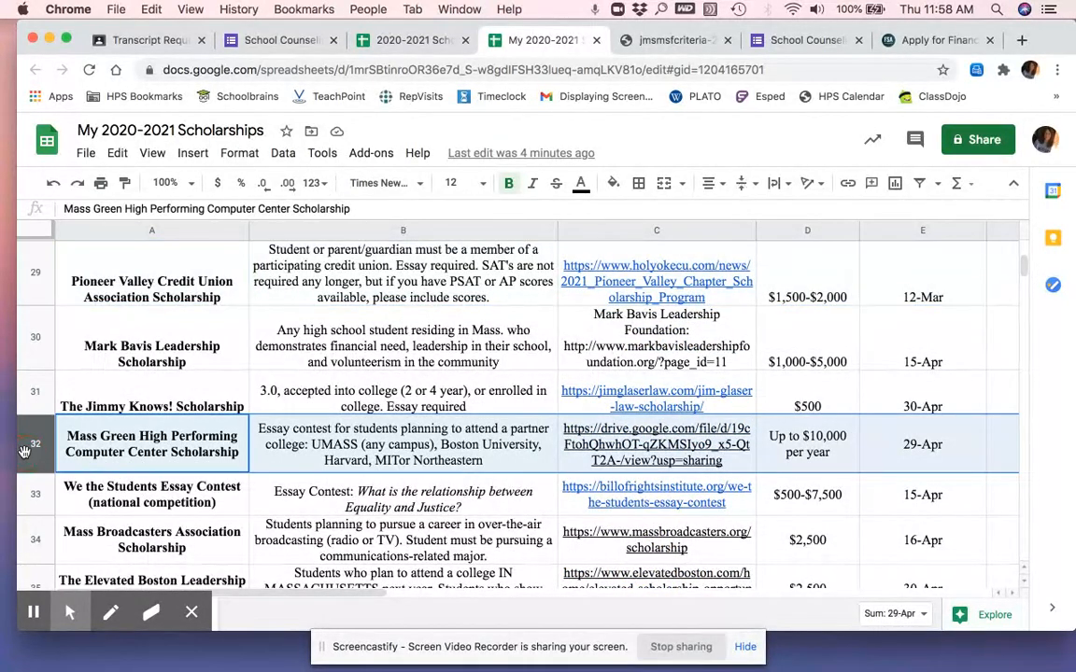
pyautogui.scroll(-3)
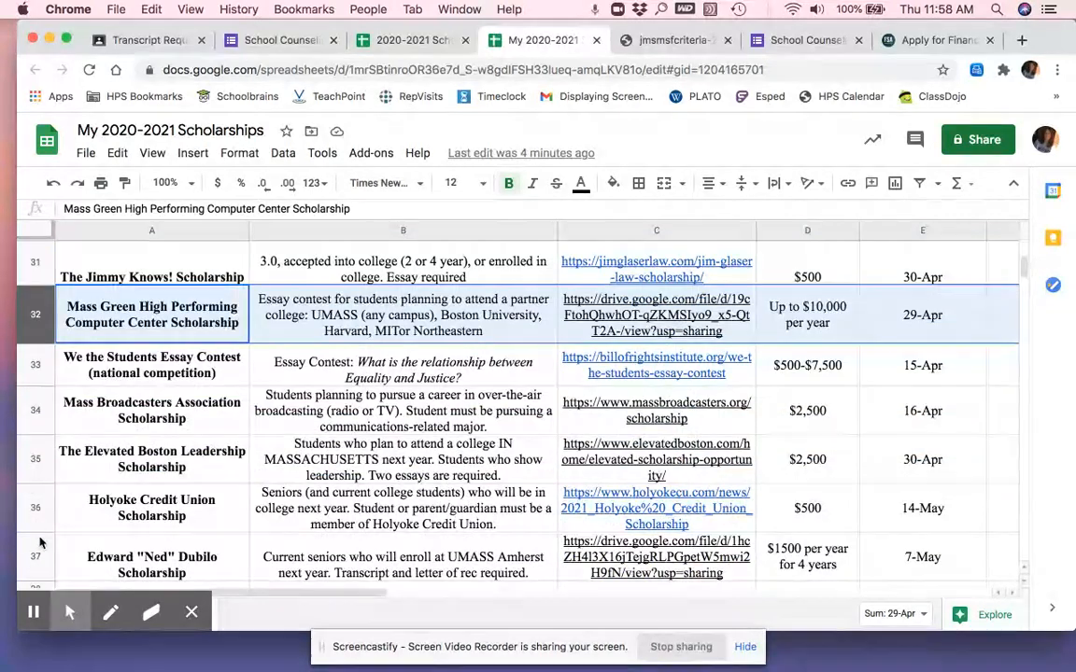
pyautogui.click(151, 564)
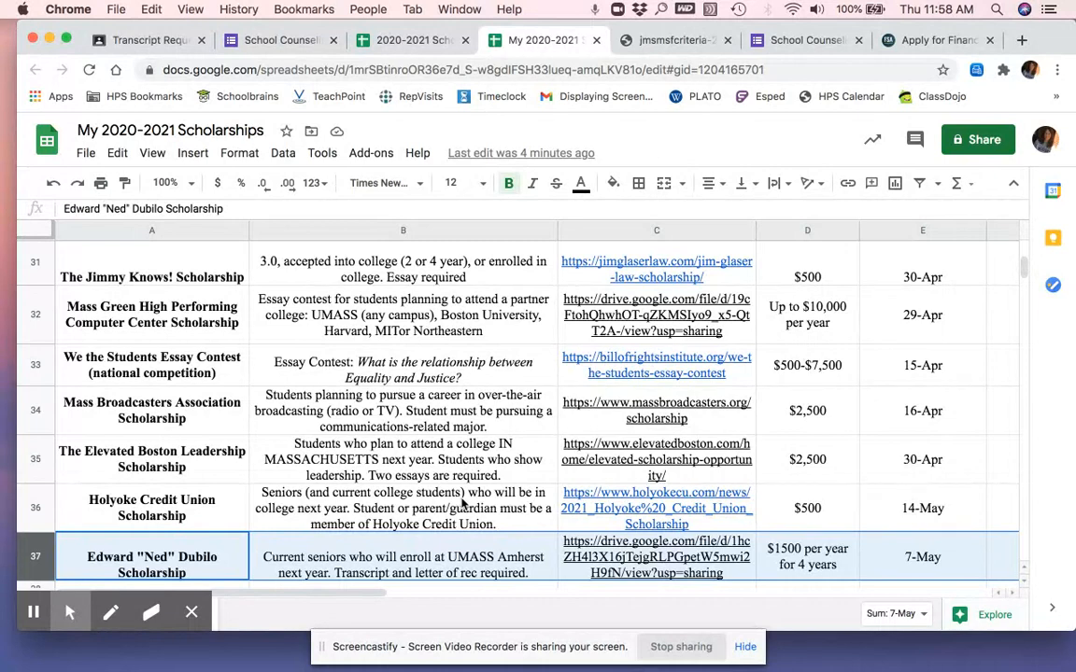
pyautogui.click(404, 508)
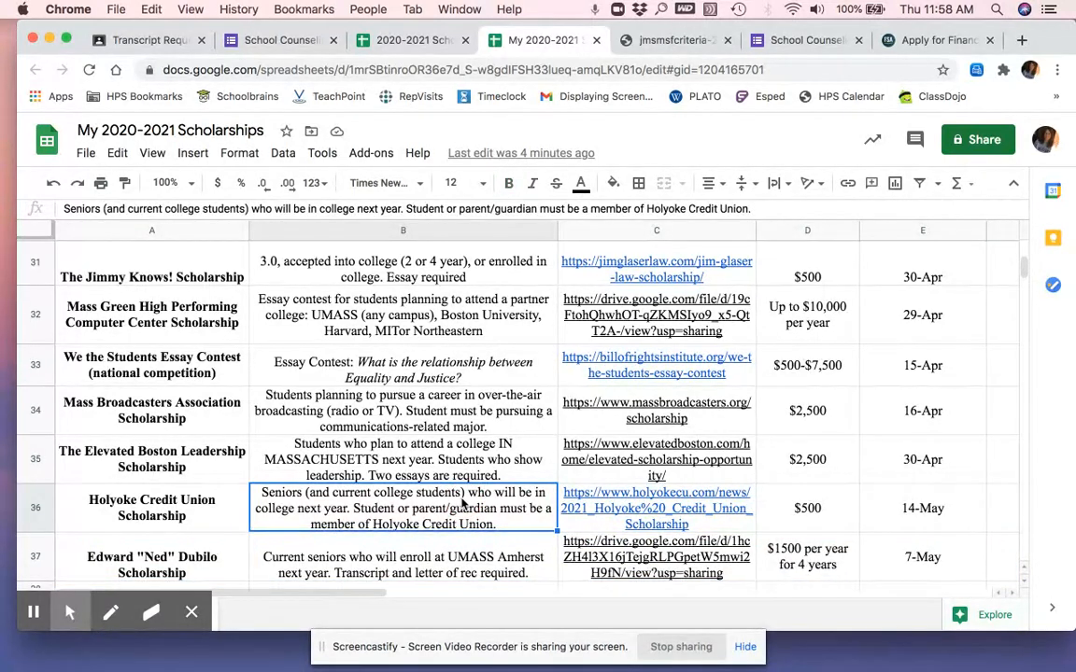
pyautogui.moveTo(657, 284)
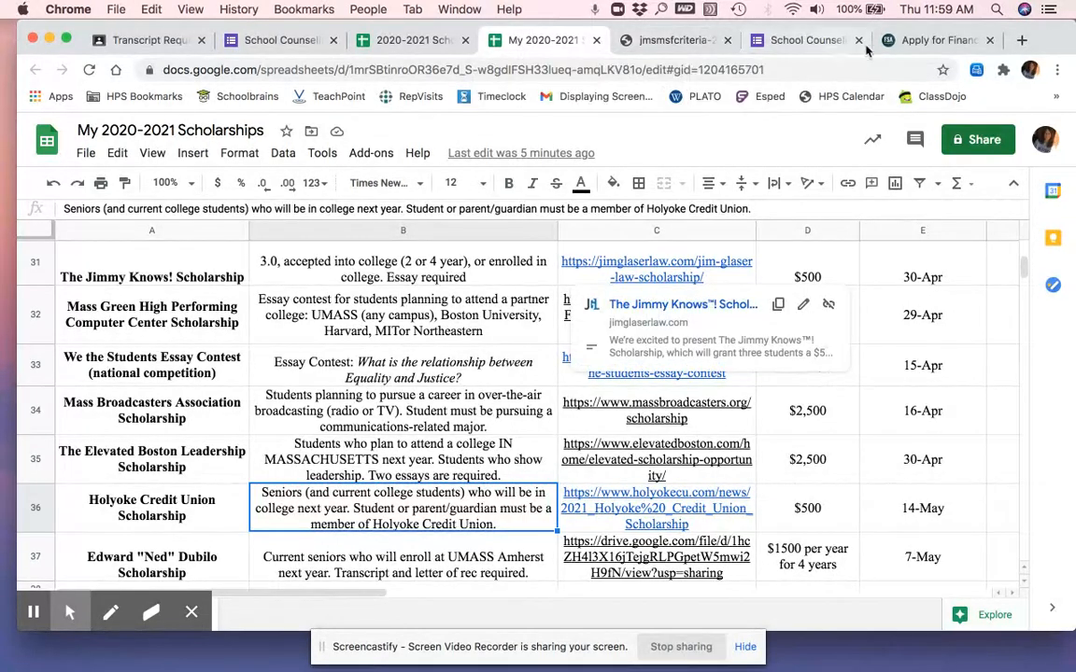
# Step: Return to the Holyoke High College Counseling page and scroll through its Contacts sidebar and back to top
pyautogui.click(807, 41)
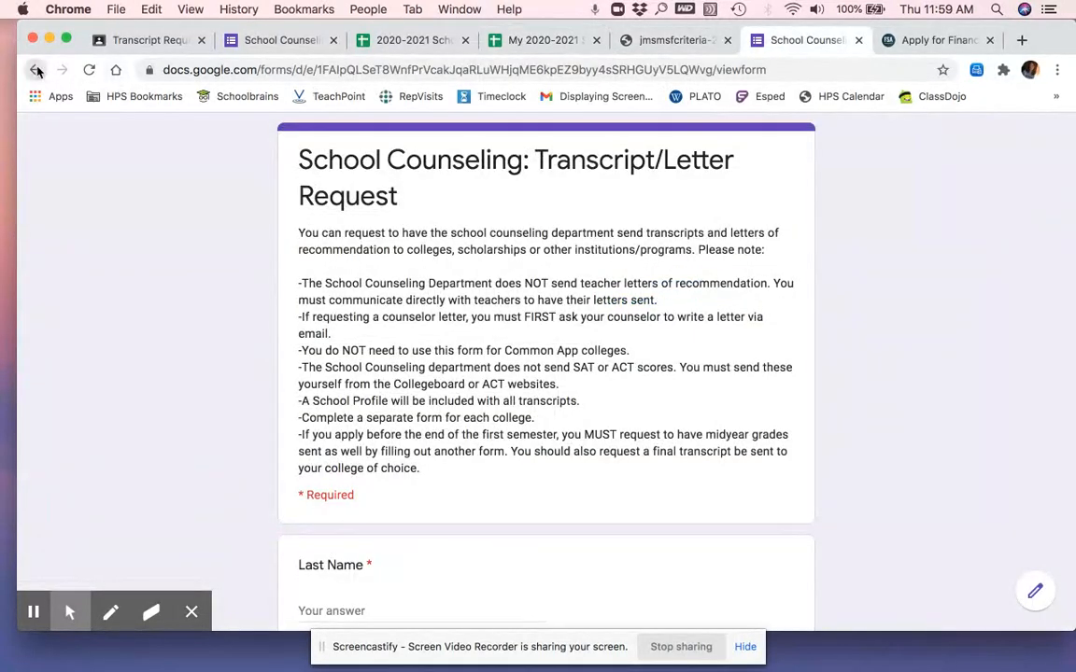
pyautogui.click(38, 71)
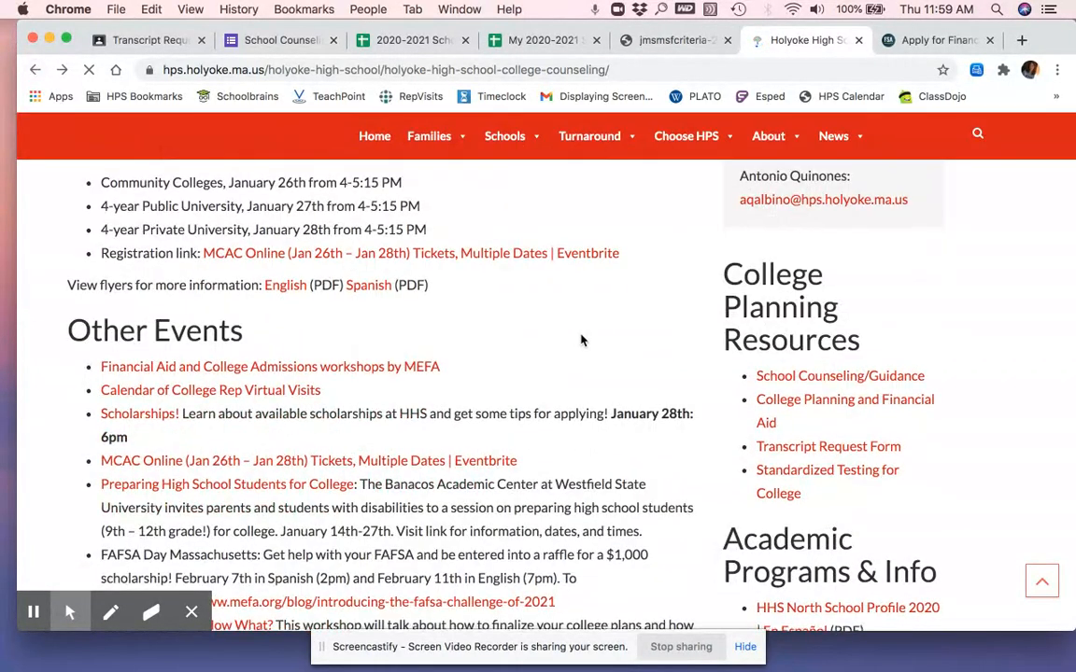
pyautogui.scroll(3)
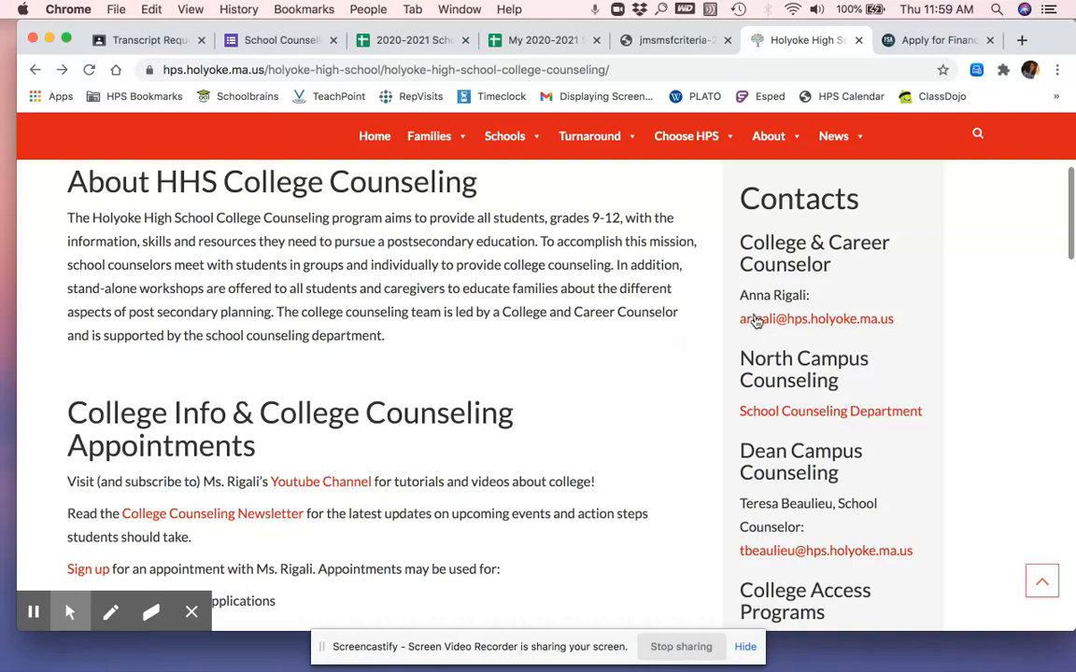
pyautogui.scroll(-3)
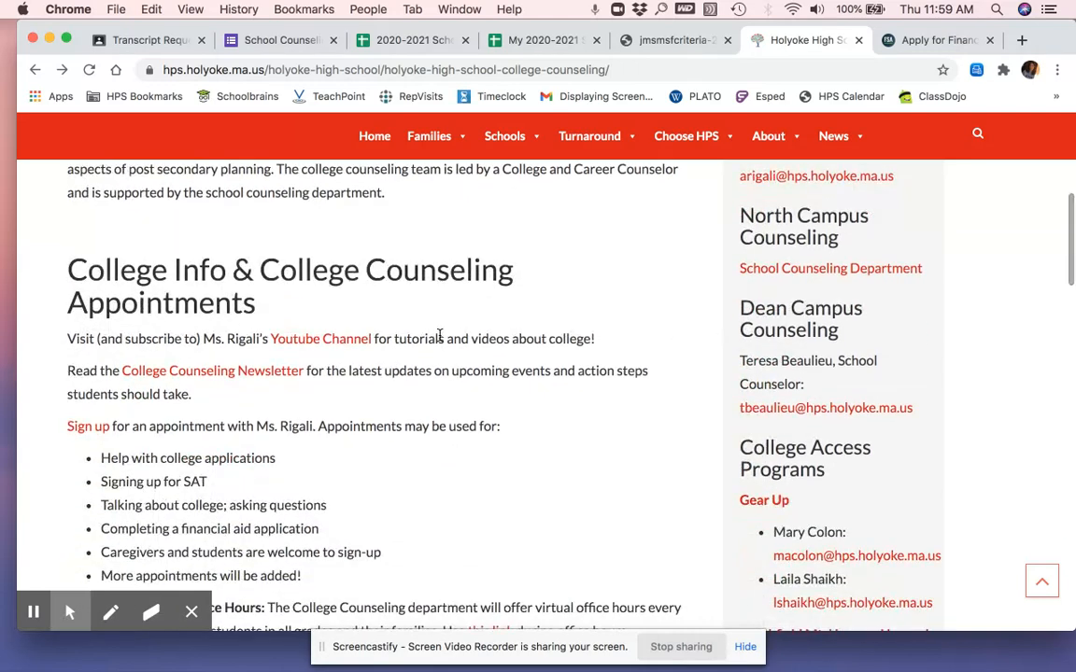
pyautogui.scroll(-3)
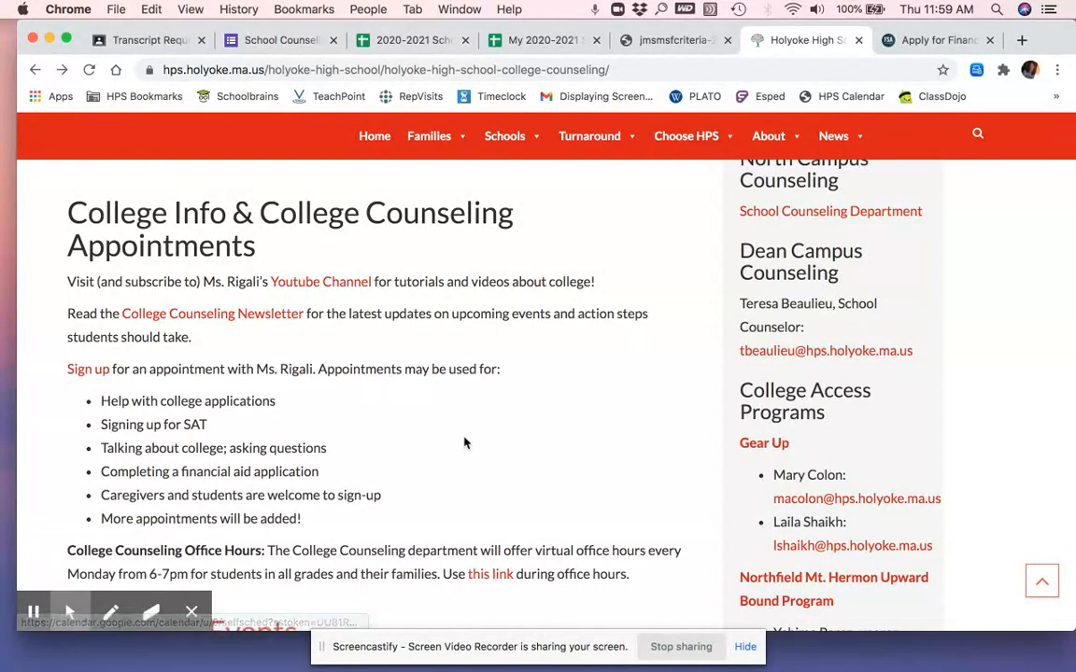
pyautogui.scroll(-3)
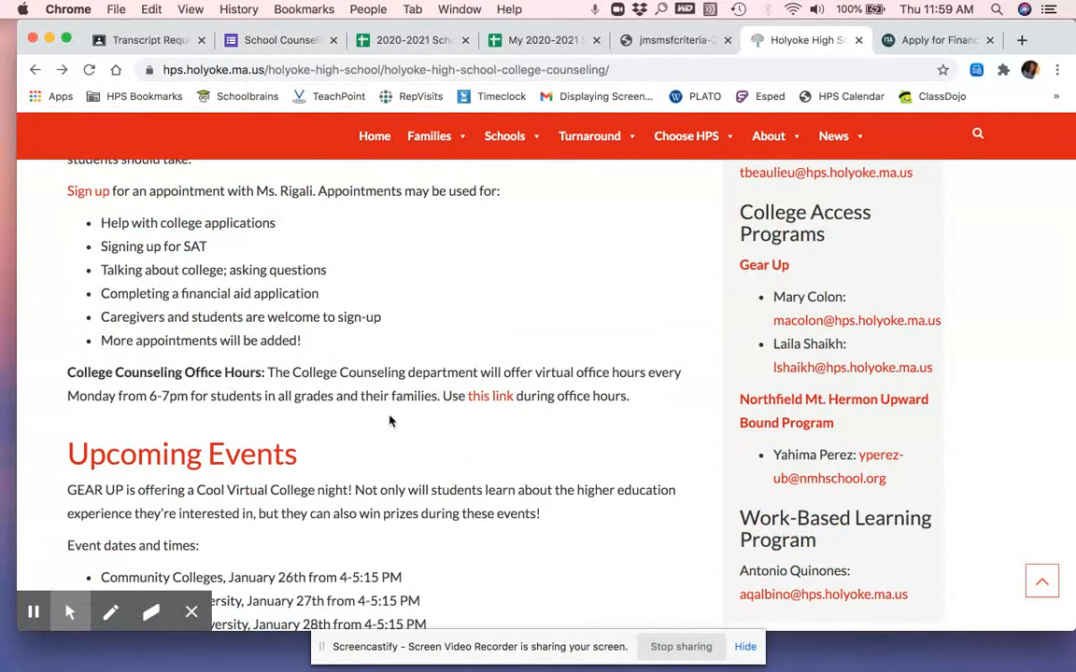
pyautogui.scroll(-3)
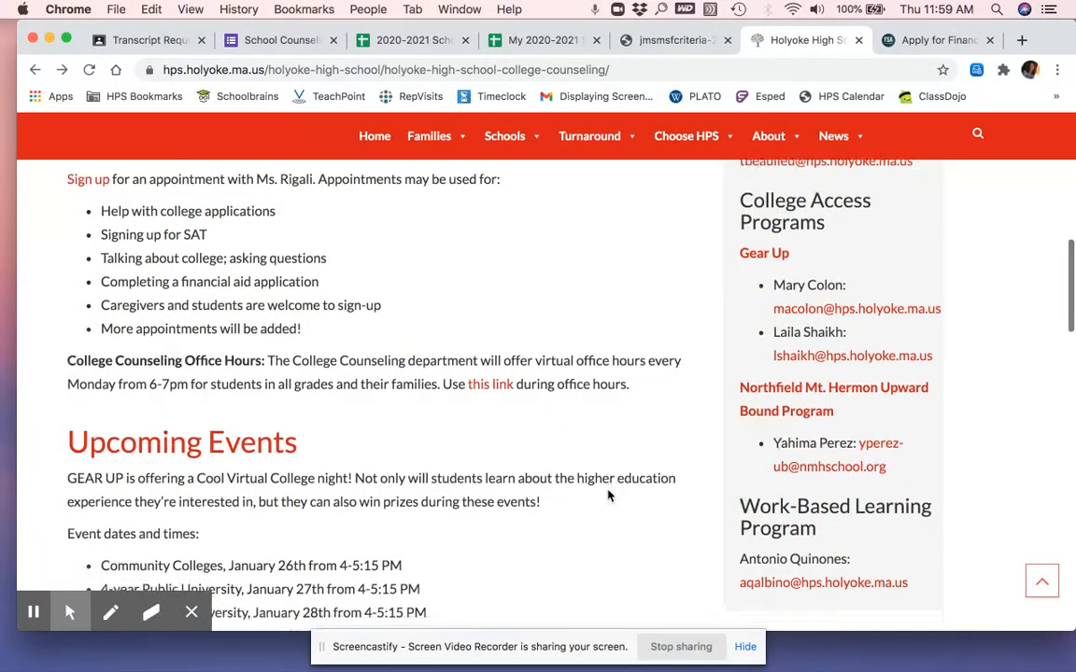
pyautogui.scroll(-3)
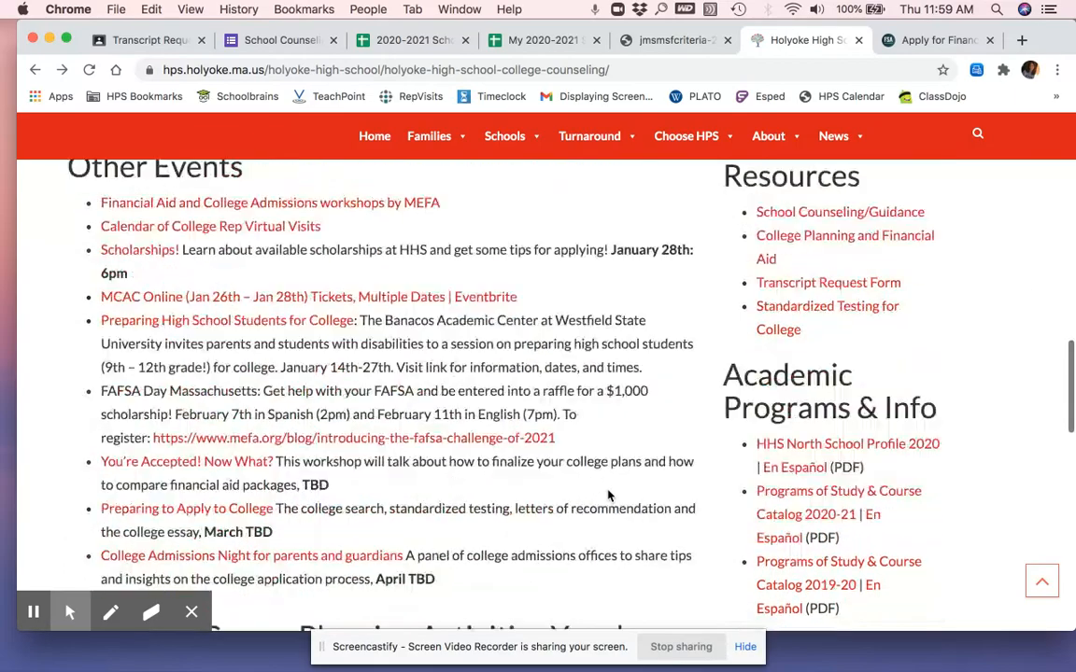
pyautogui.scroll(3)
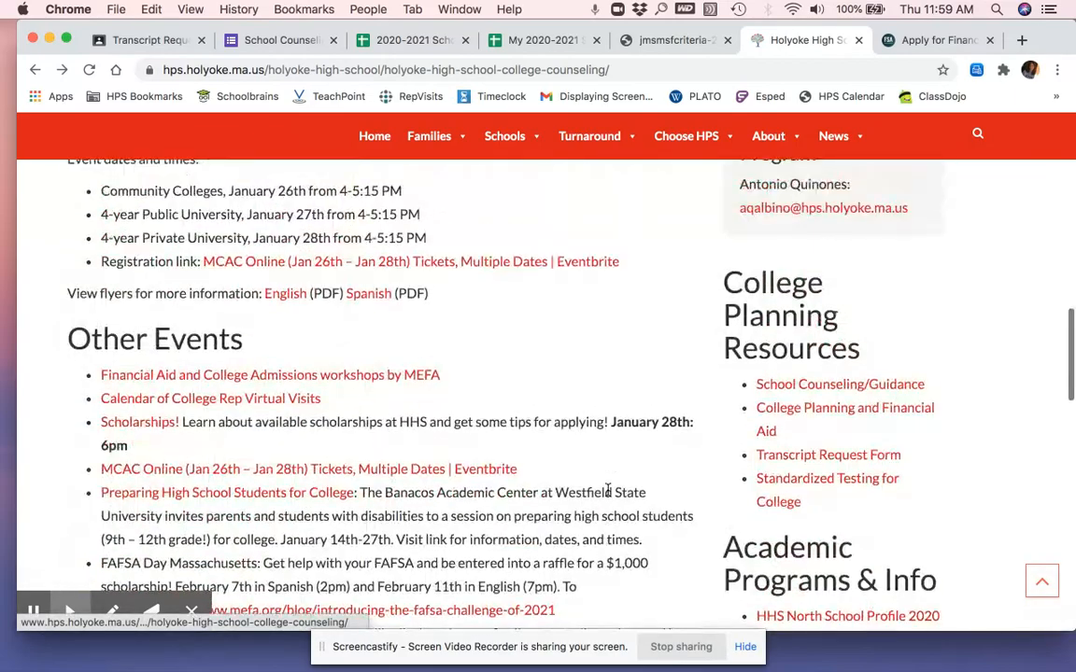
pyautogui.scroll(3)
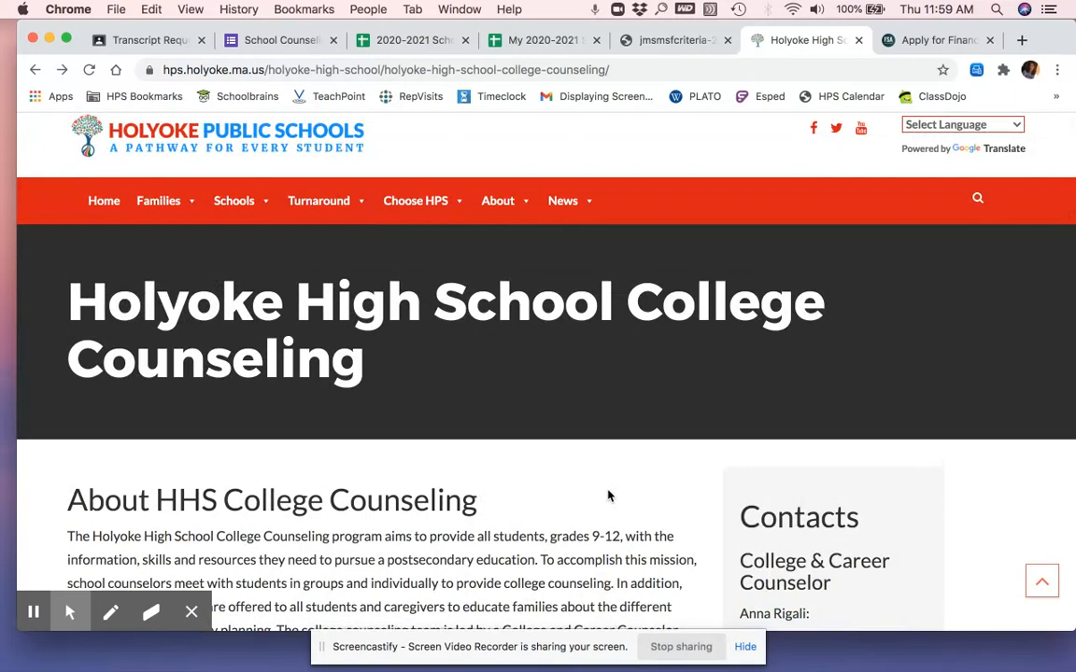
pyautogui.moveTo(521, 634)
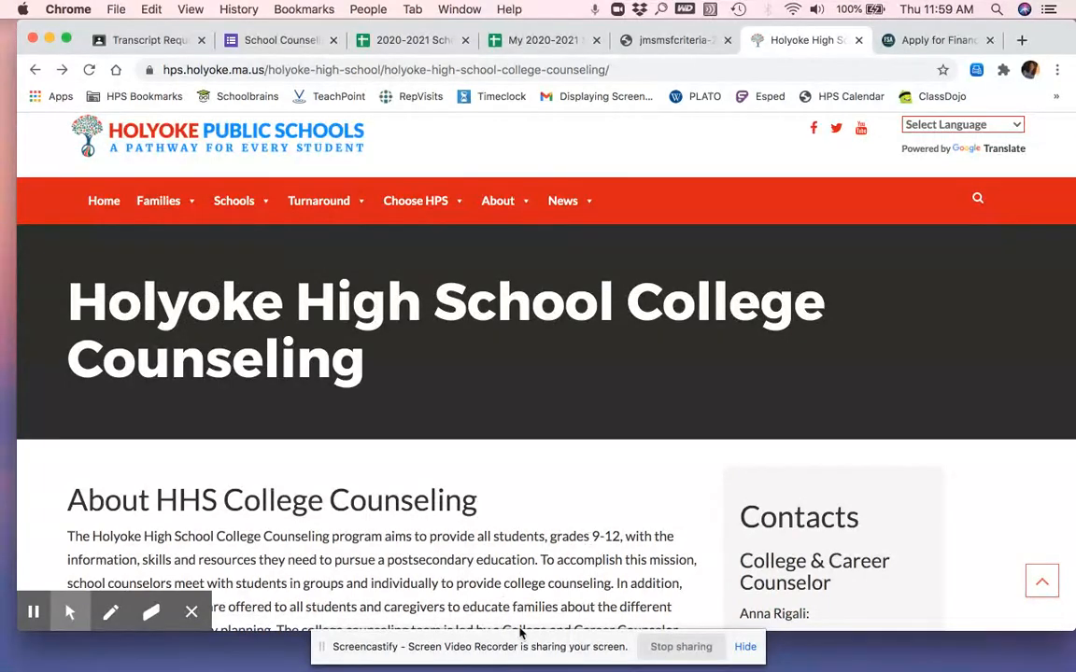